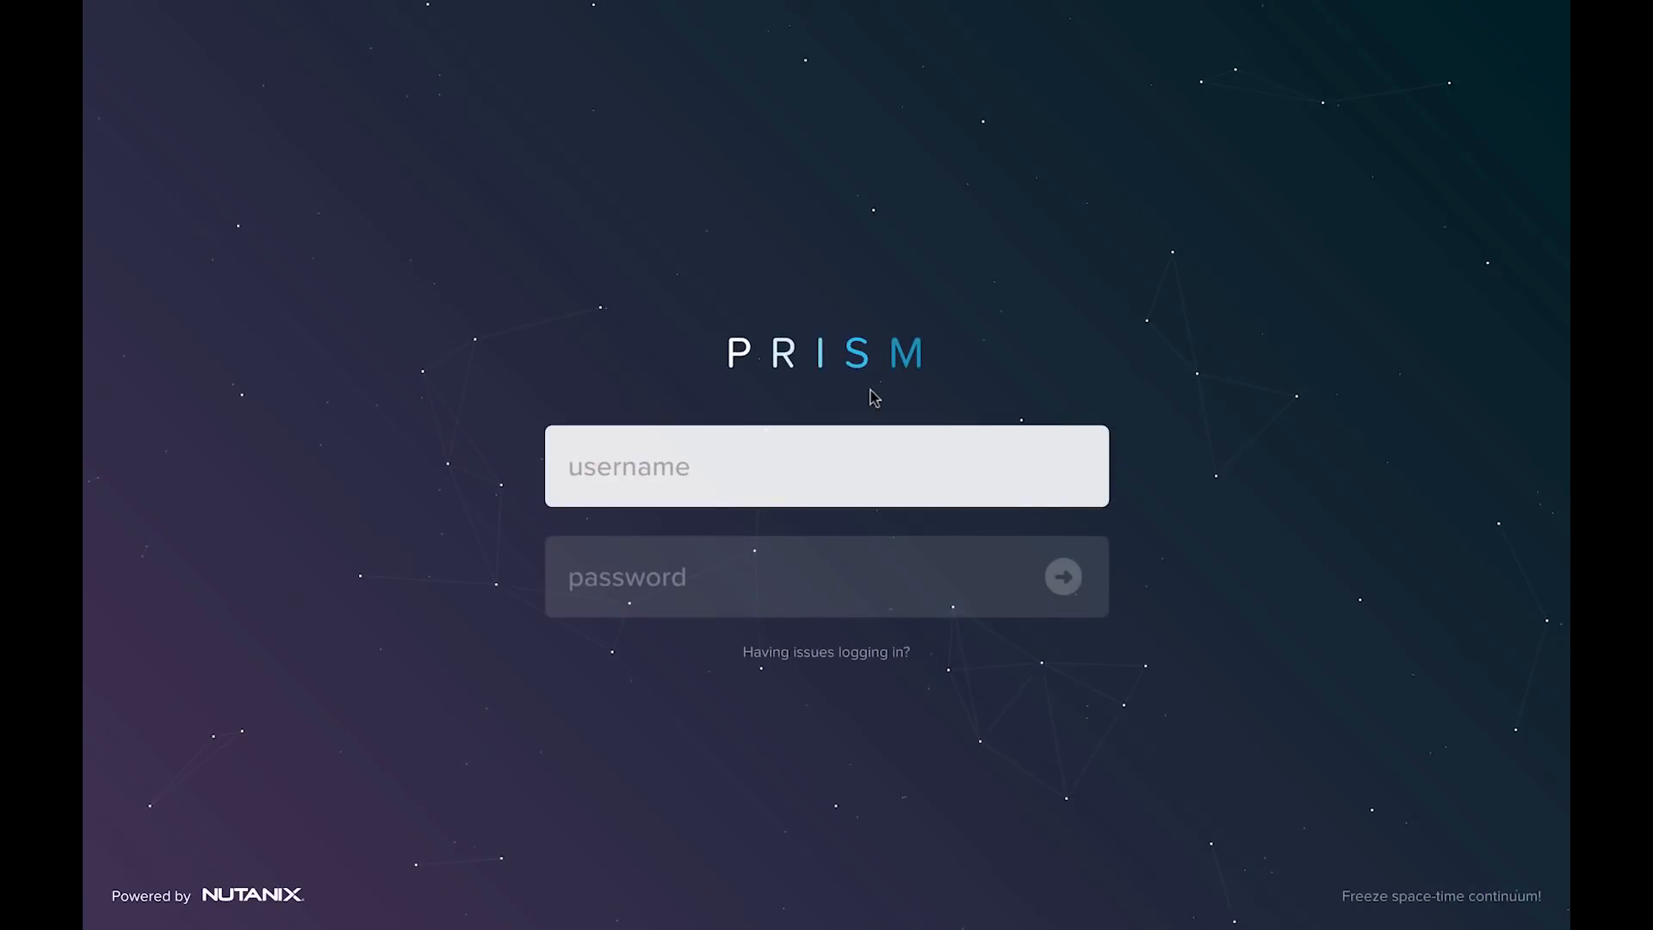
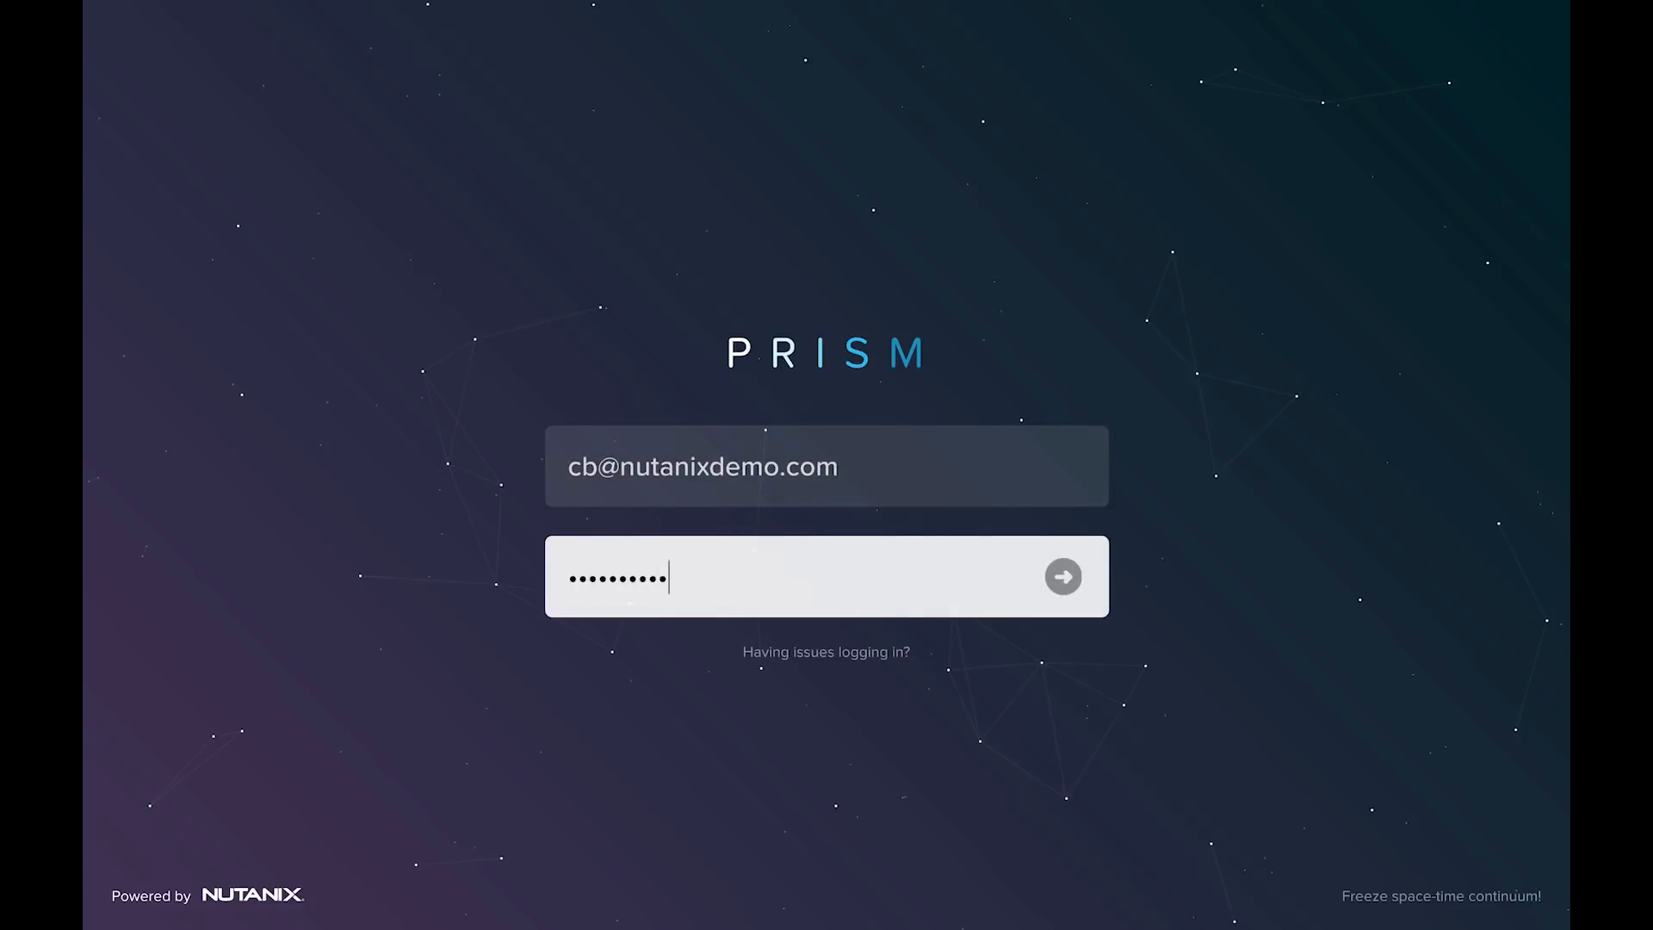
- Sign in to Prism Central with the cb@nutanix demo credentials
{"action": "left_click", "coordinate": [1062, 577]}
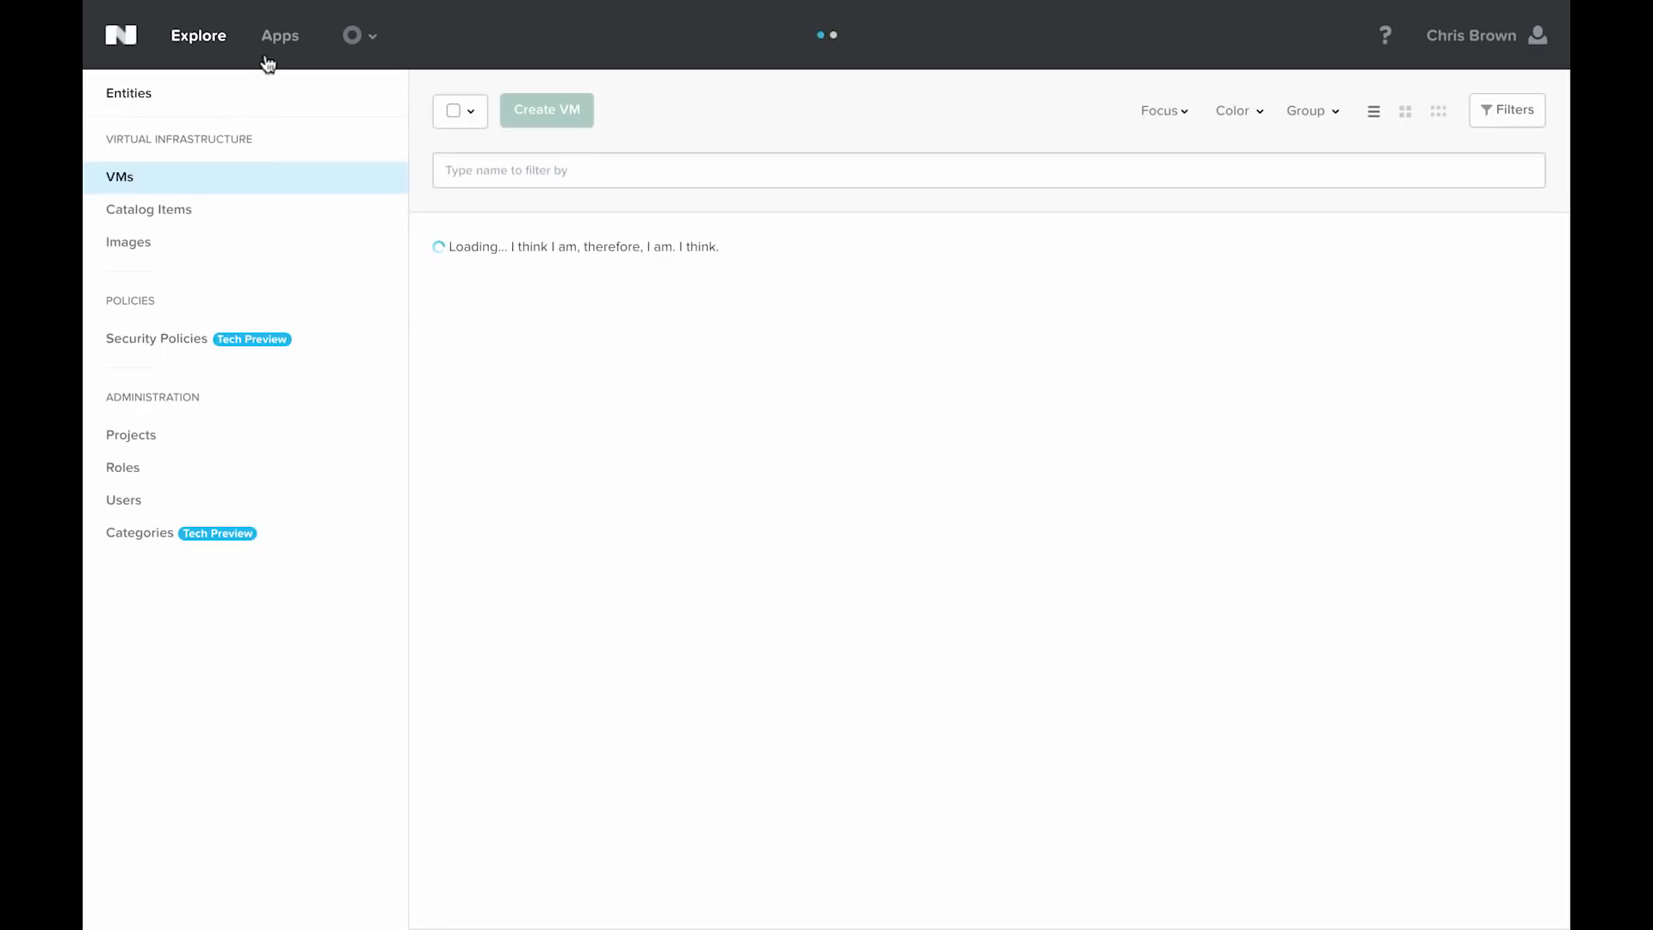
- Add a new cloud account setting in Calm and name it DemoIAM
{"action": "left_click", "coordinate": [279, 34]}
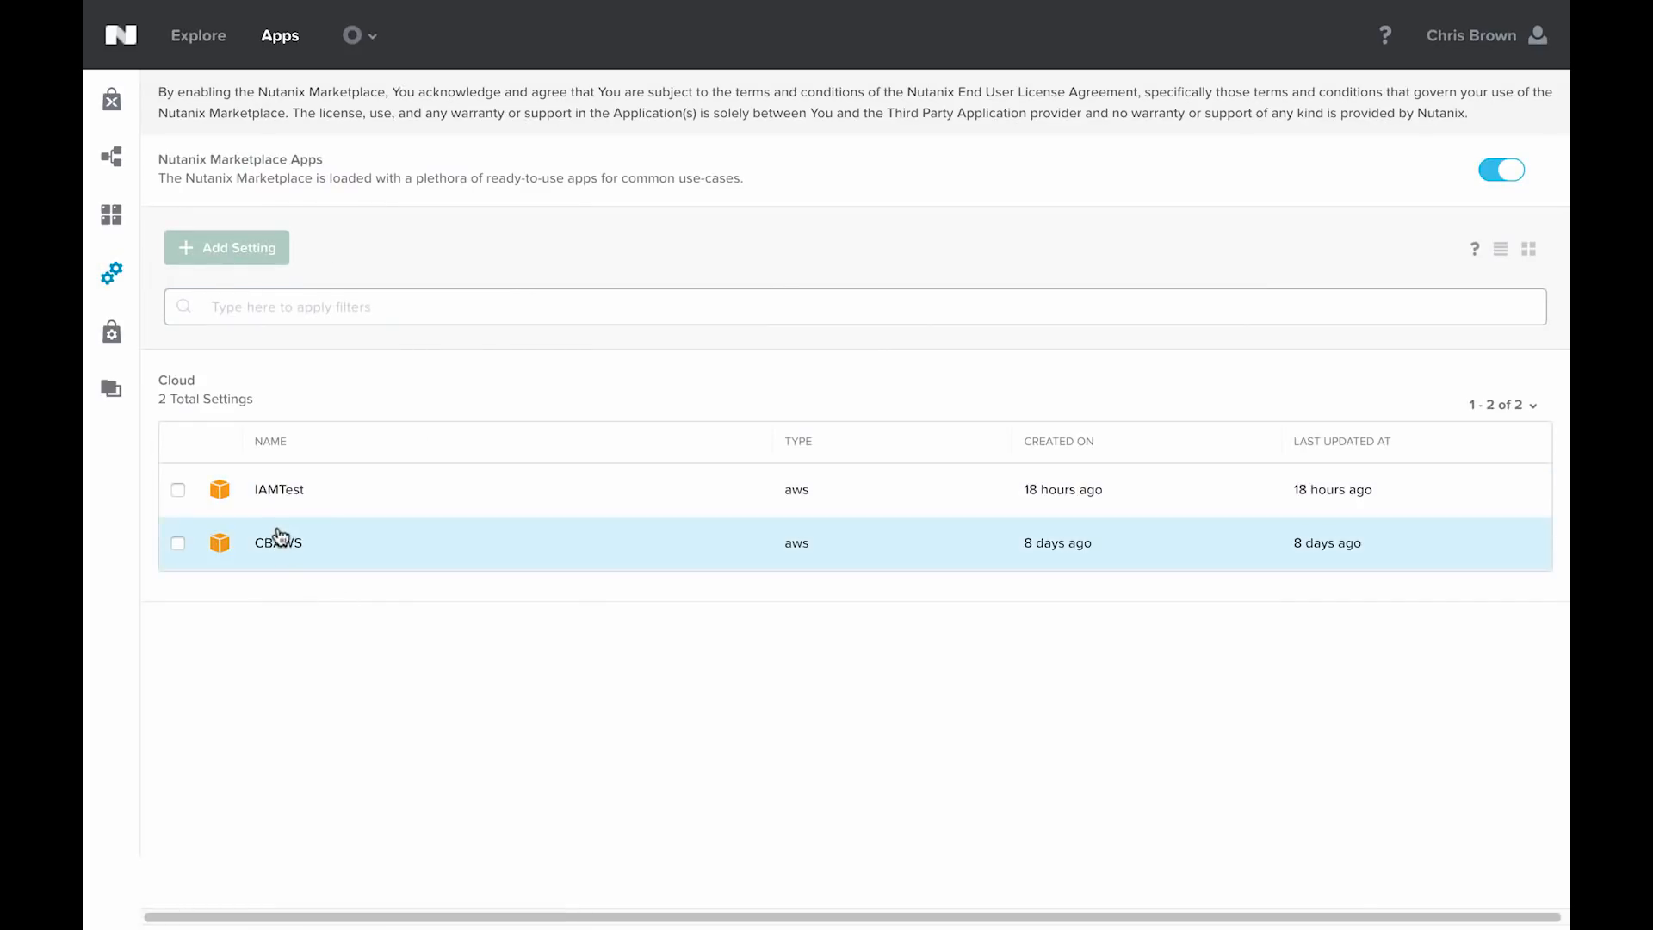
{"action": "mouse_move", "coordinate": [232, 247]}
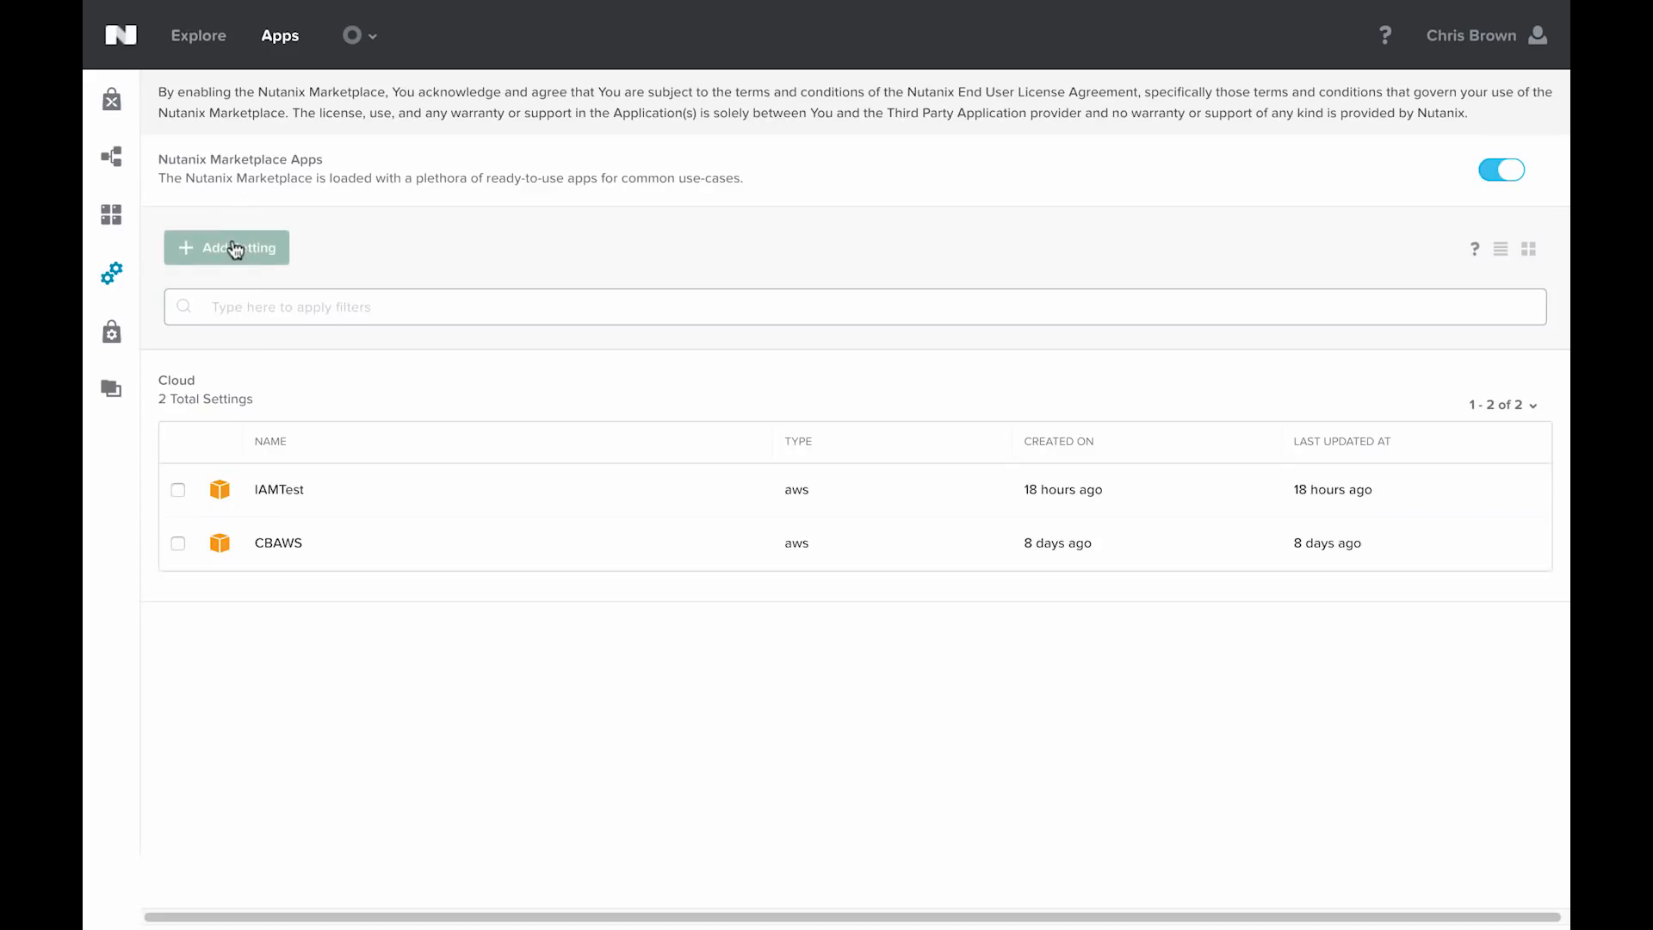
{"action": "left_click", "coordinate": [226, 247]}
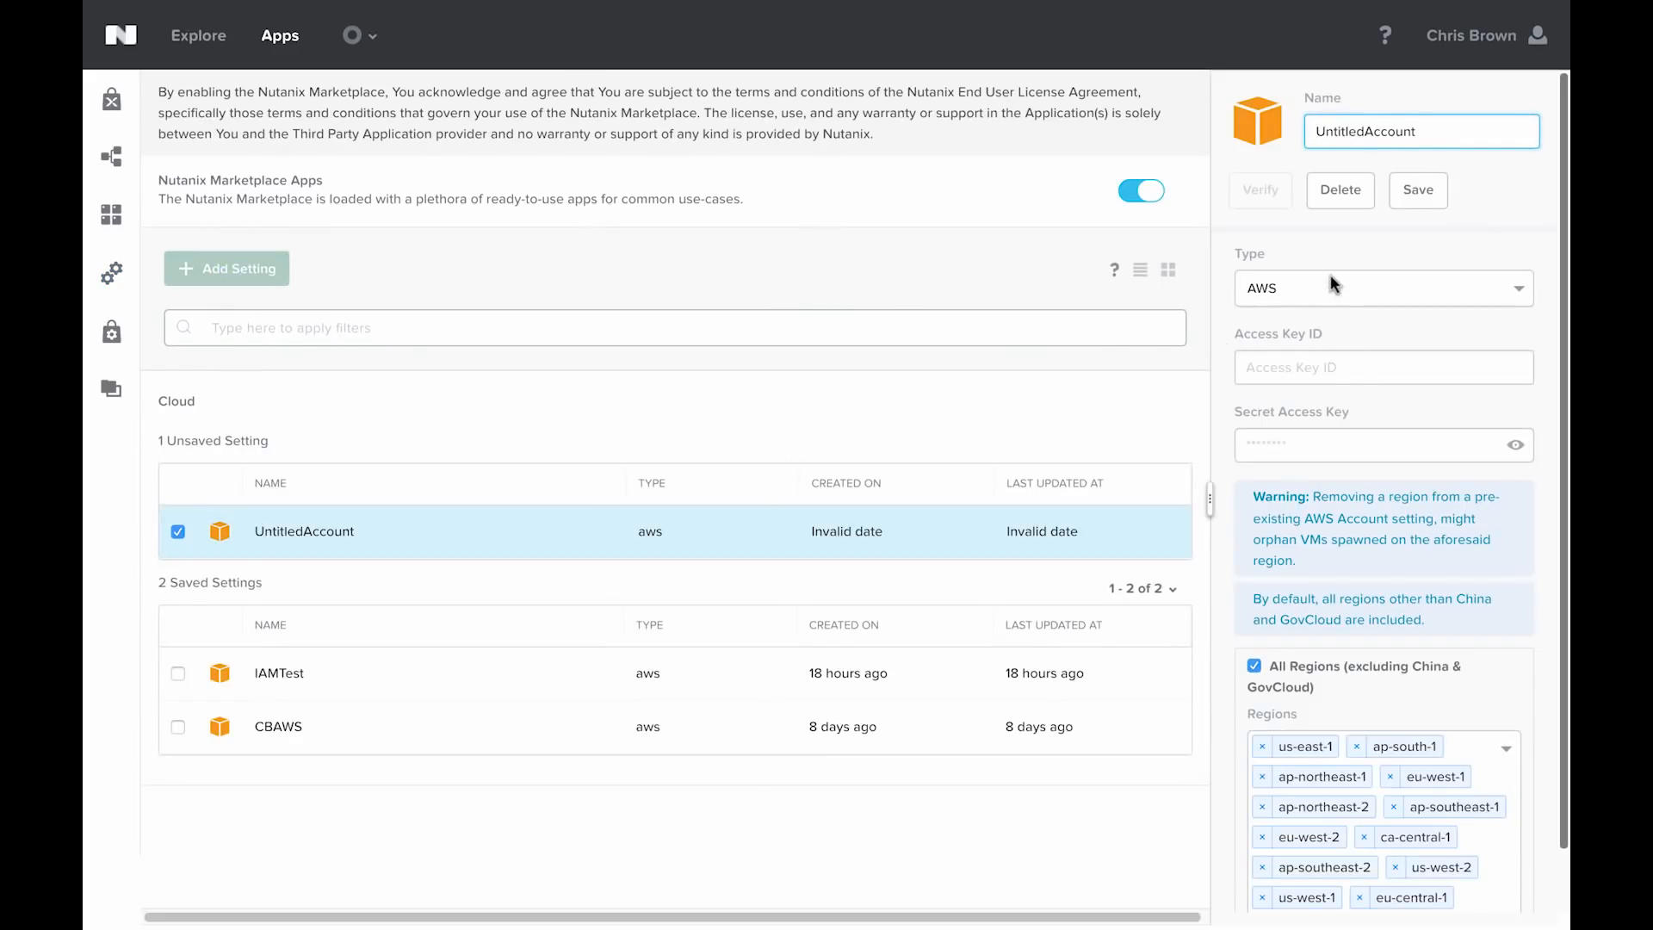
{"action": "left_click", "coordinate": [1420, 130]}
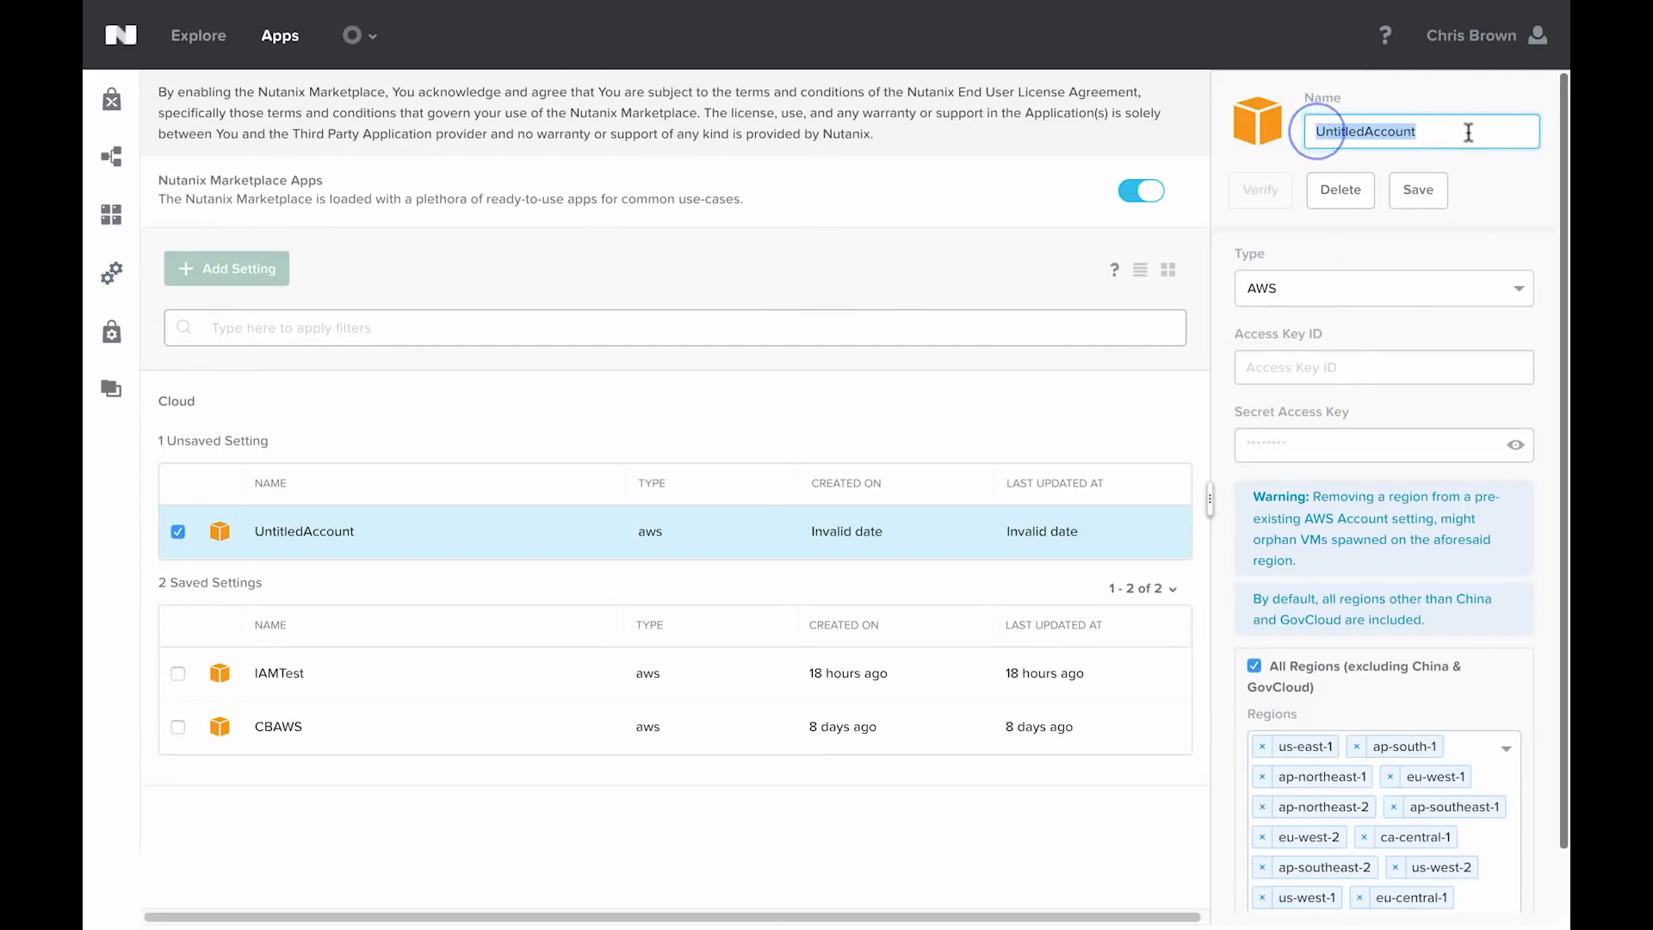
{"action": "type", "text": "Demo"}
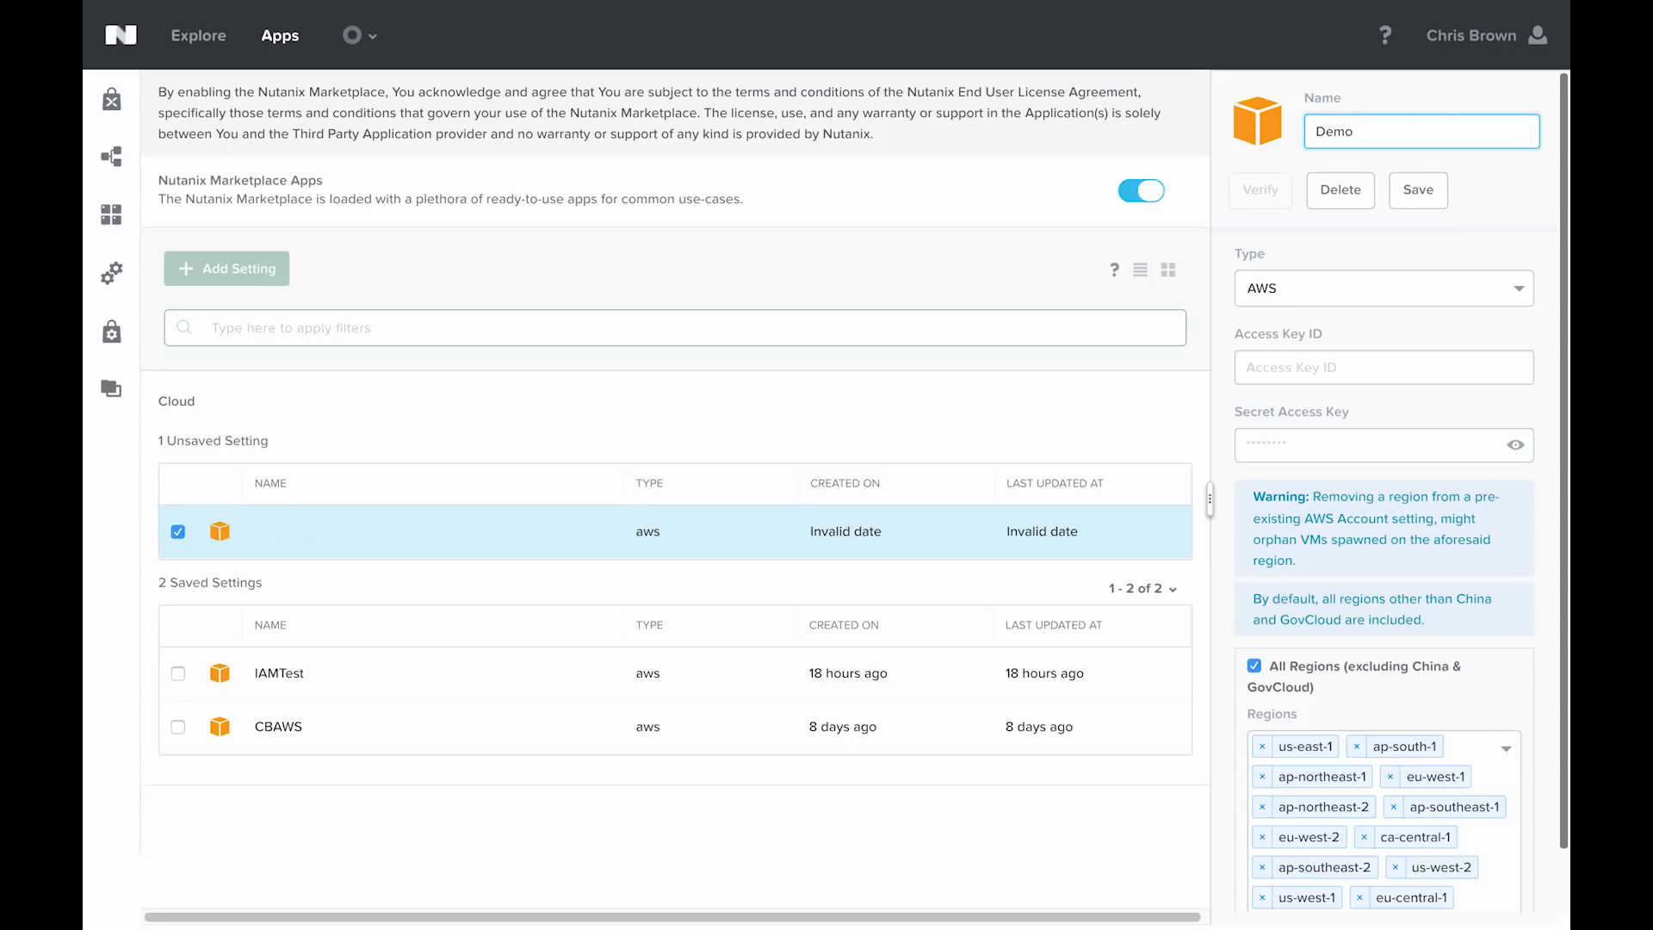
{"action": "type", "text": "IAM"}
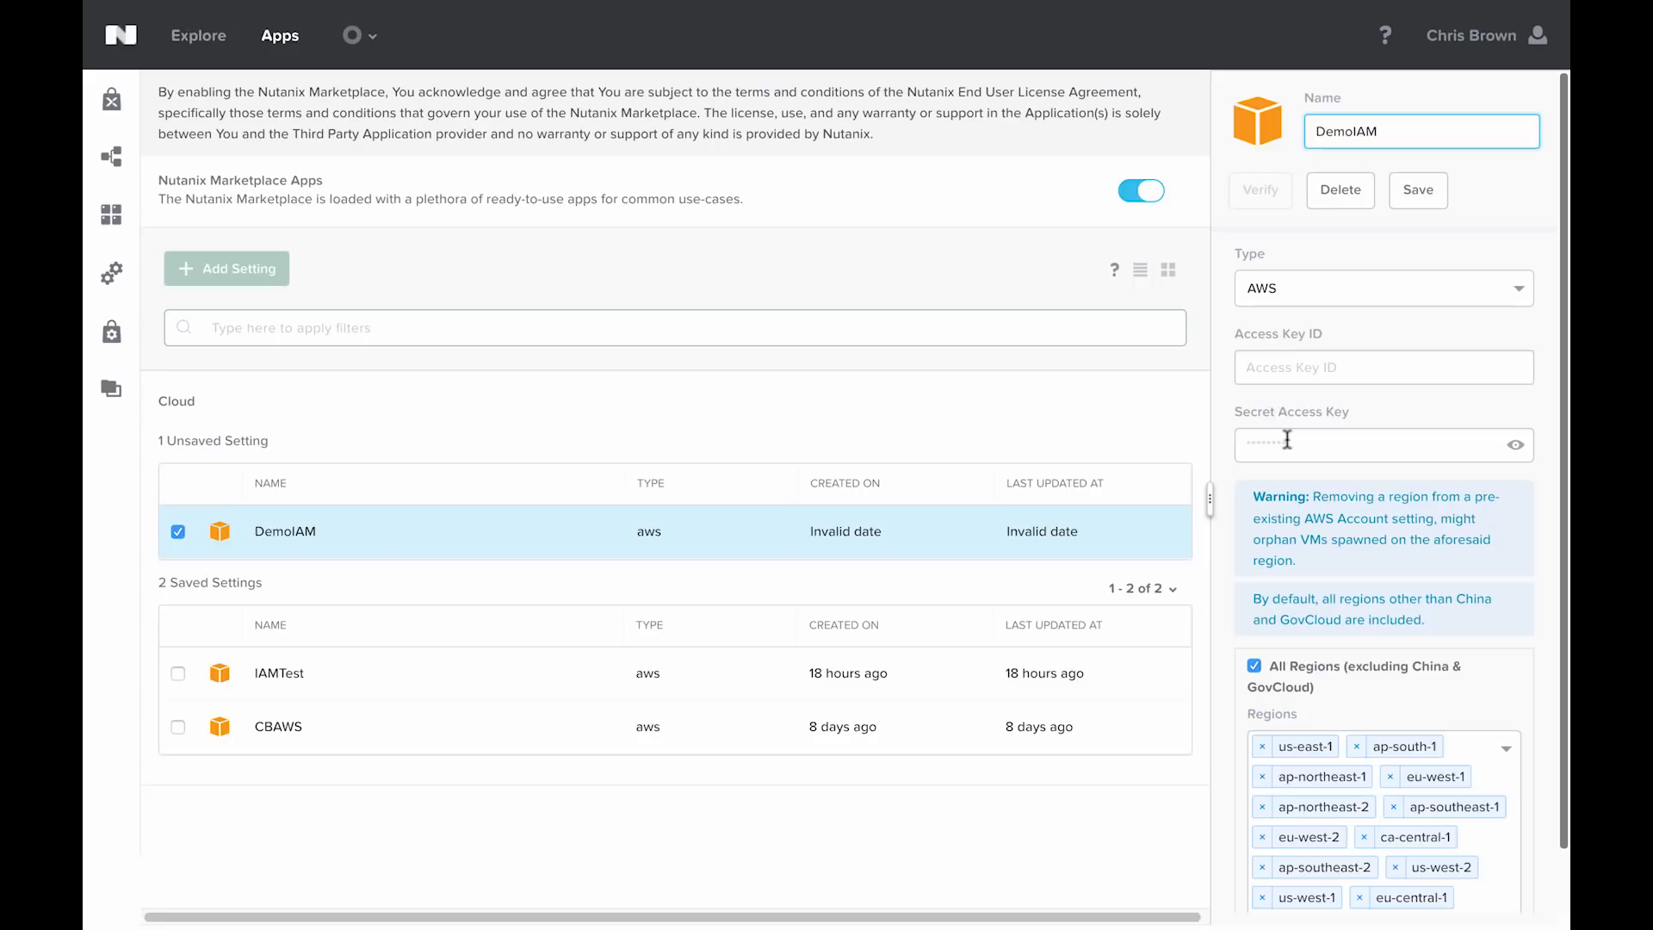
{"action": "mouse_move", "coordinate": [1286, 403]}
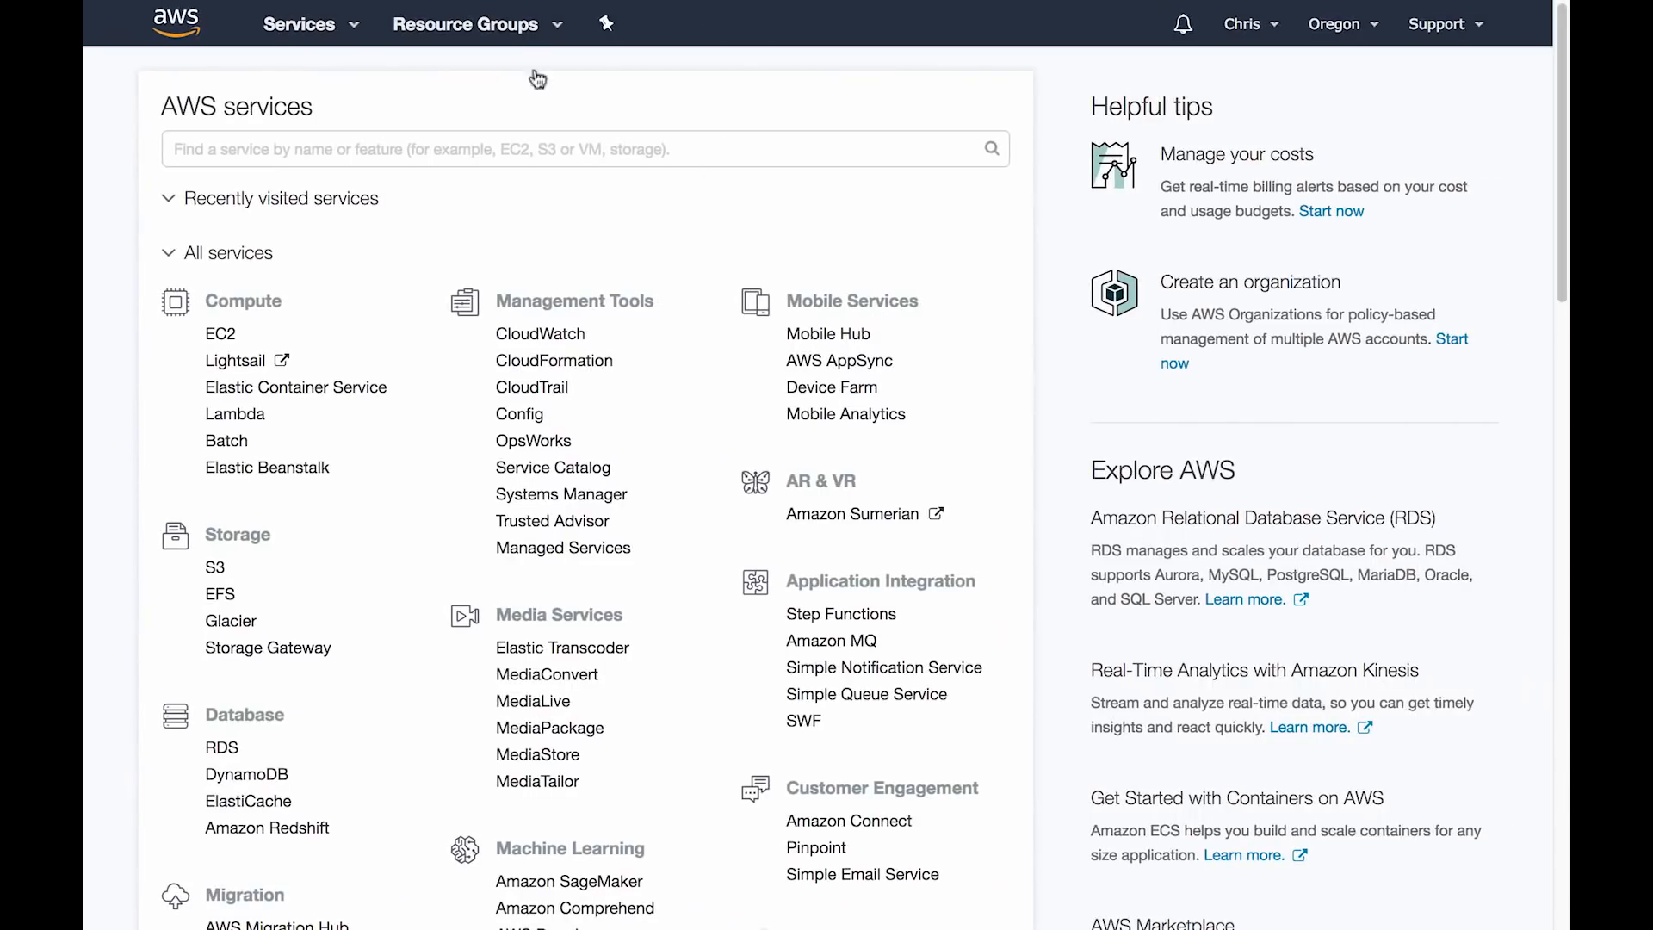
- Find the IAM service via the AWS search and show its Users list
{"action": "left_click", "coordinate": [583, 149]}
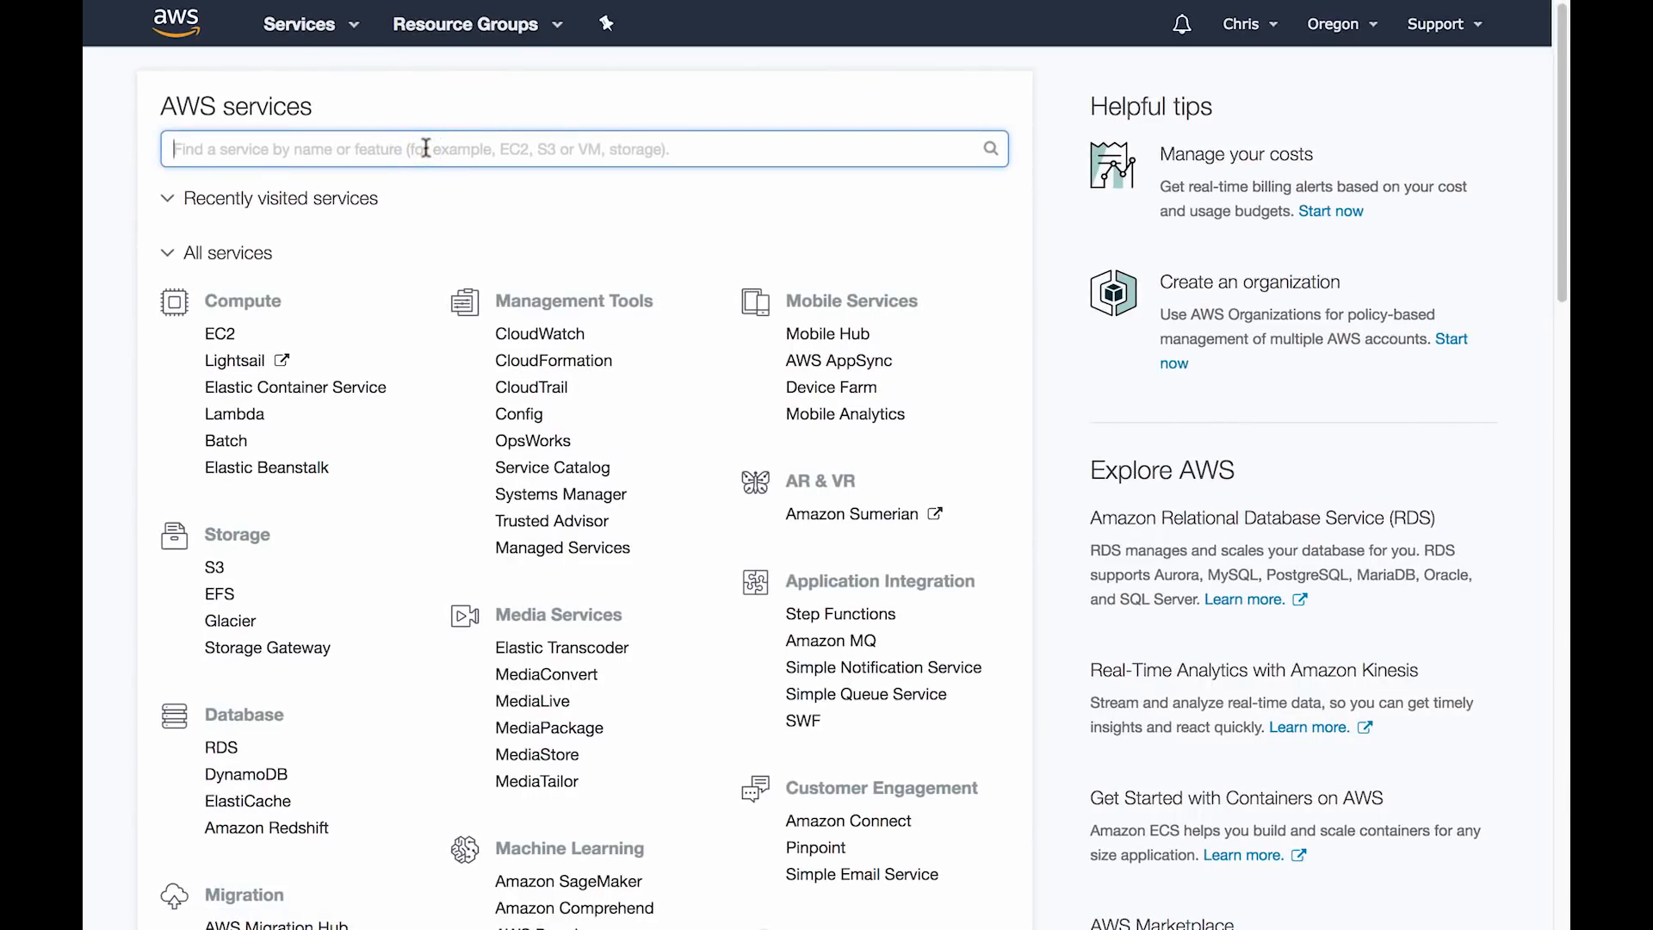
{"action": "type", "text": "iam"}
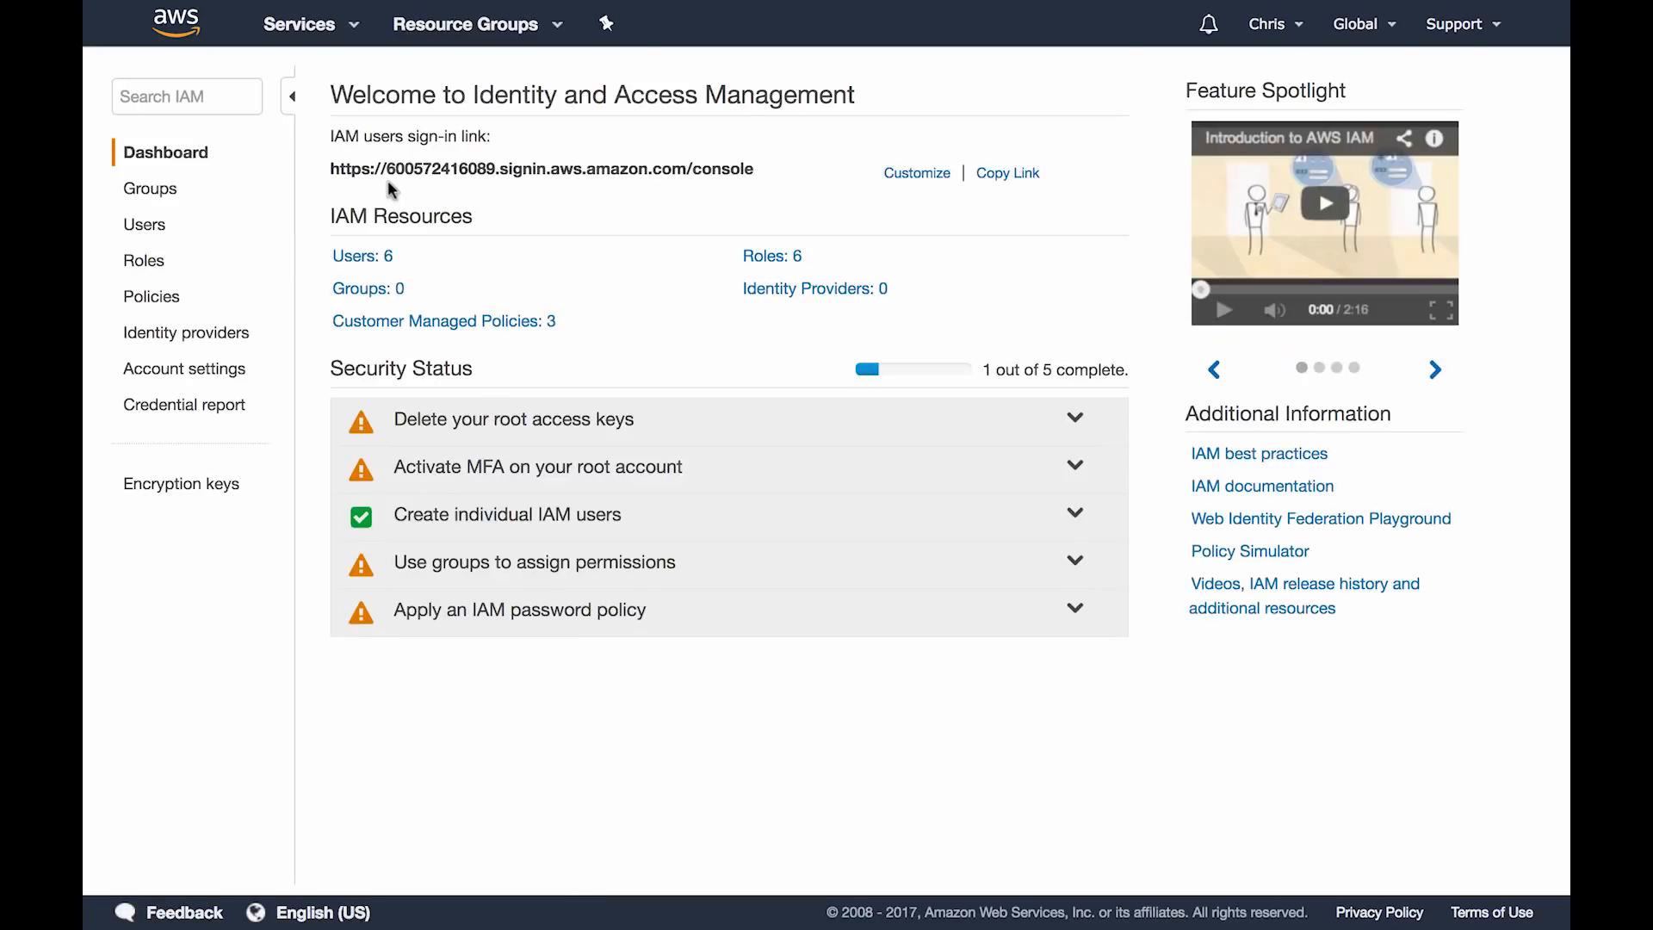
{"action": "left_click", "coordinate": [144, 223]}
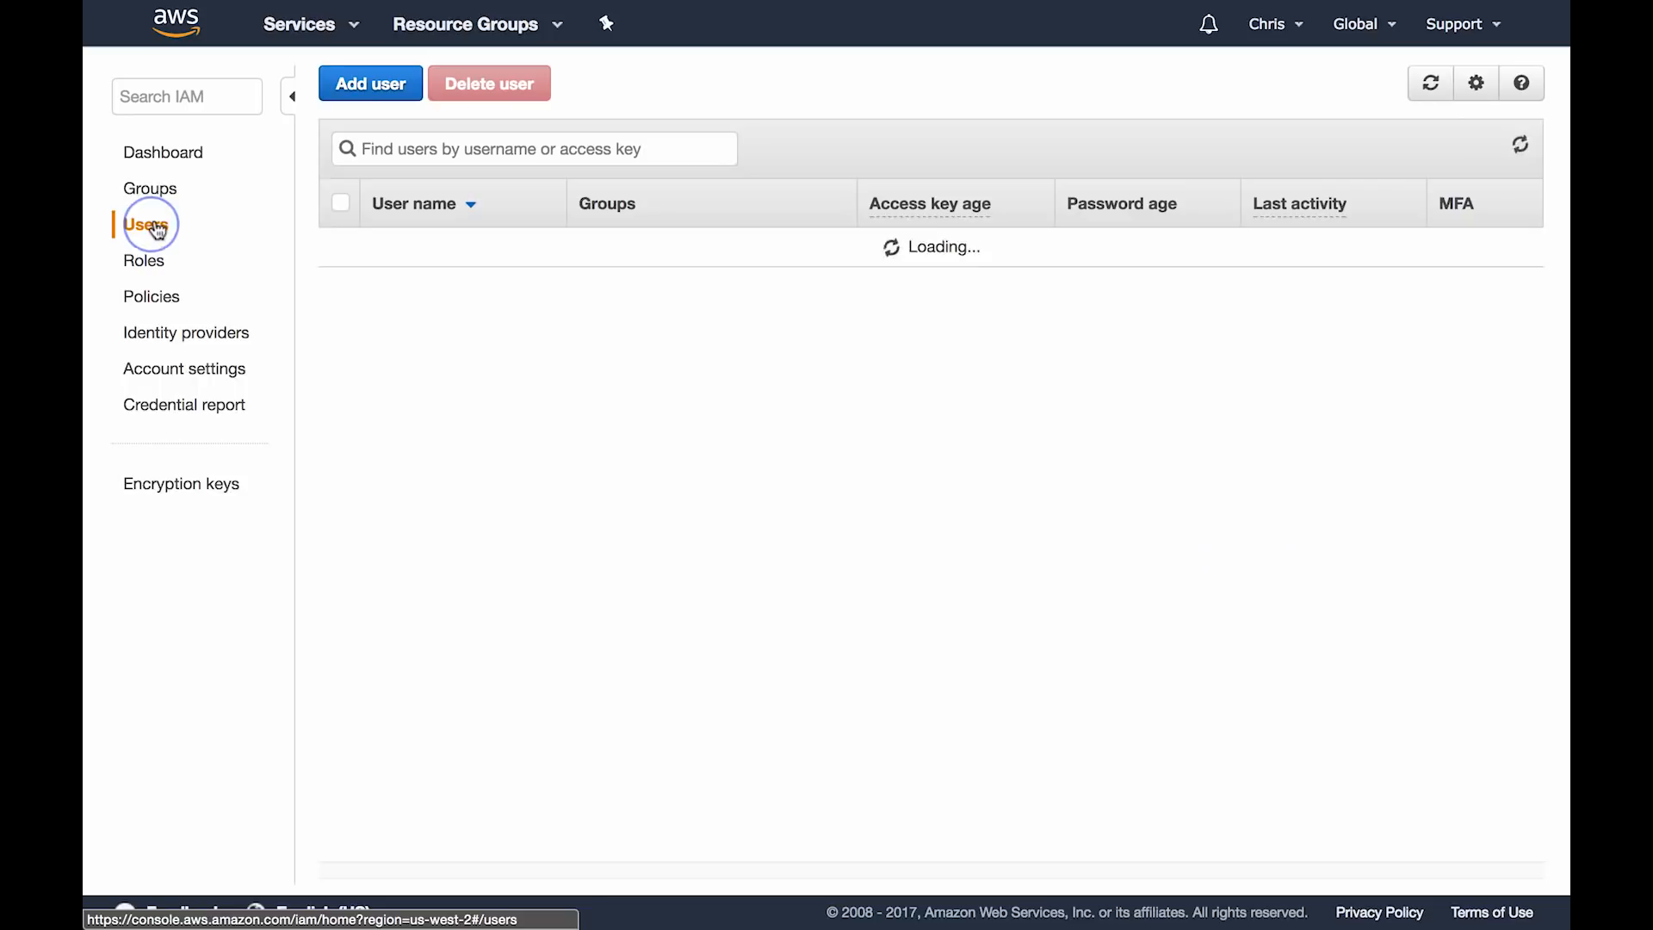
- Add a user named CalmIAMUser with programmatic access and continue to permissions
{"action": "left_click", "coordinate": [369, 83]}
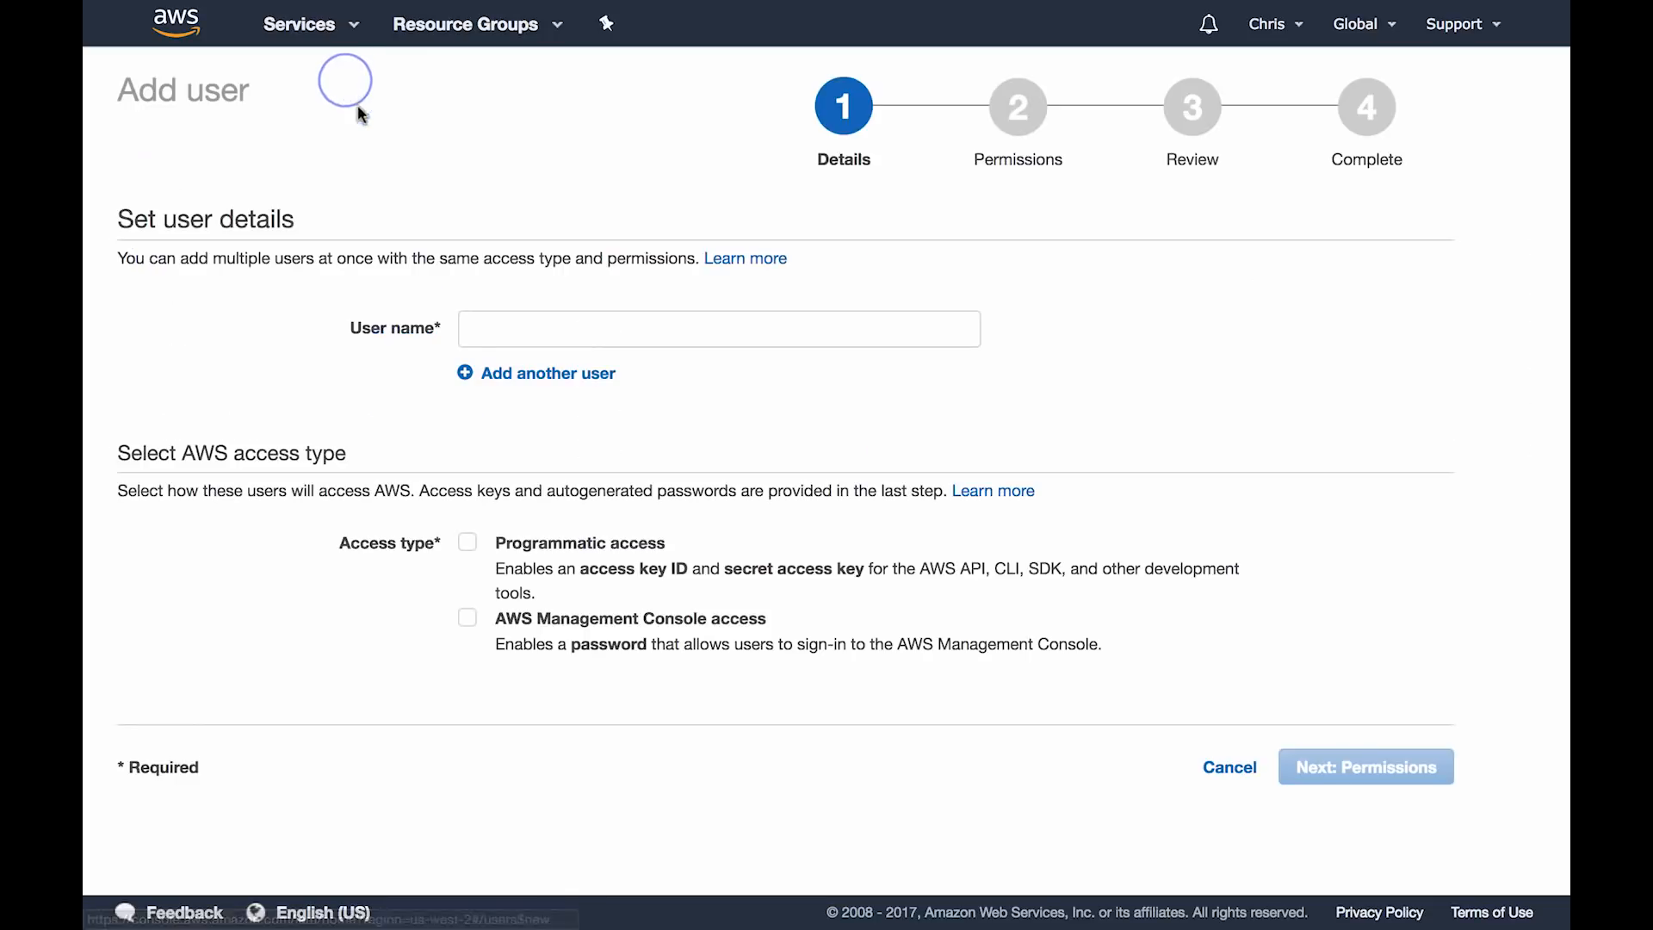
{"action": "left_click", "coordinate": [718, 328]}
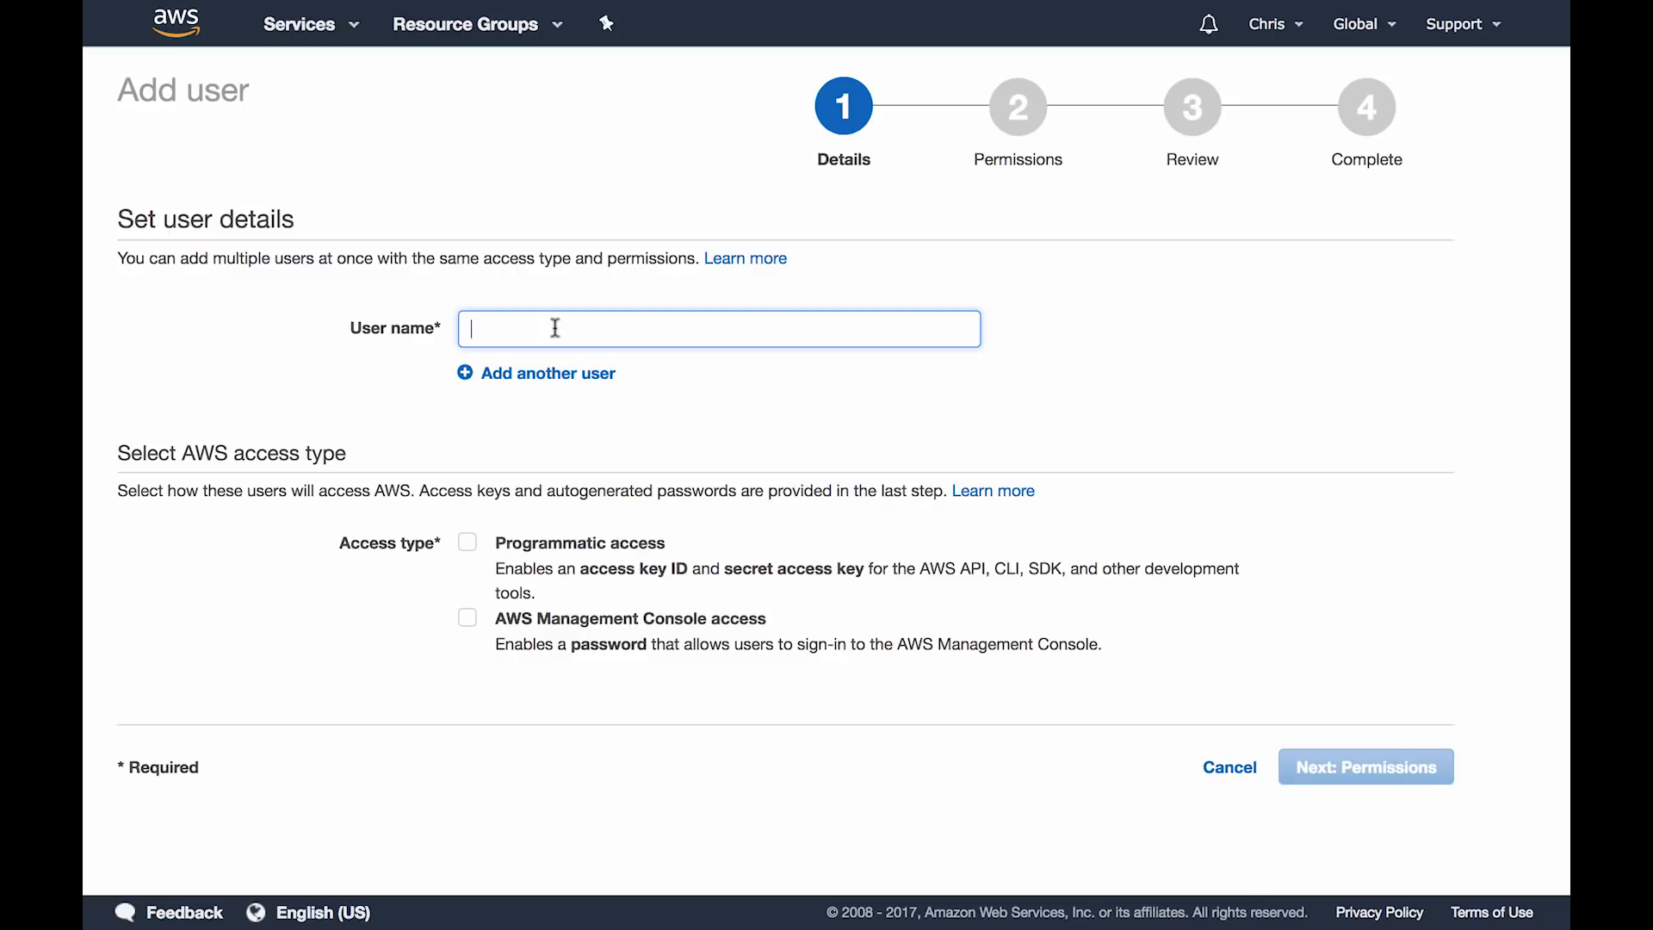
{"action": "type", "text": "Calm"}
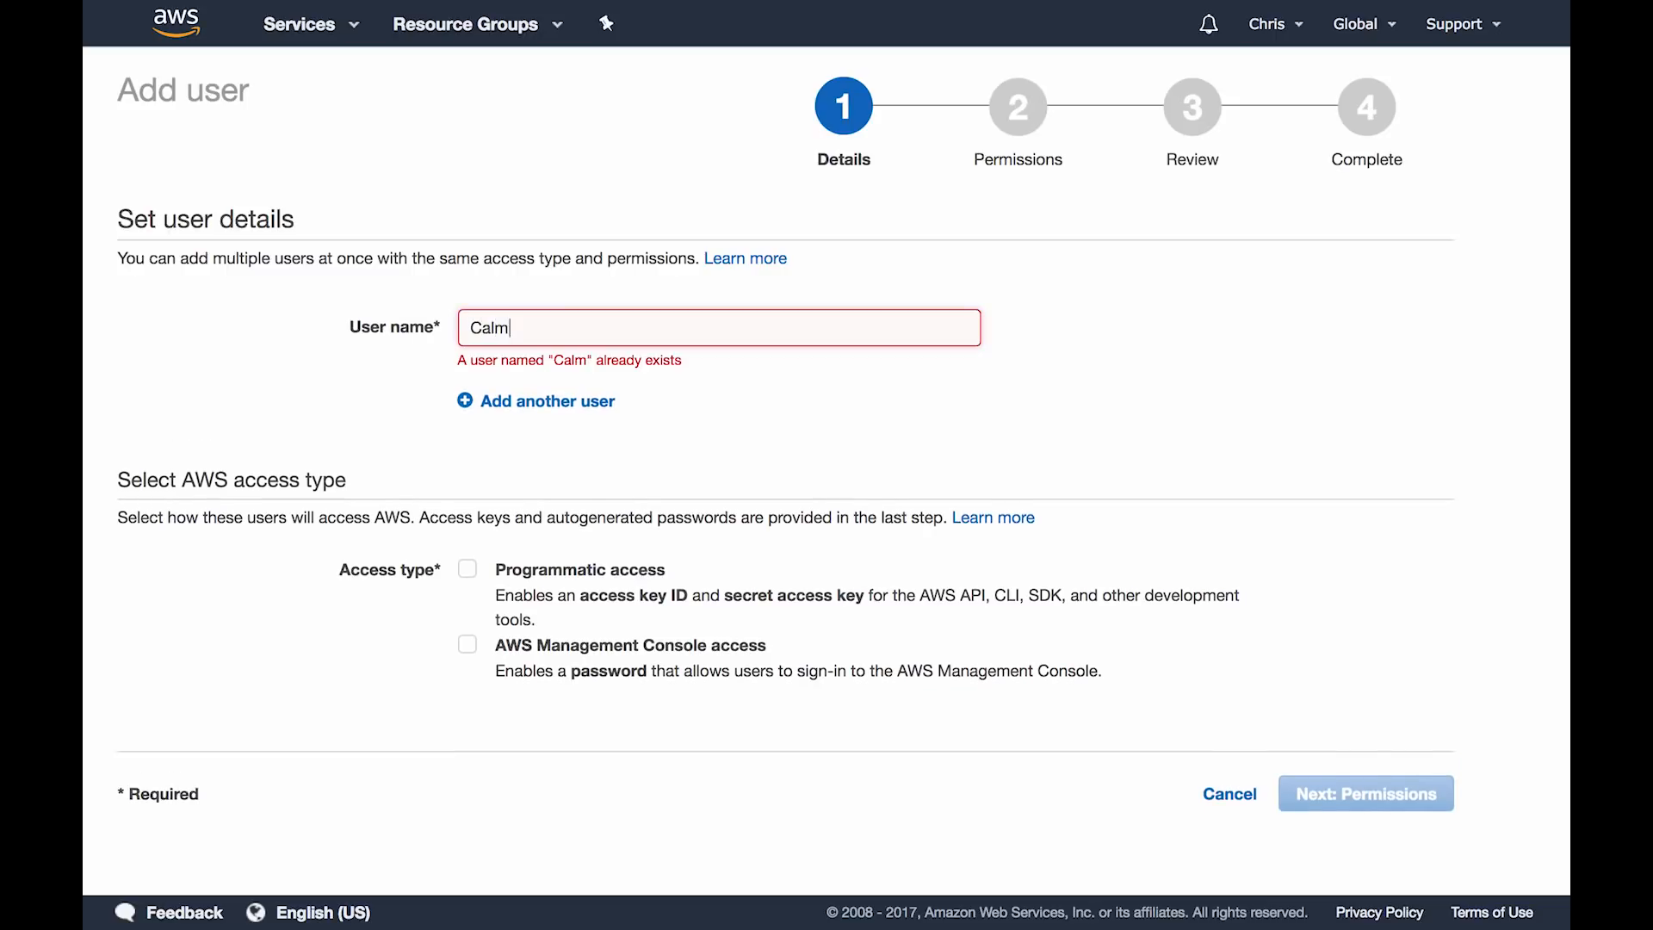
{"action": "type", "text": "IAMUser"}
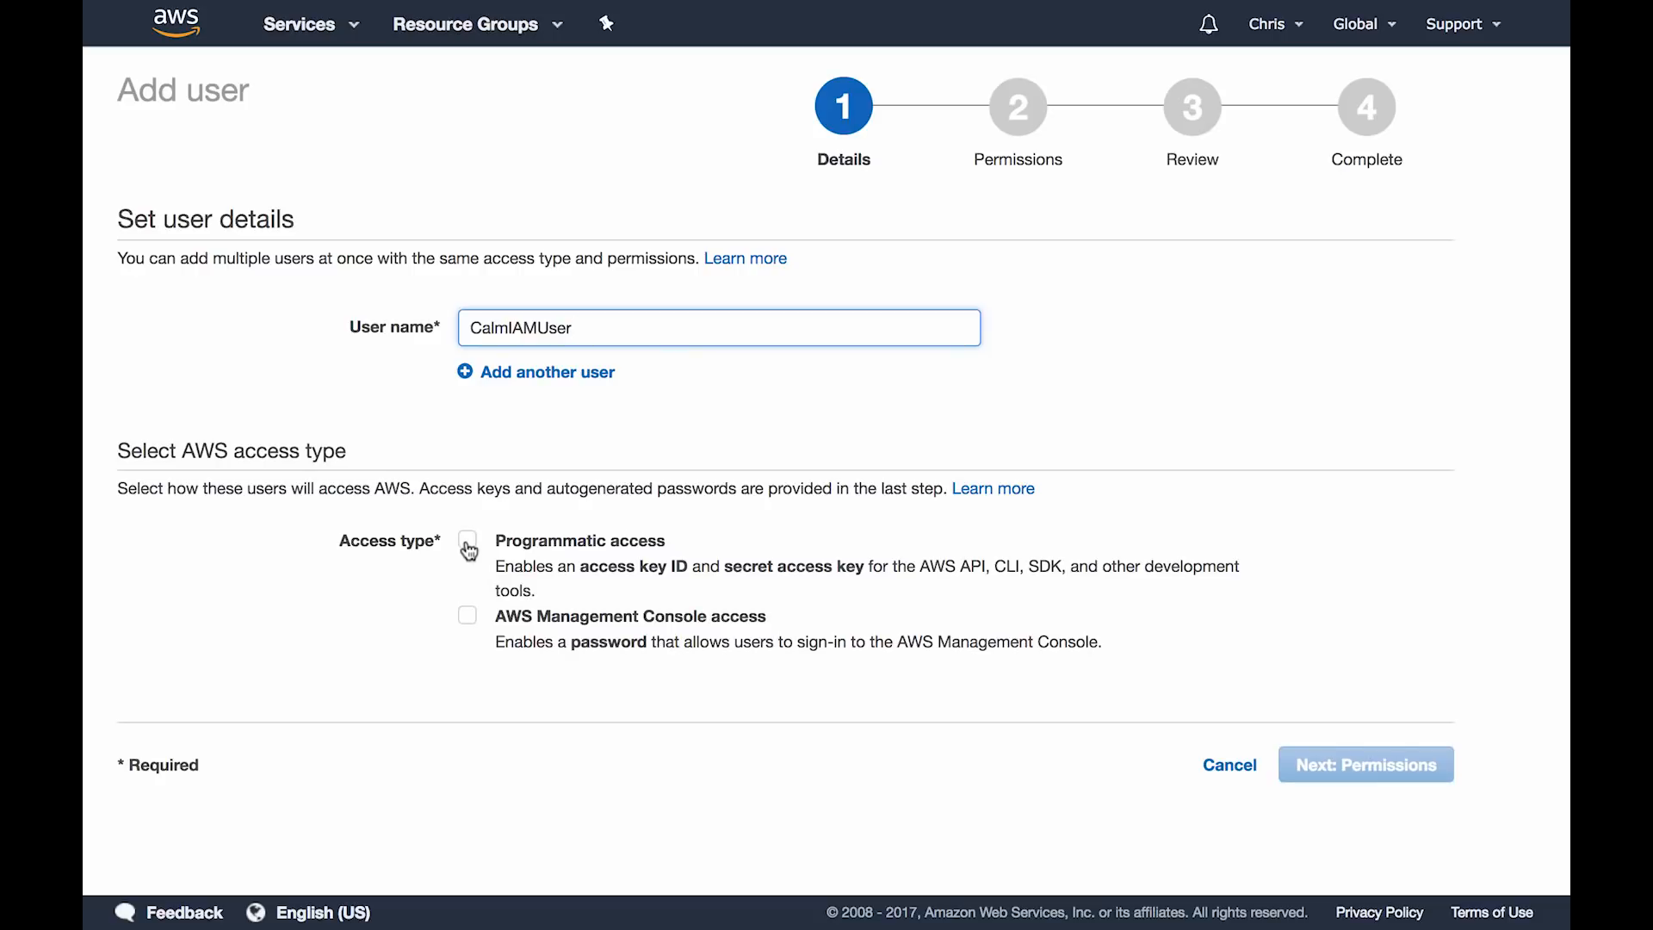
{"action": "left_click", "coordinate": [466, 539]}
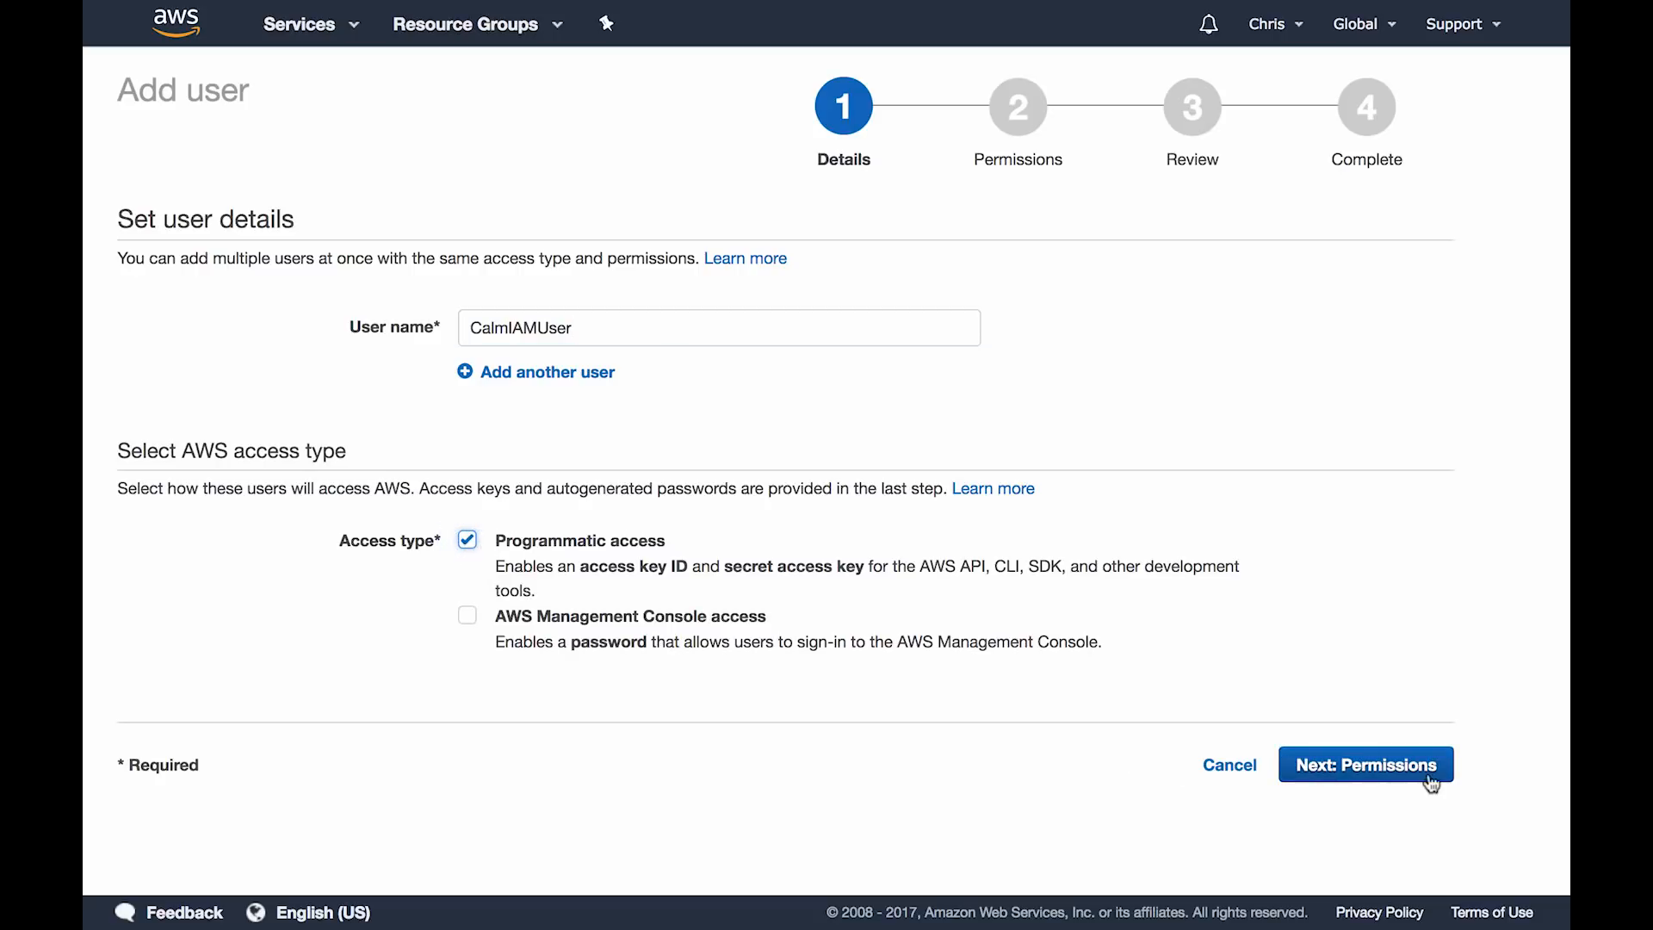
{"action": "left_click", "coordinate": [1363, 764]}
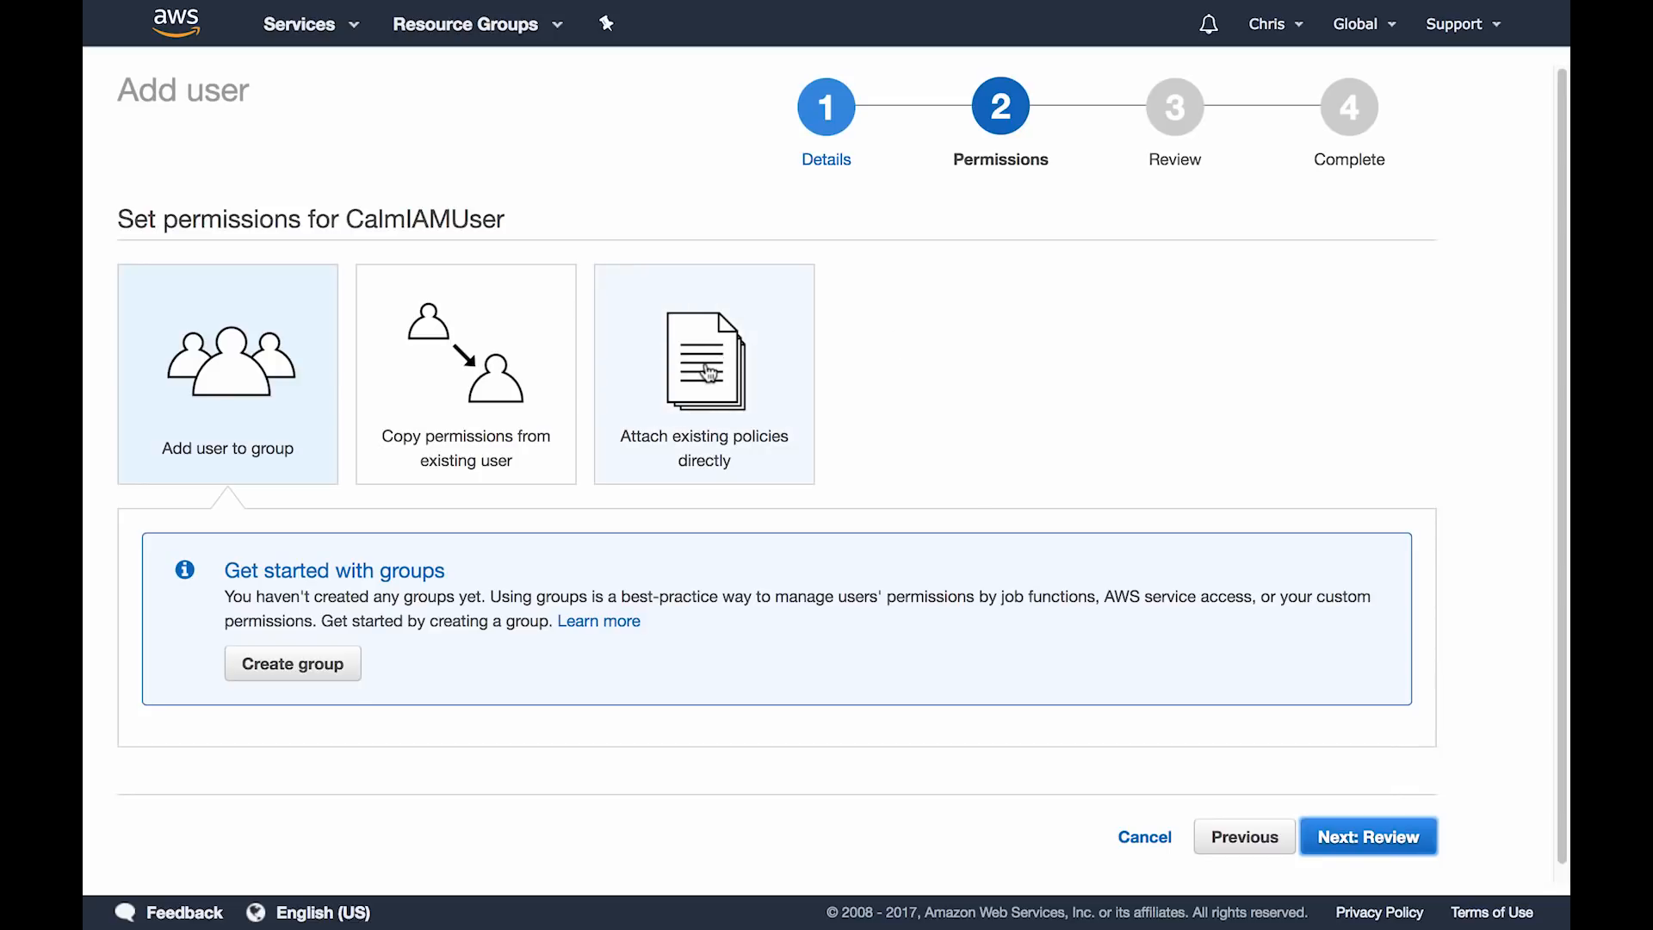
- Choose to attach existing policies directly to CalmIAMUser
{"action": "left_click", "coordinate": [703, 375]}
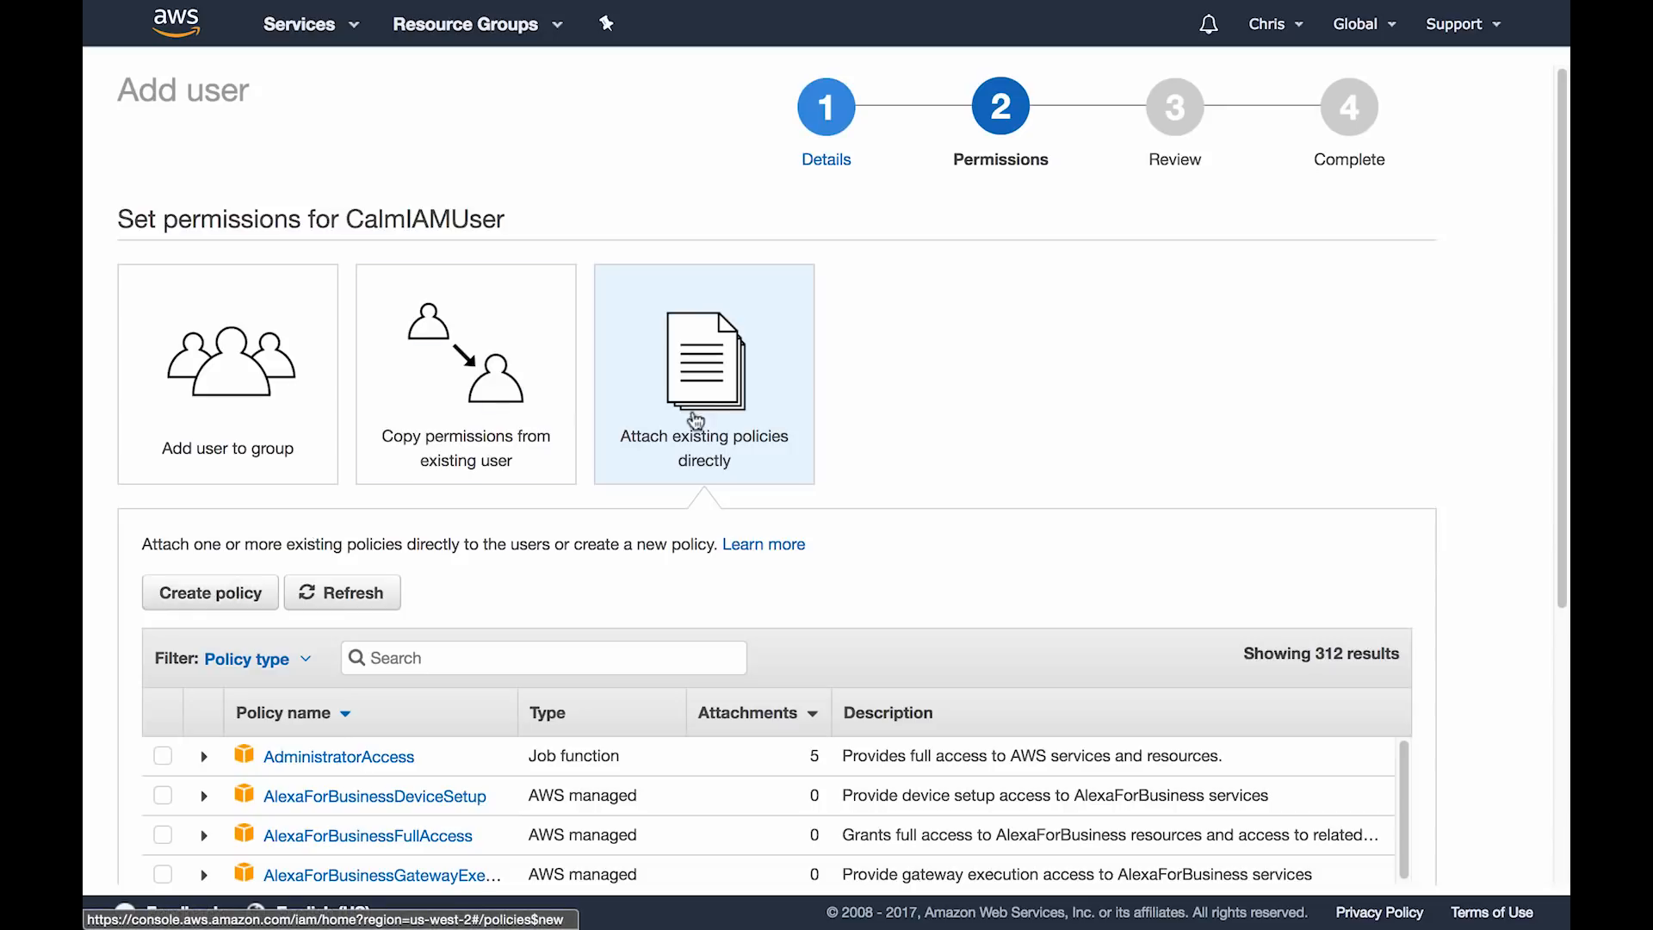
{"action": "mouse_move", "coordinate": [268, 515]}
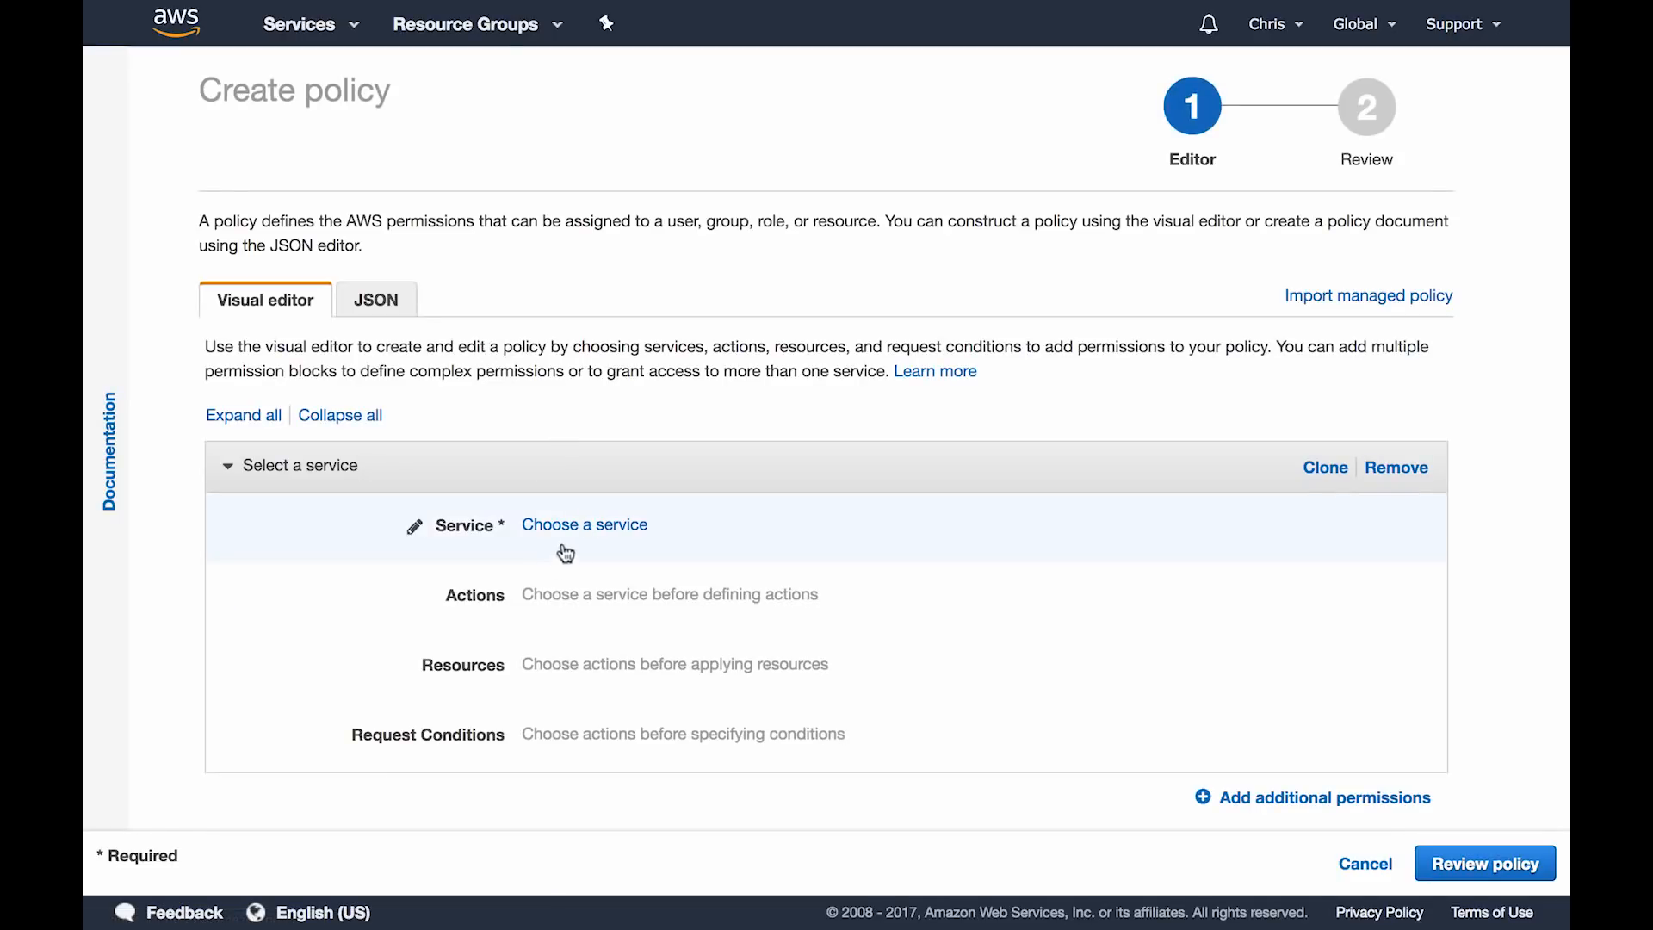
- Pick IAM as the policy service with all actions on all resources, then review it
{"action": "left_click", "coordinate": [583, 524]}
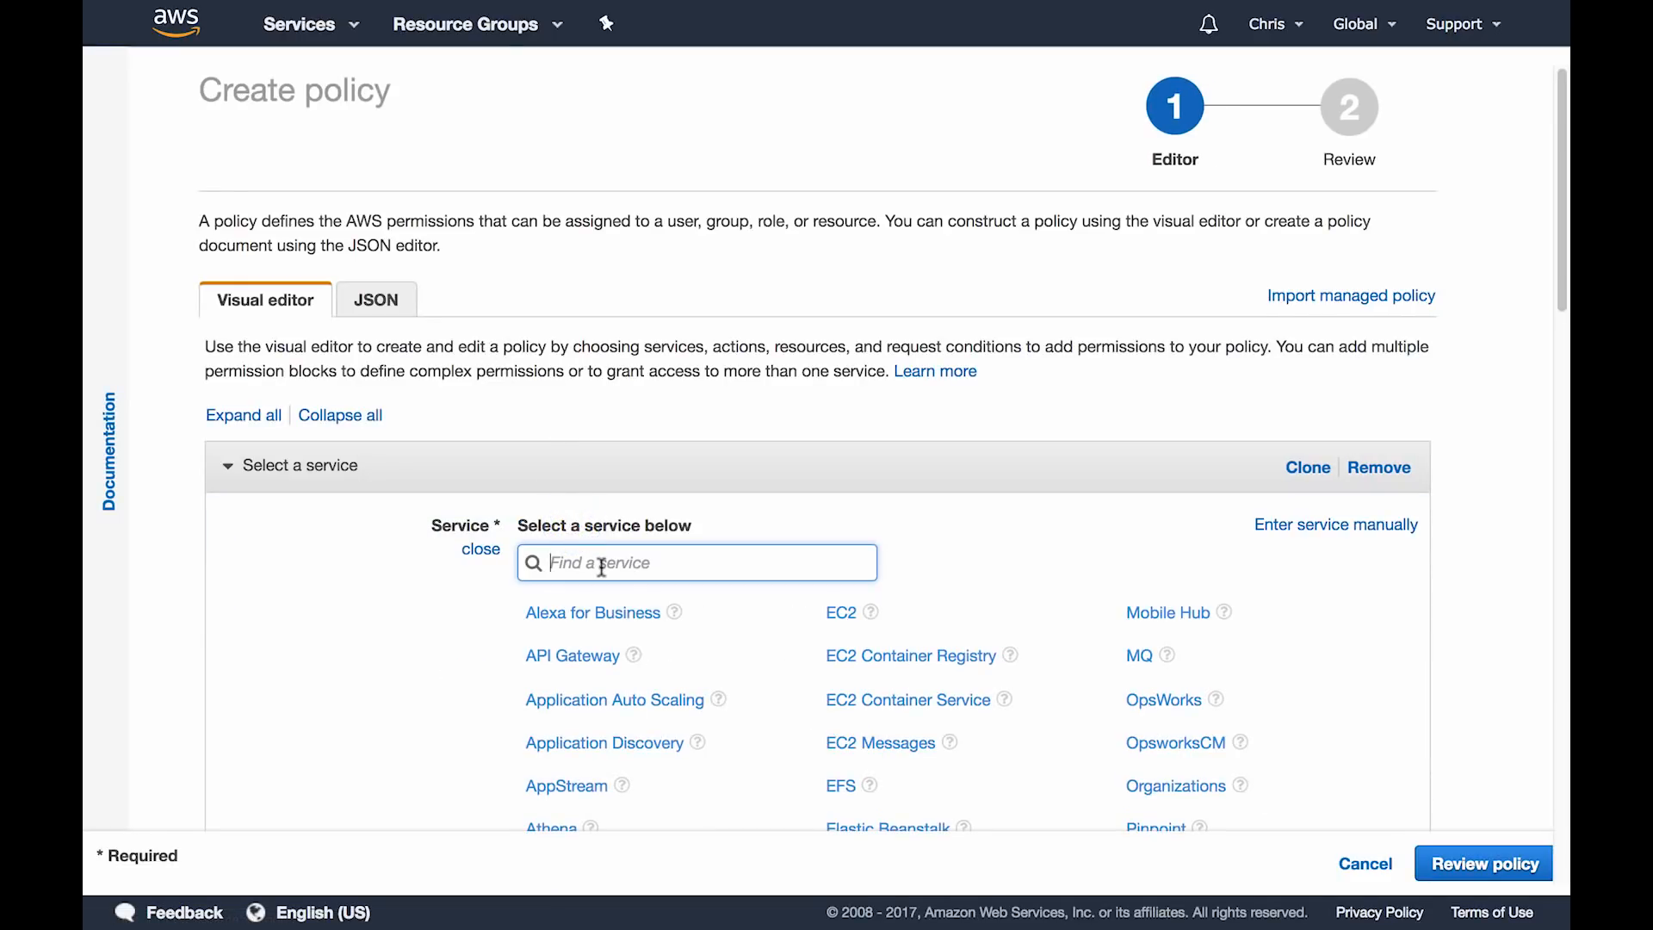
{"action": "type", "text": "IAM"}
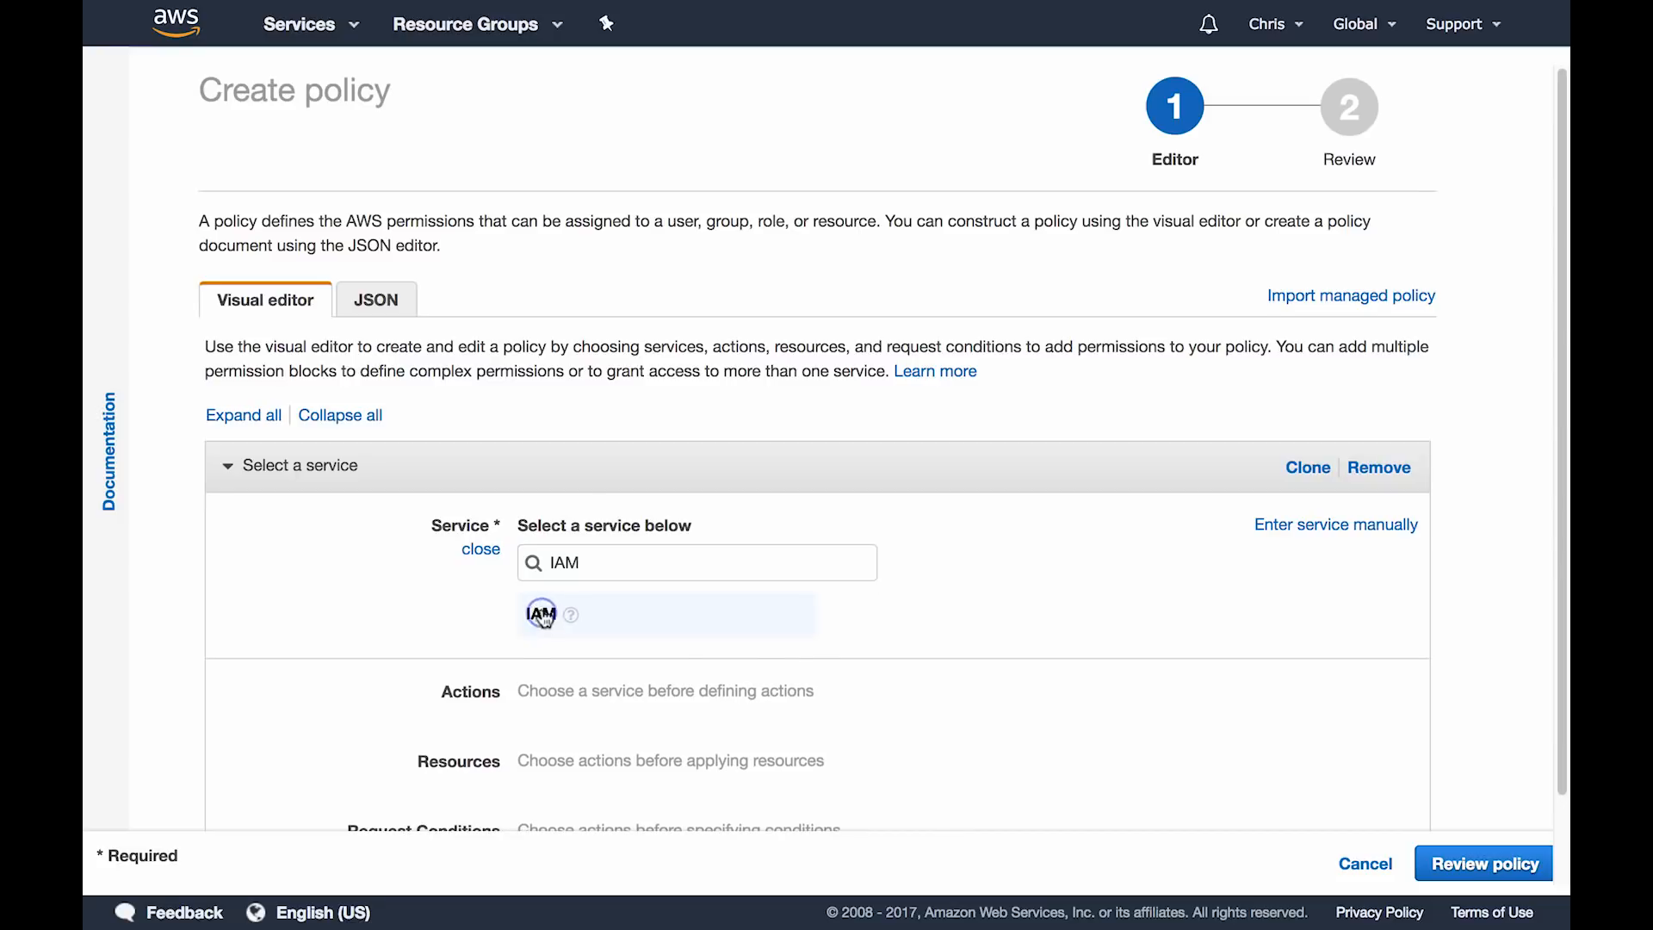
{"action": "left_click", "coordinate": [541, 614]}
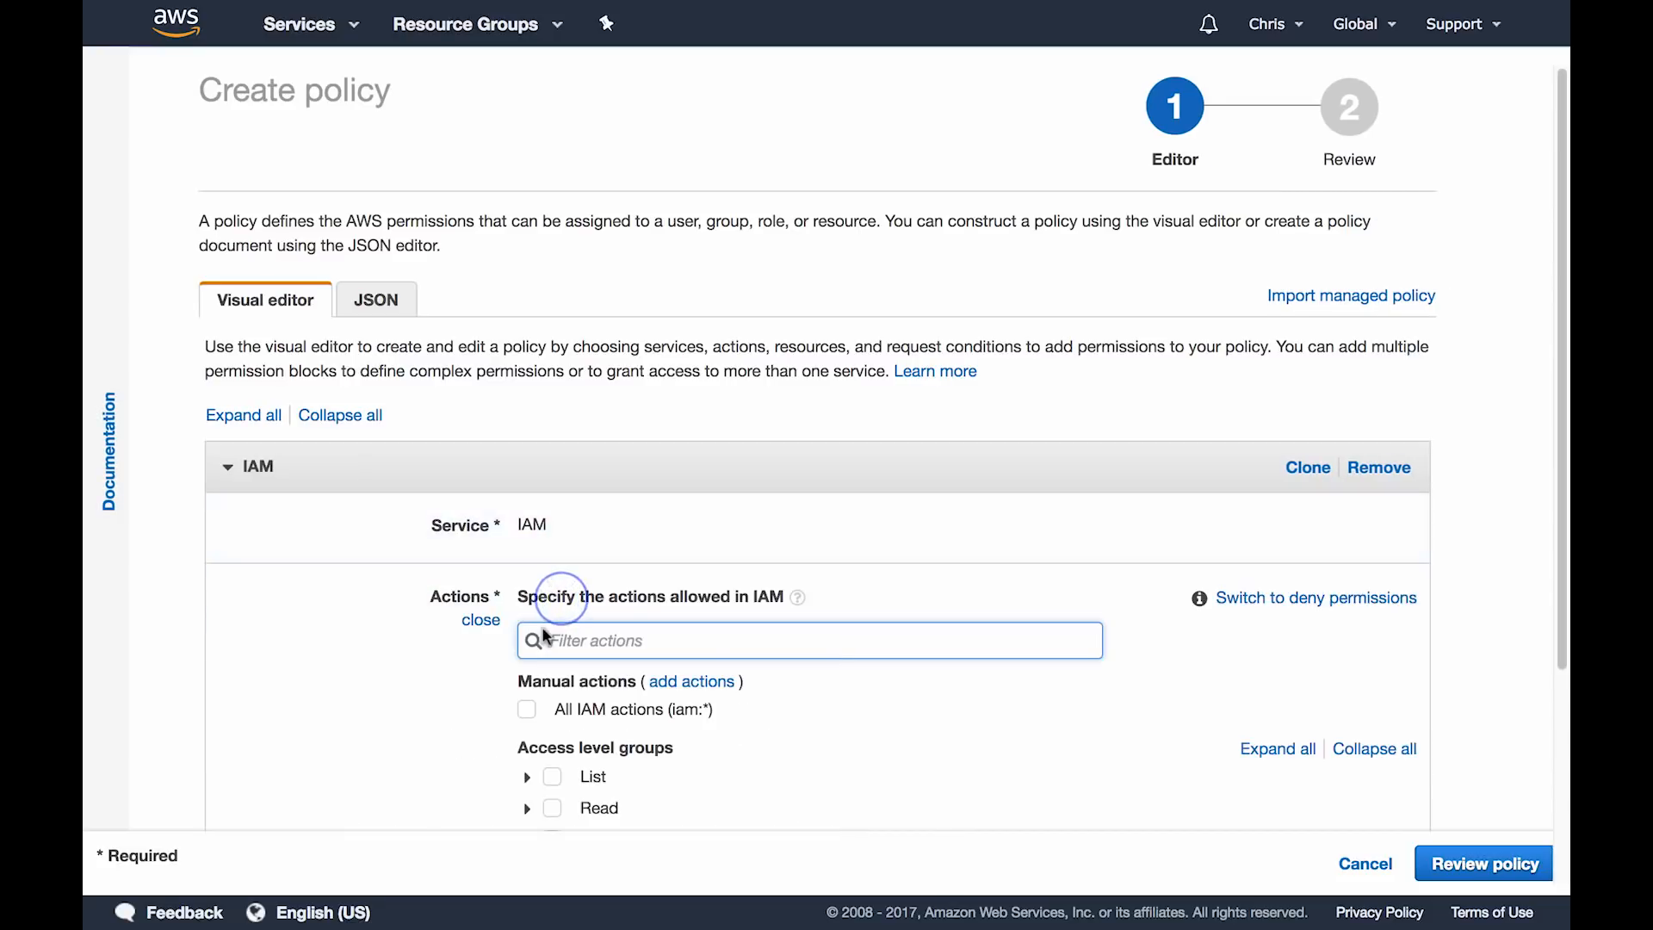
{"action": "left_click", "coordinate": [526, 708]}
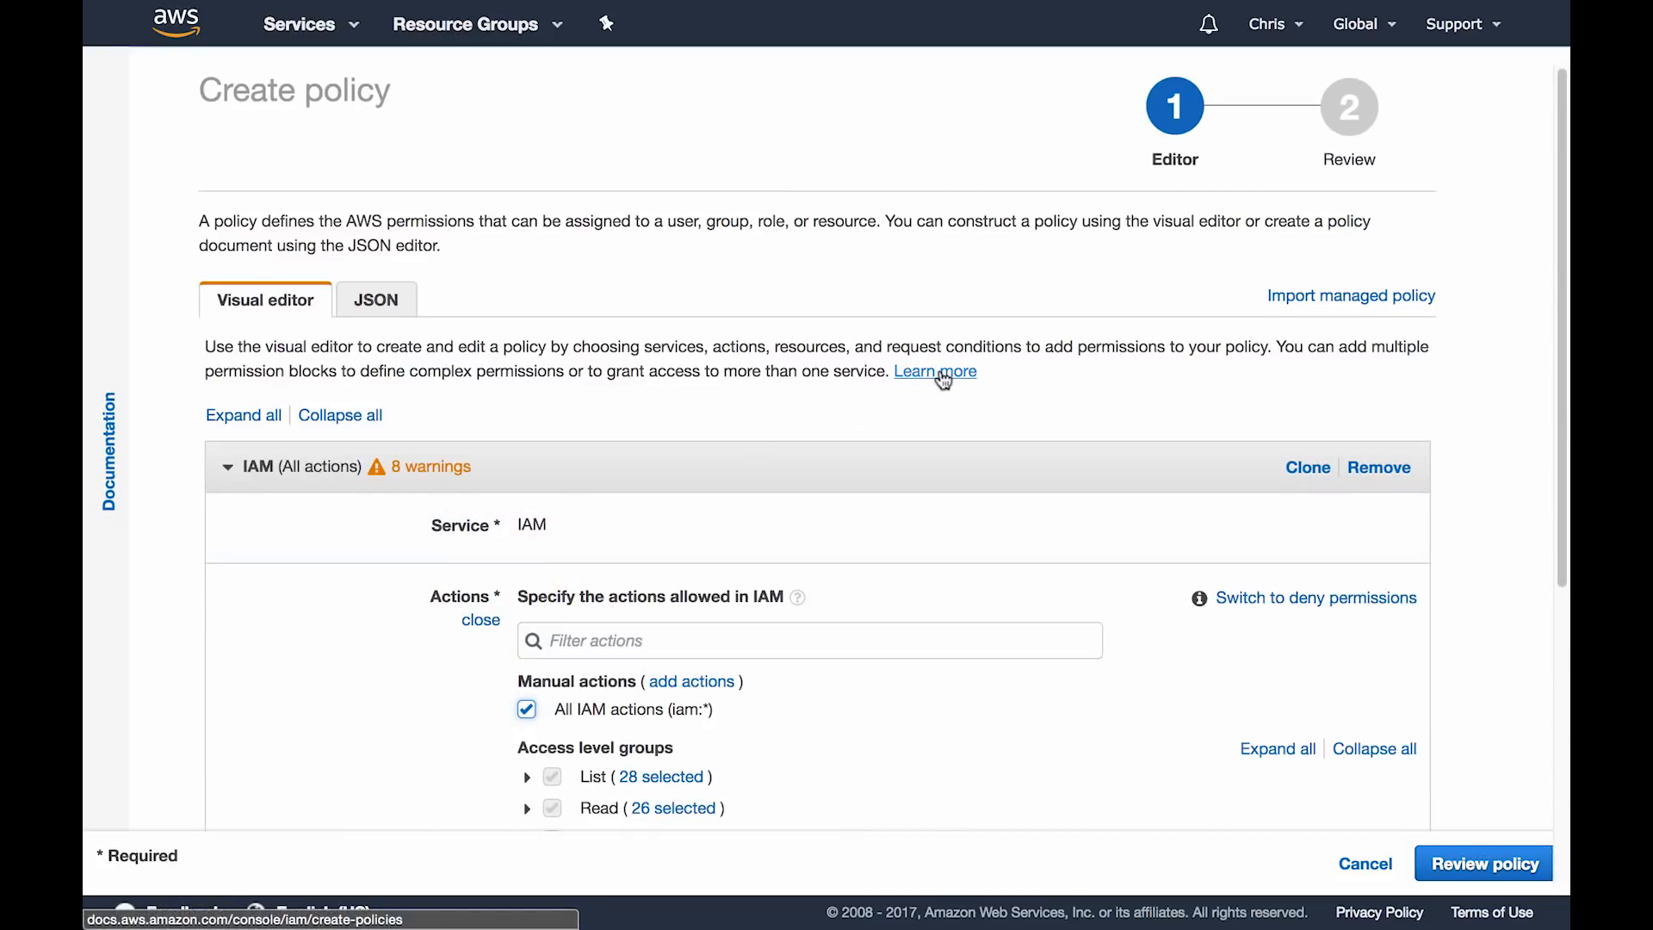
{"action": "scroll", "scroll_direction": "down", "scroll_amount": 3}
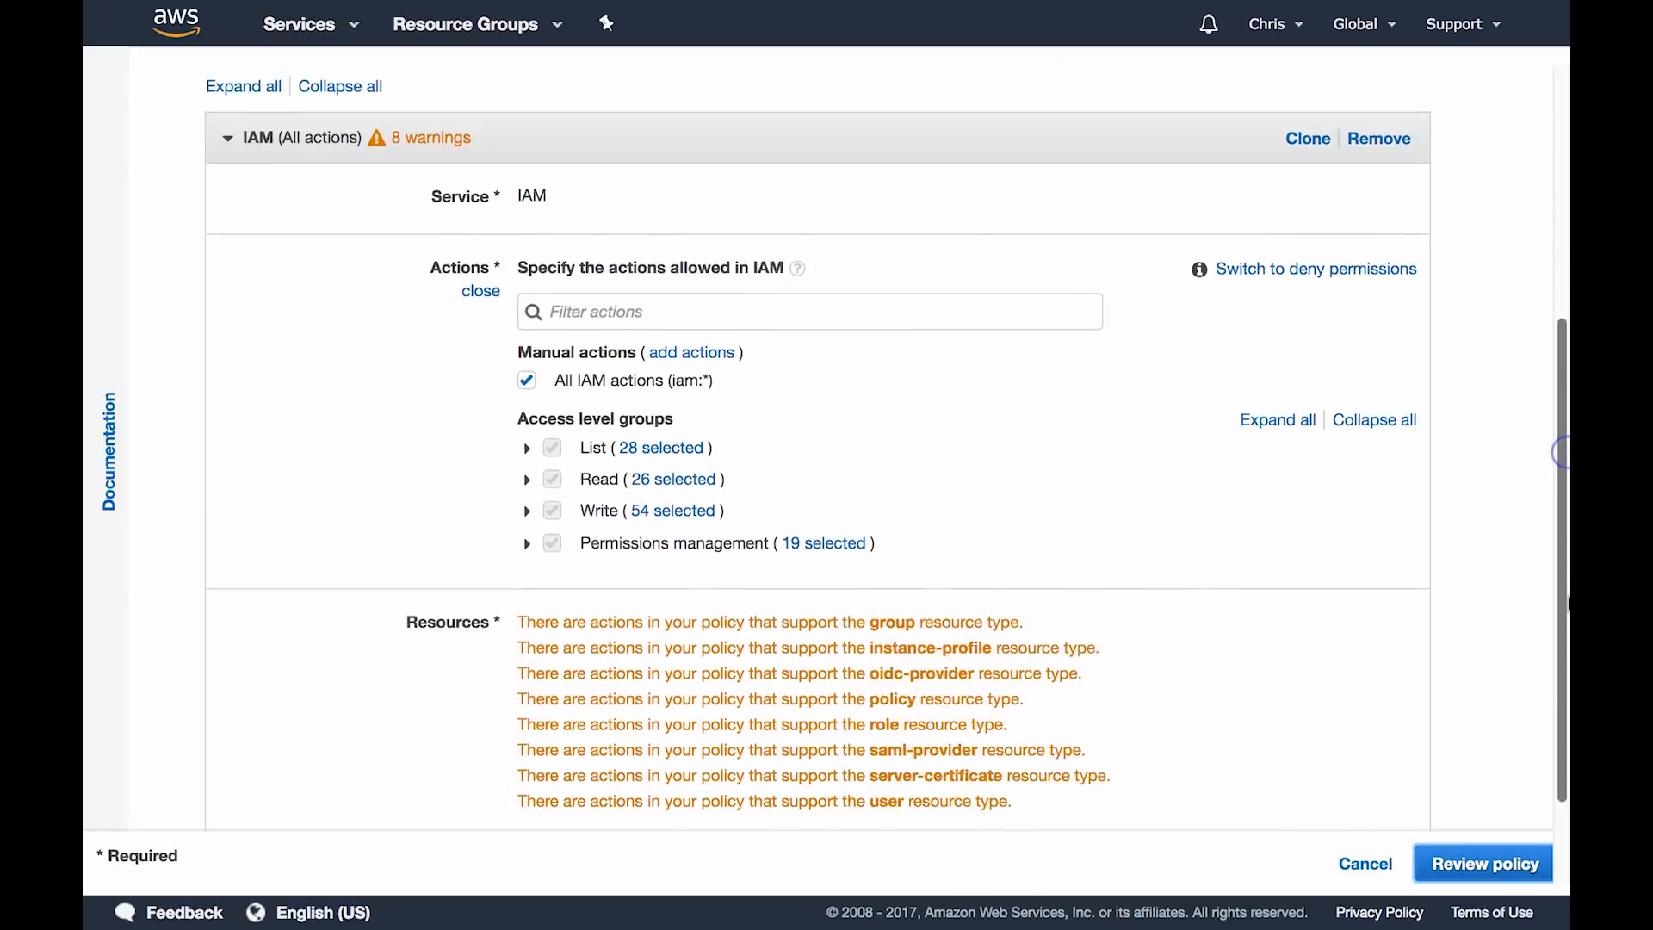
{"action": "scroll", "scroll_direction": "down", "scroll_amount": 3}
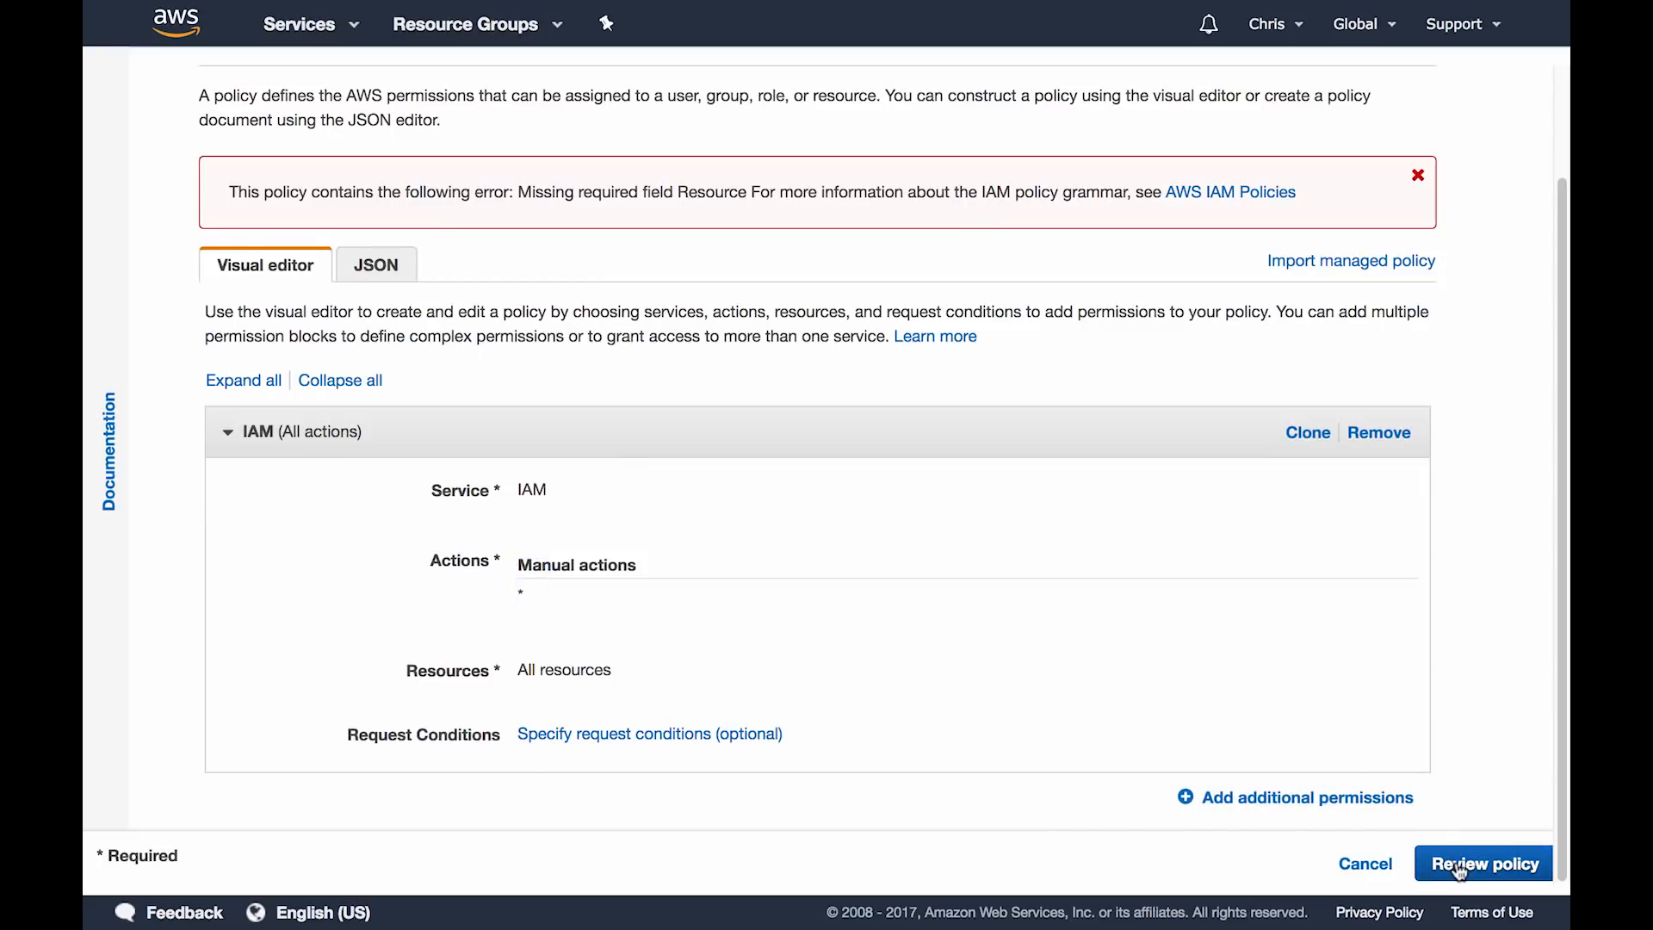
{"action": "left_click", "coordinate": [1482, 863]}
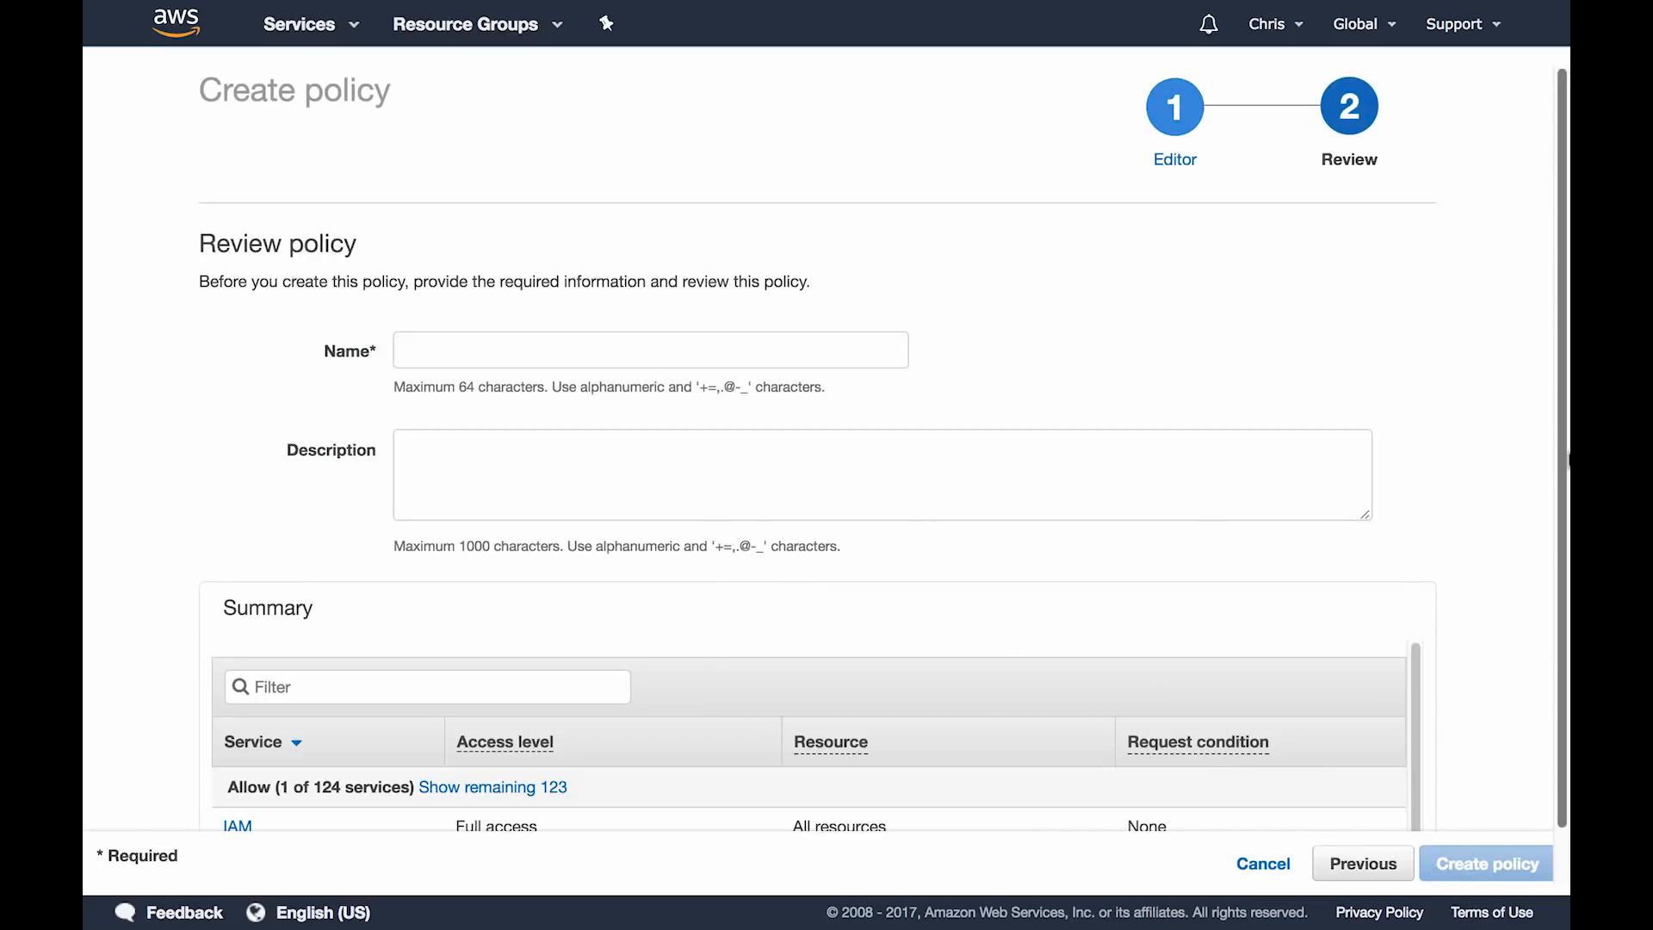
- Name the policy IAMAdmin and create it
{"action": "scroll", "scroll_direction": "down", "scroll_amount": 3}
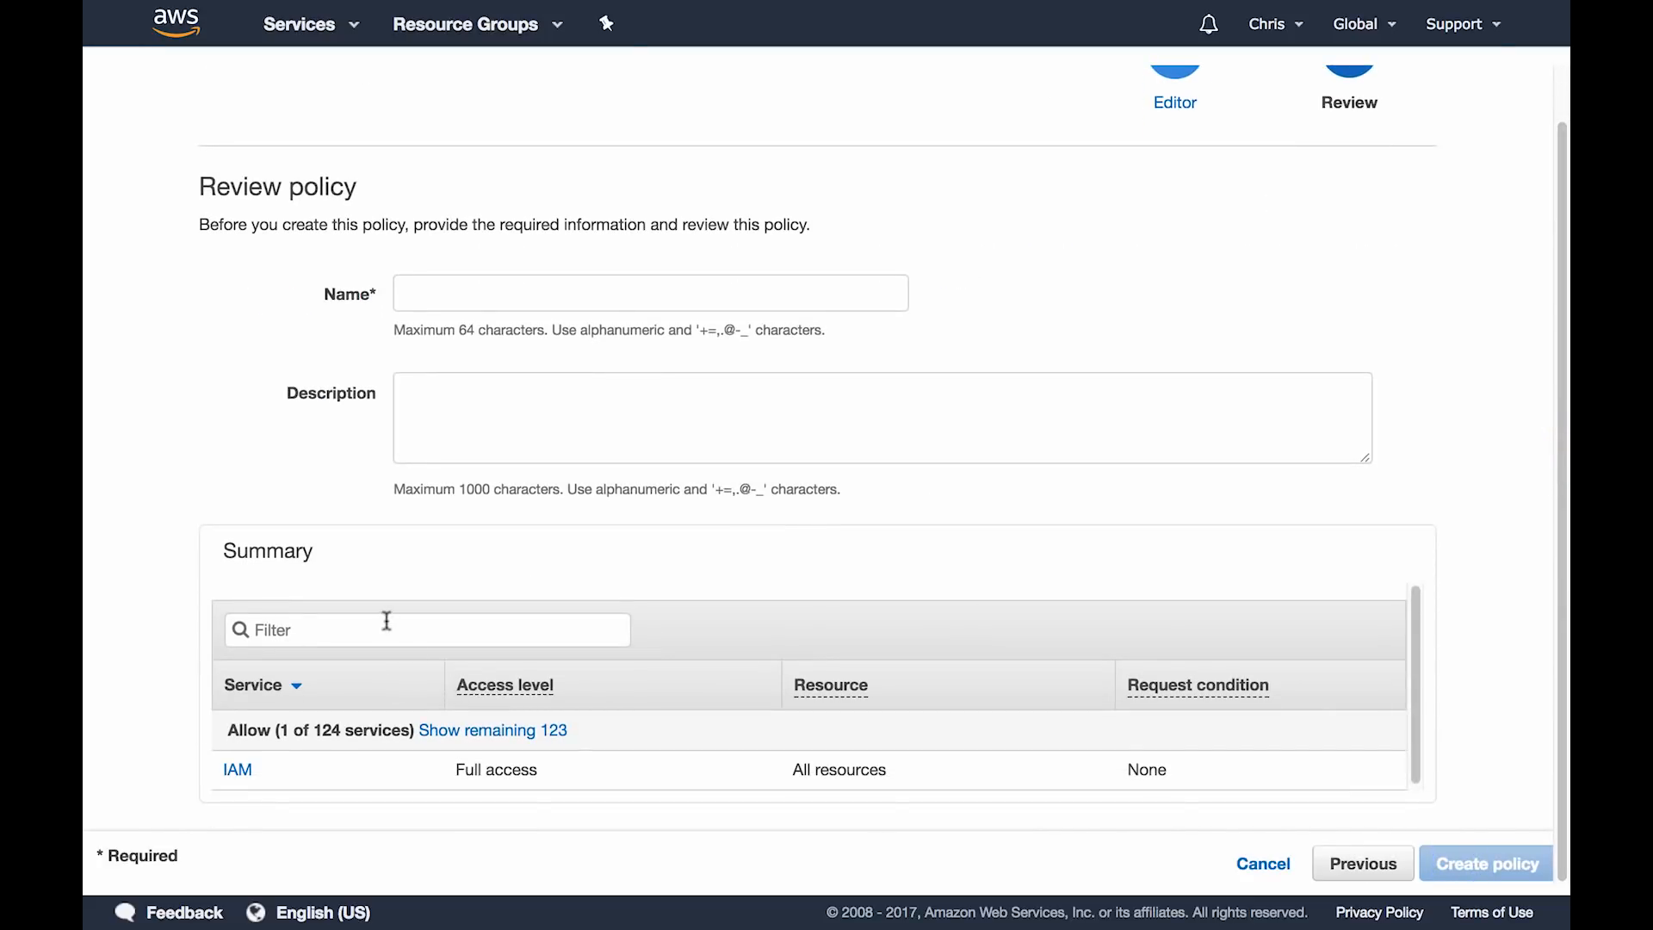
{"action": "left_click", "coordinate": [651, 292]}
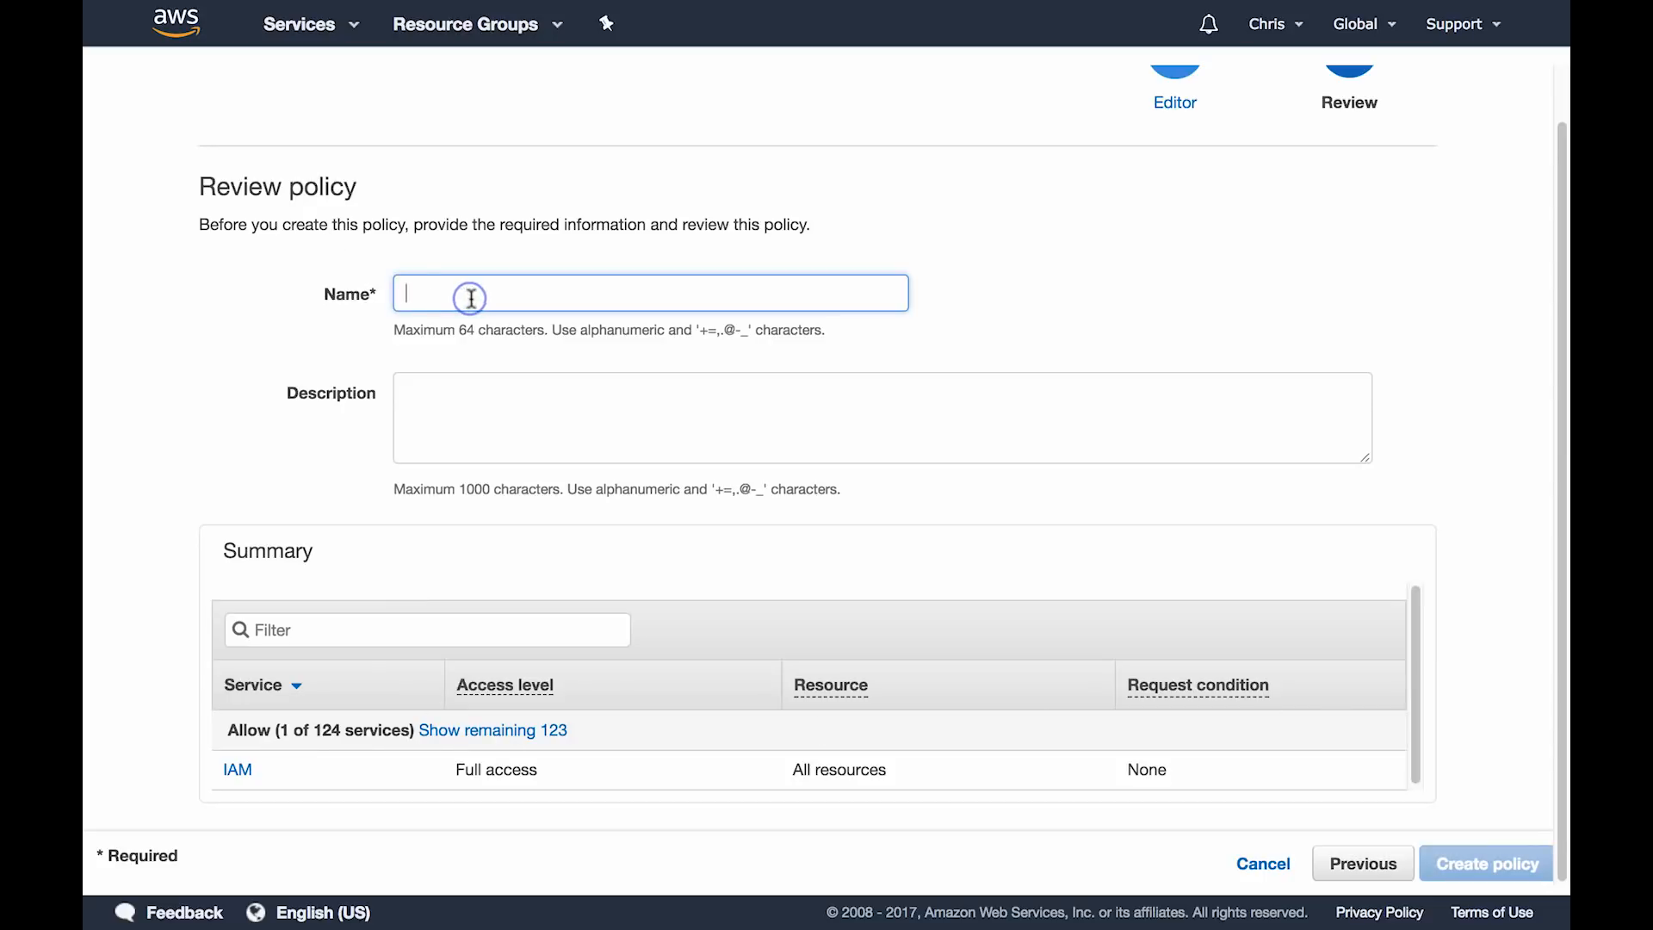
{"action": "type", "text": "IAMA"}
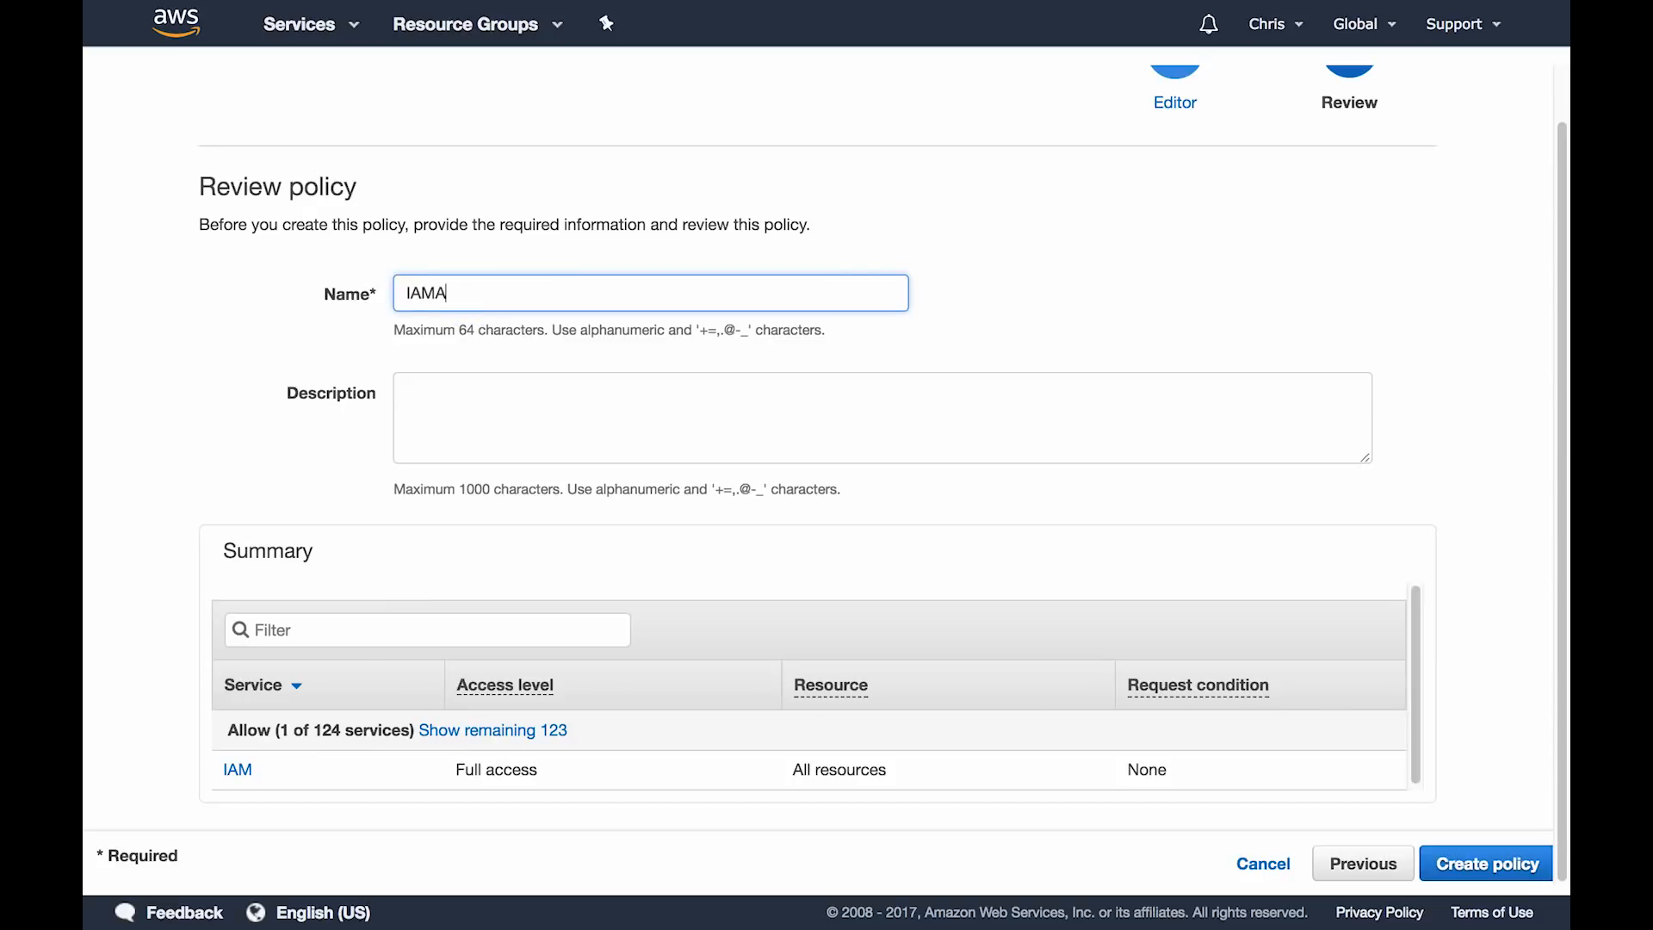
{"action": "type", "text": "dmin"}
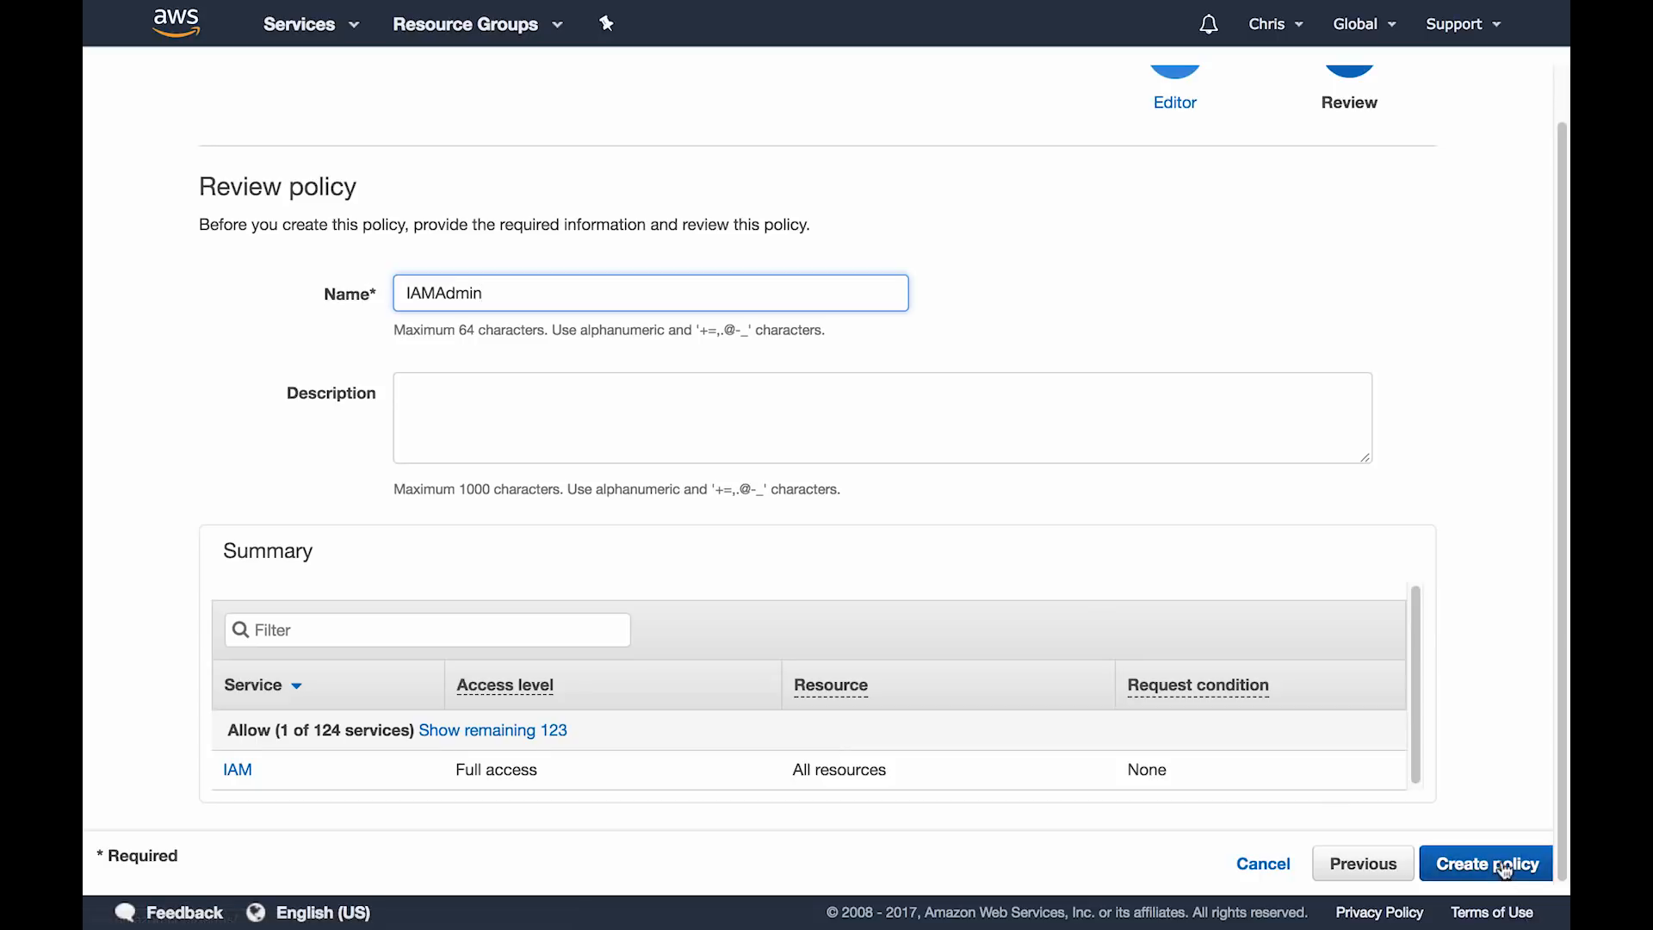
{"action": "left_click", "coordinate": [1487, 863]}
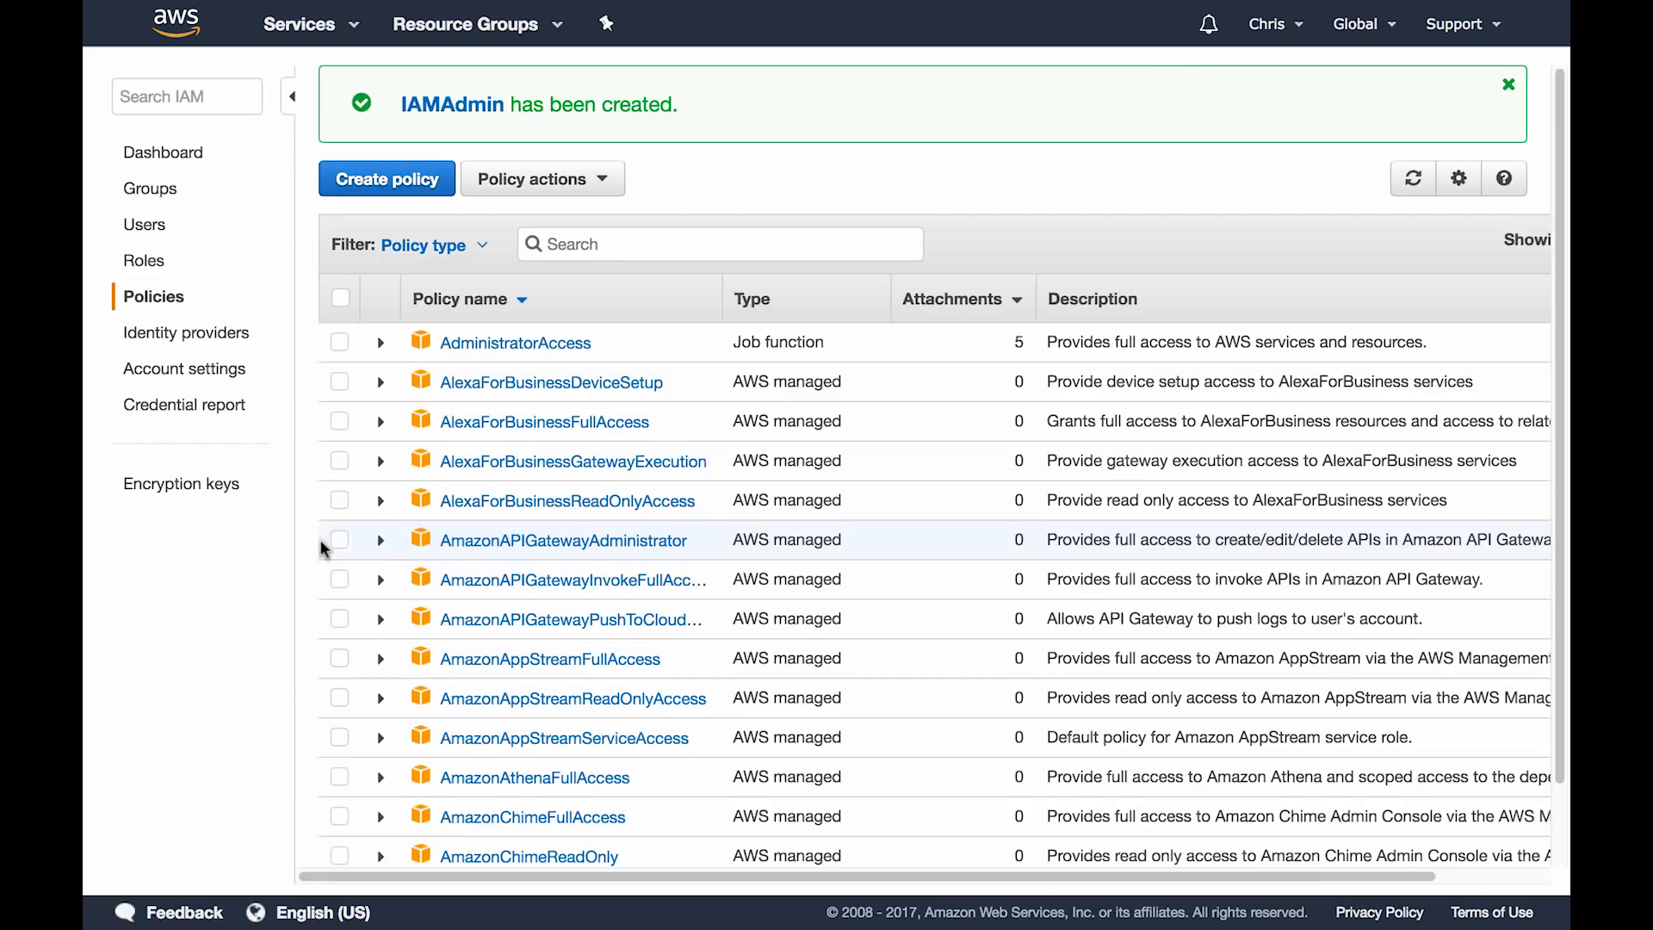
{"action": "mouse_move", "coordinate": [569, 9]}
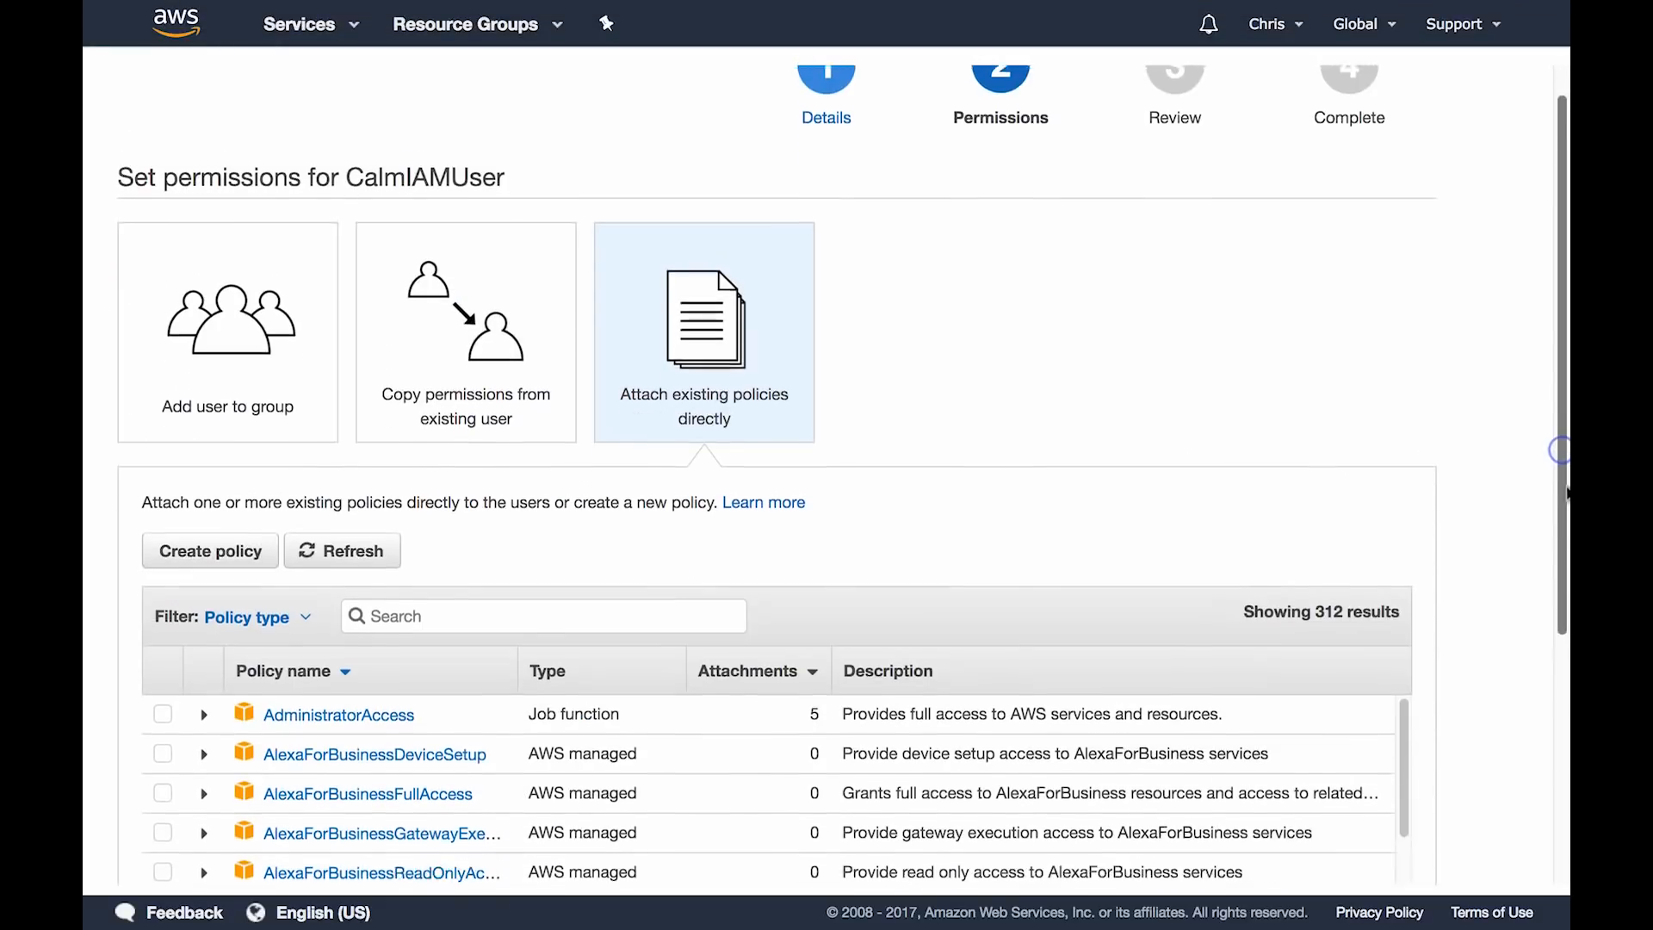
- Attach IAMAdmin and AmazonEC2FullAccess to the user and proceed to review
{"action": "scroll", "scroll_direction": "down", "scroll_amount": 3}
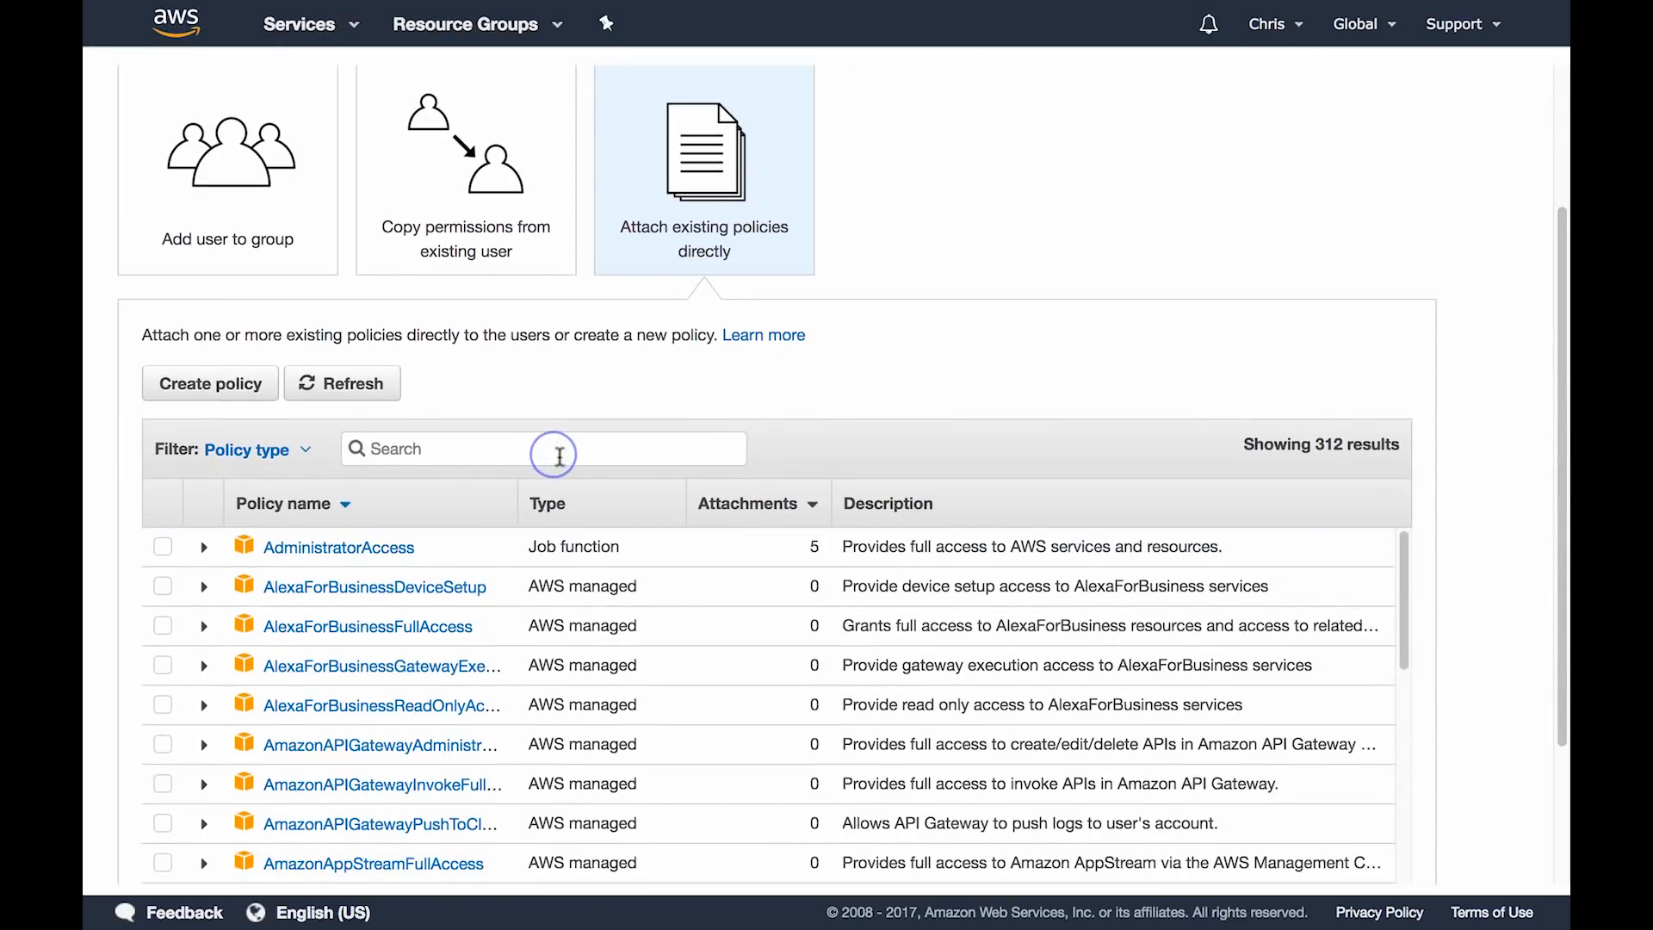
{"action": "type", "text": "IAMAdm"}
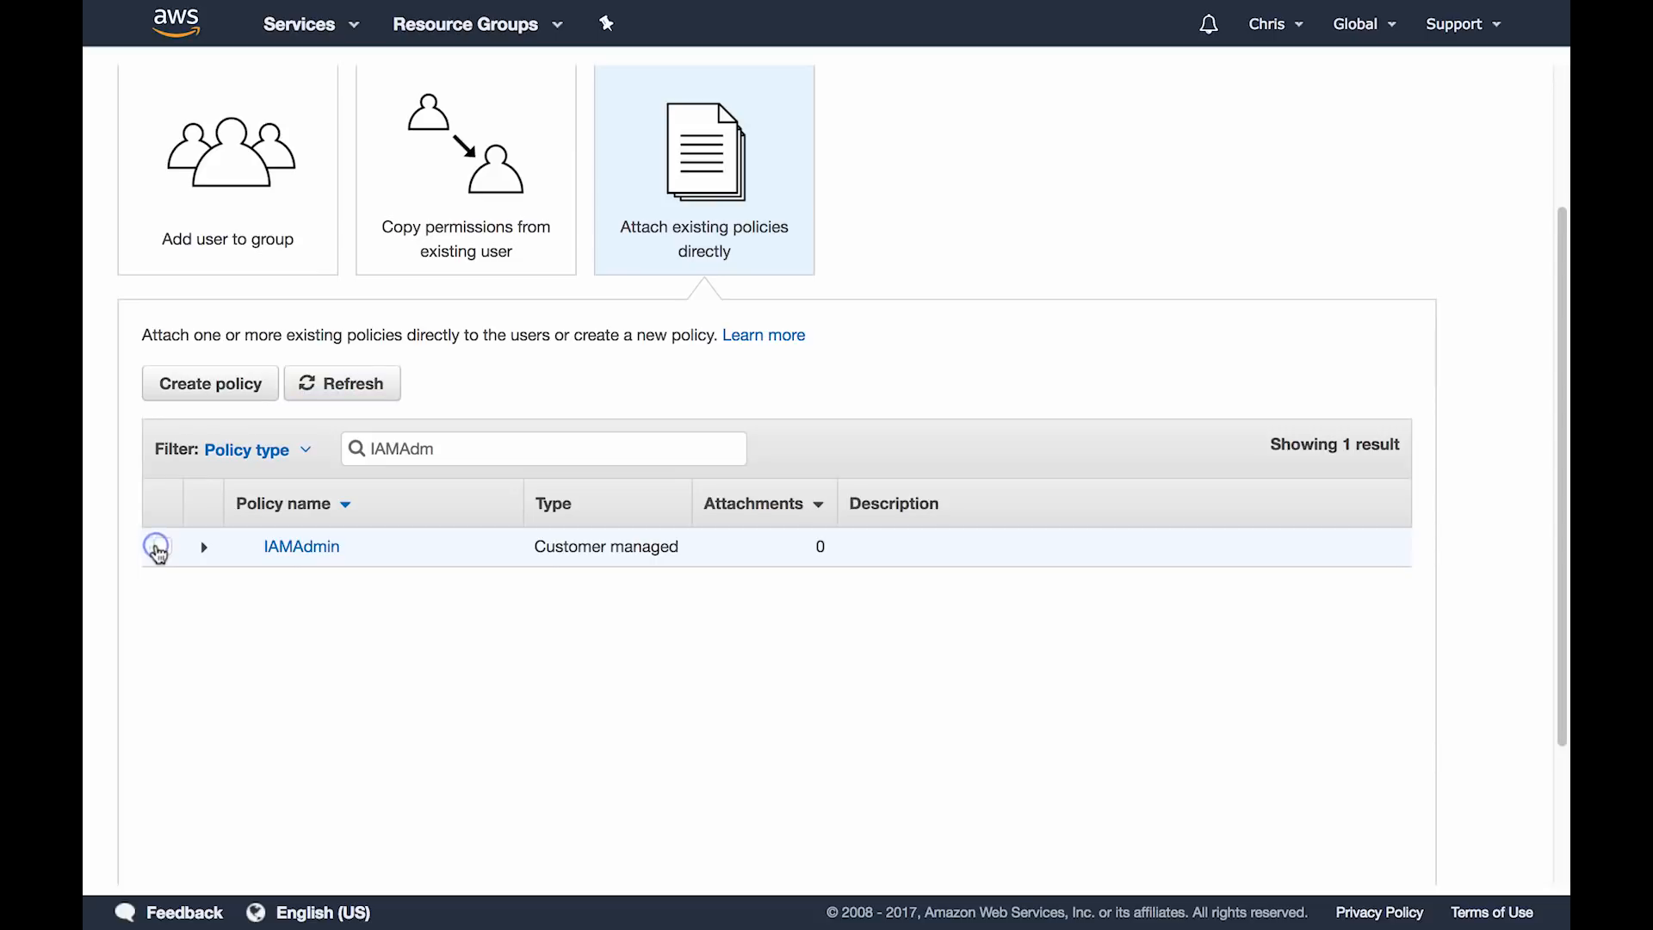
{"action": "left_click", "coordinate": [161, 545]}
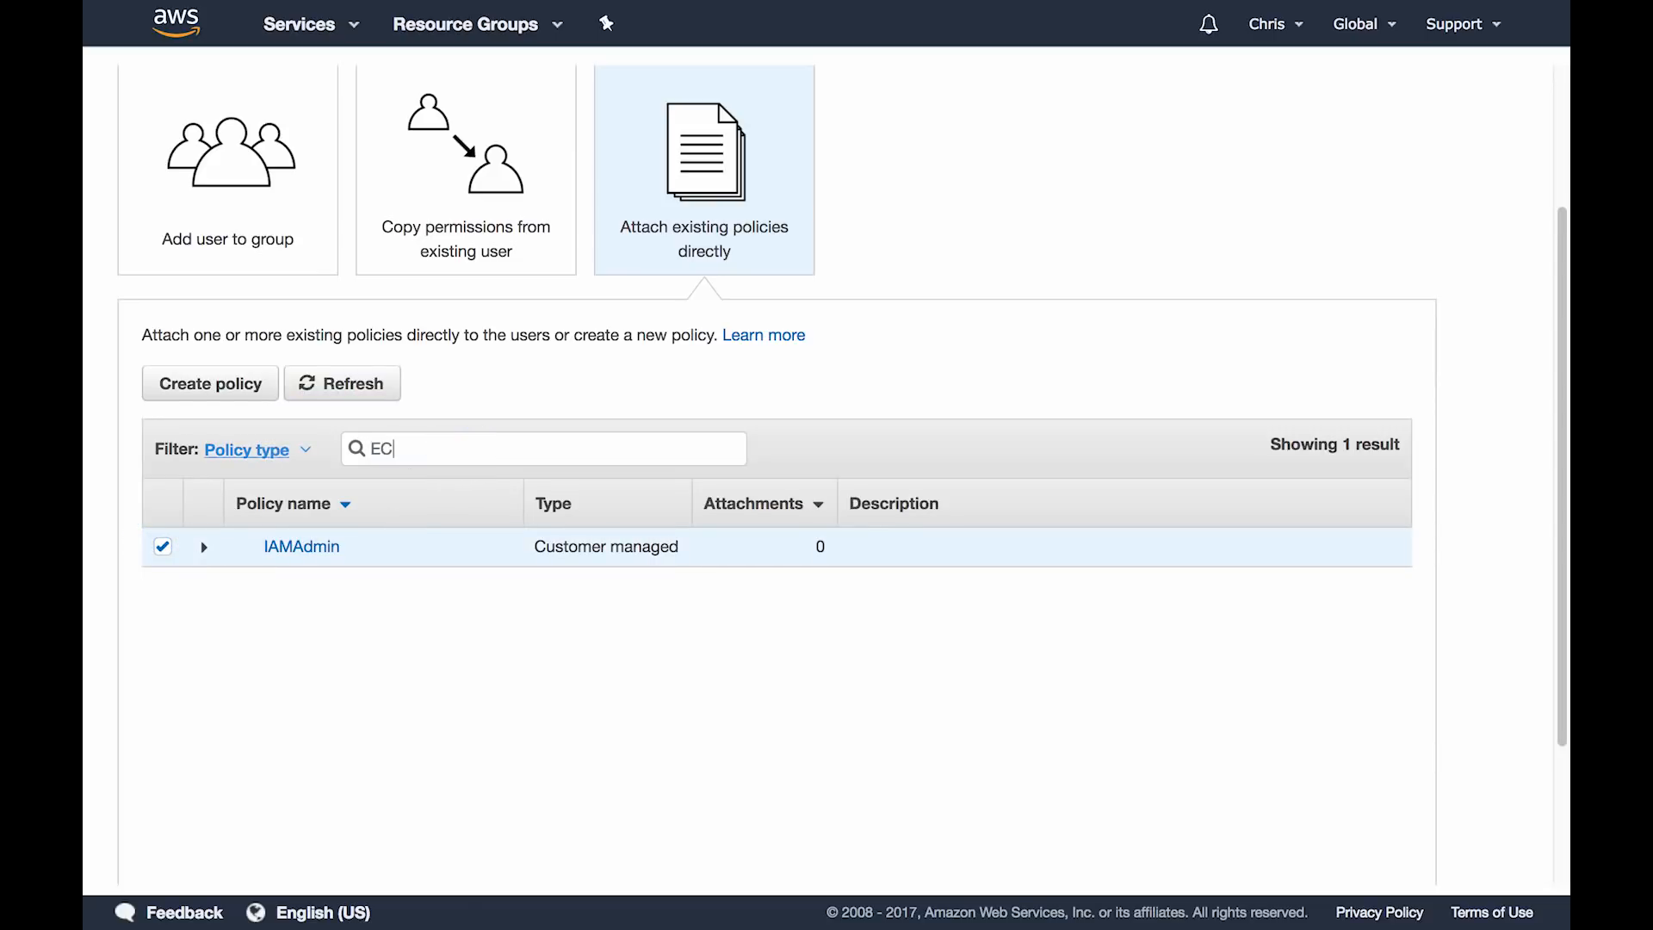
{"action": "type", "text": "2"}
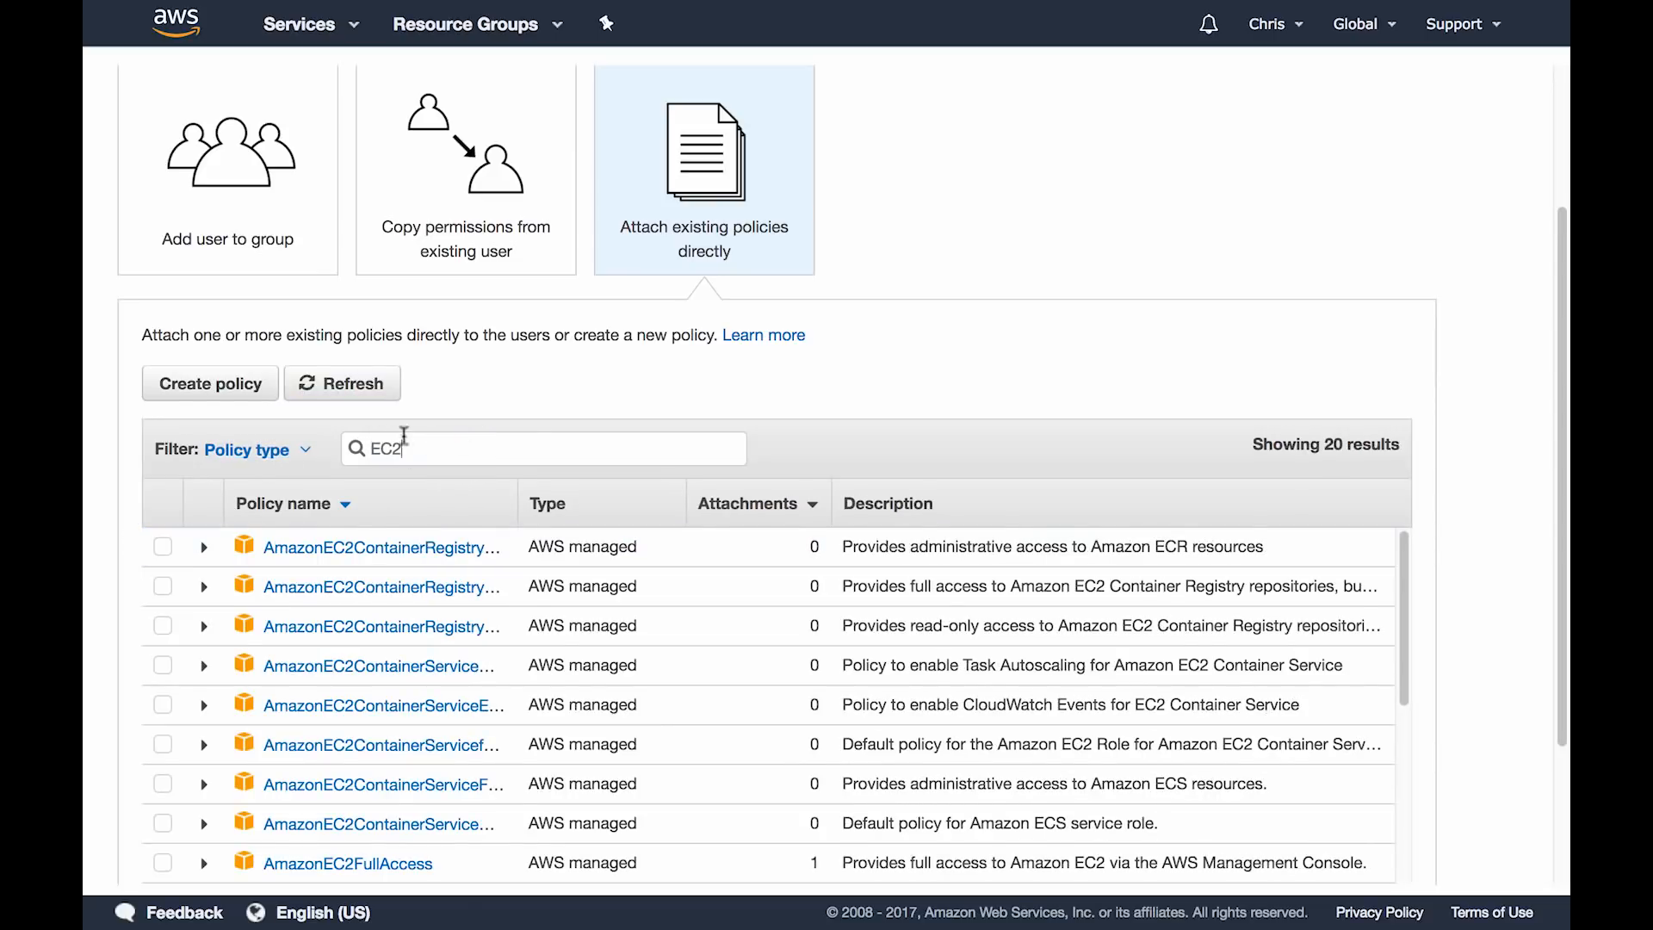
{"action": "left_click", "coordinate": [164, 863]}
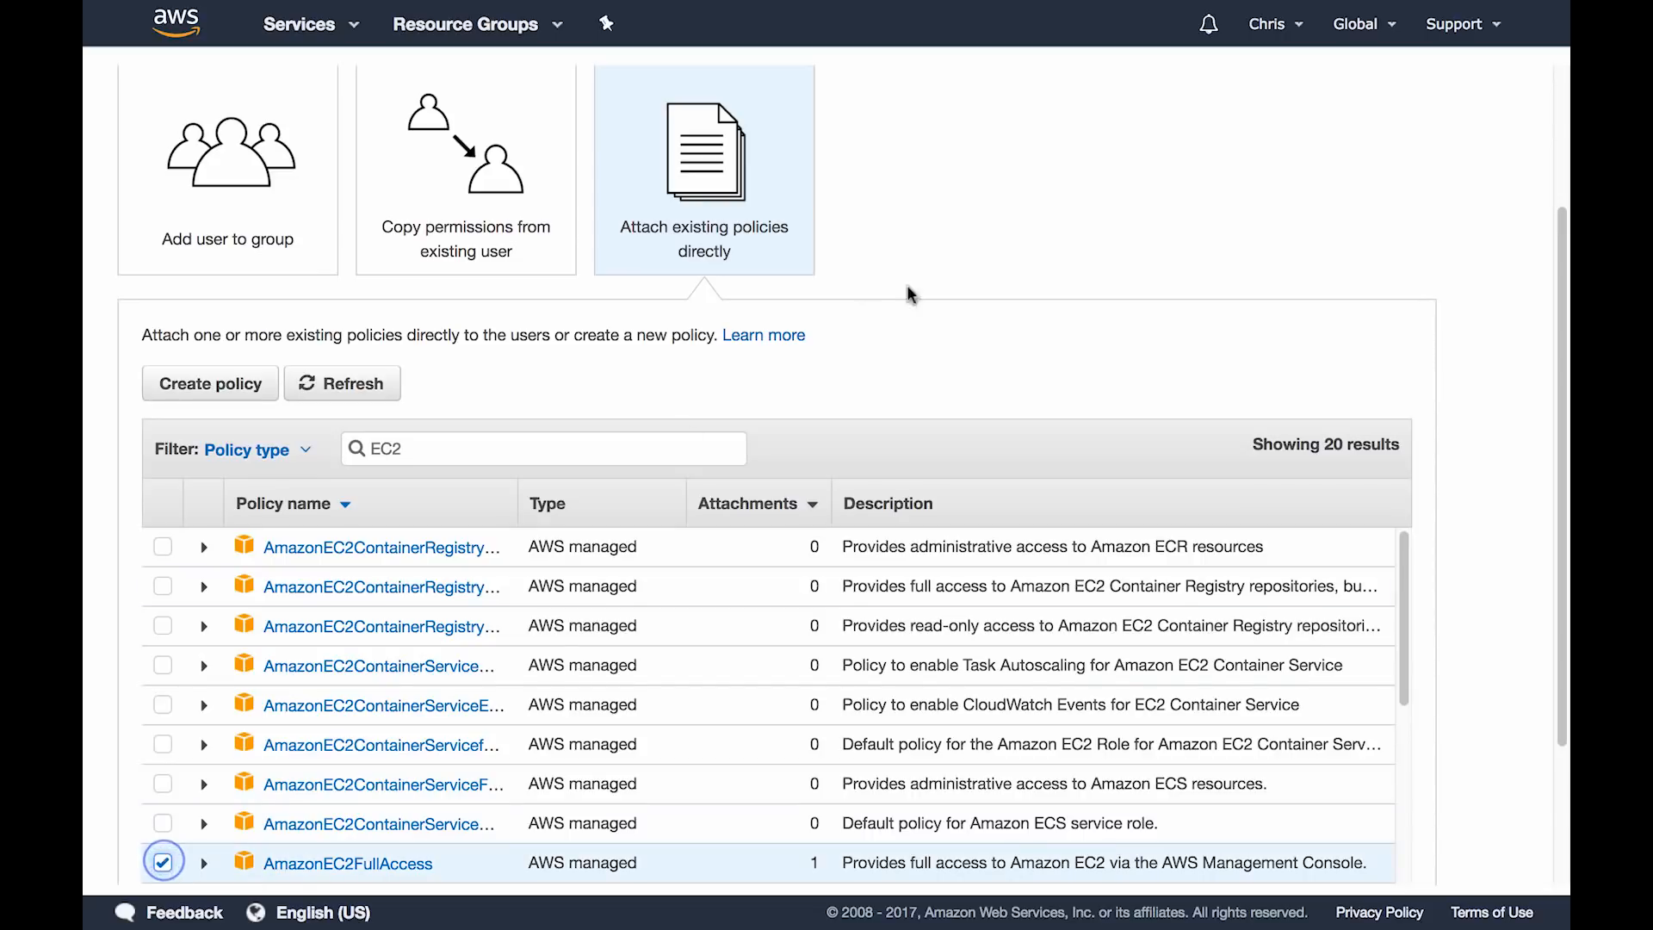
{"action": "scroll", "scroll_direction": "down", "scroll_amount": 3}
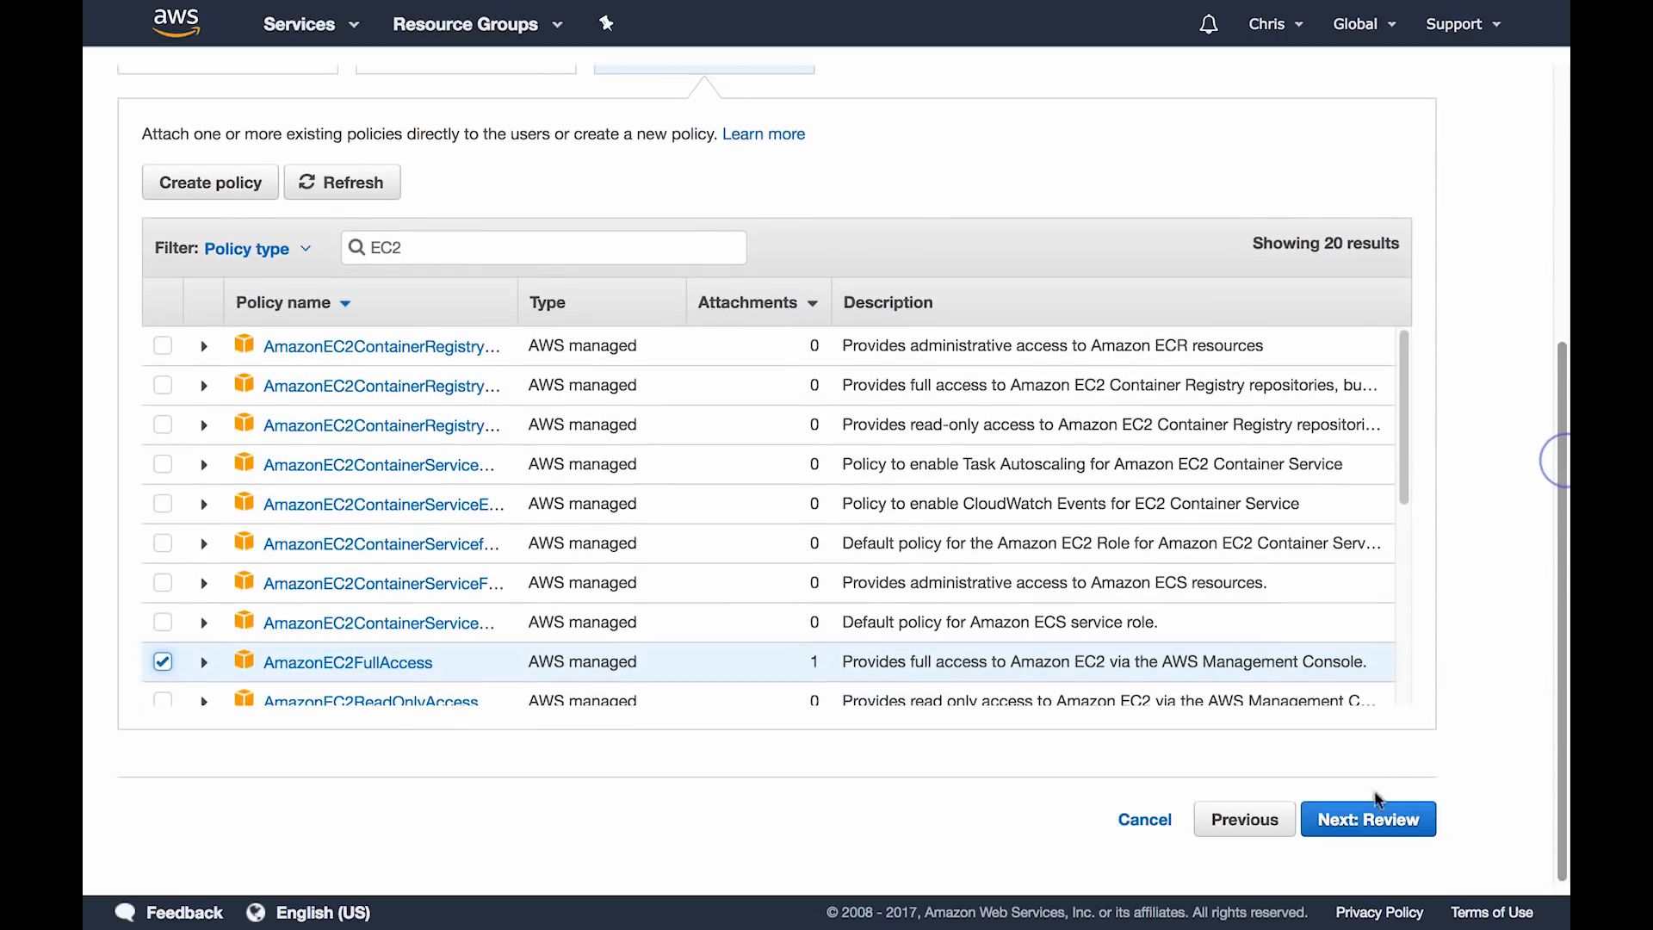
{"action": "left_click", "coordinate": [1366, 818]}
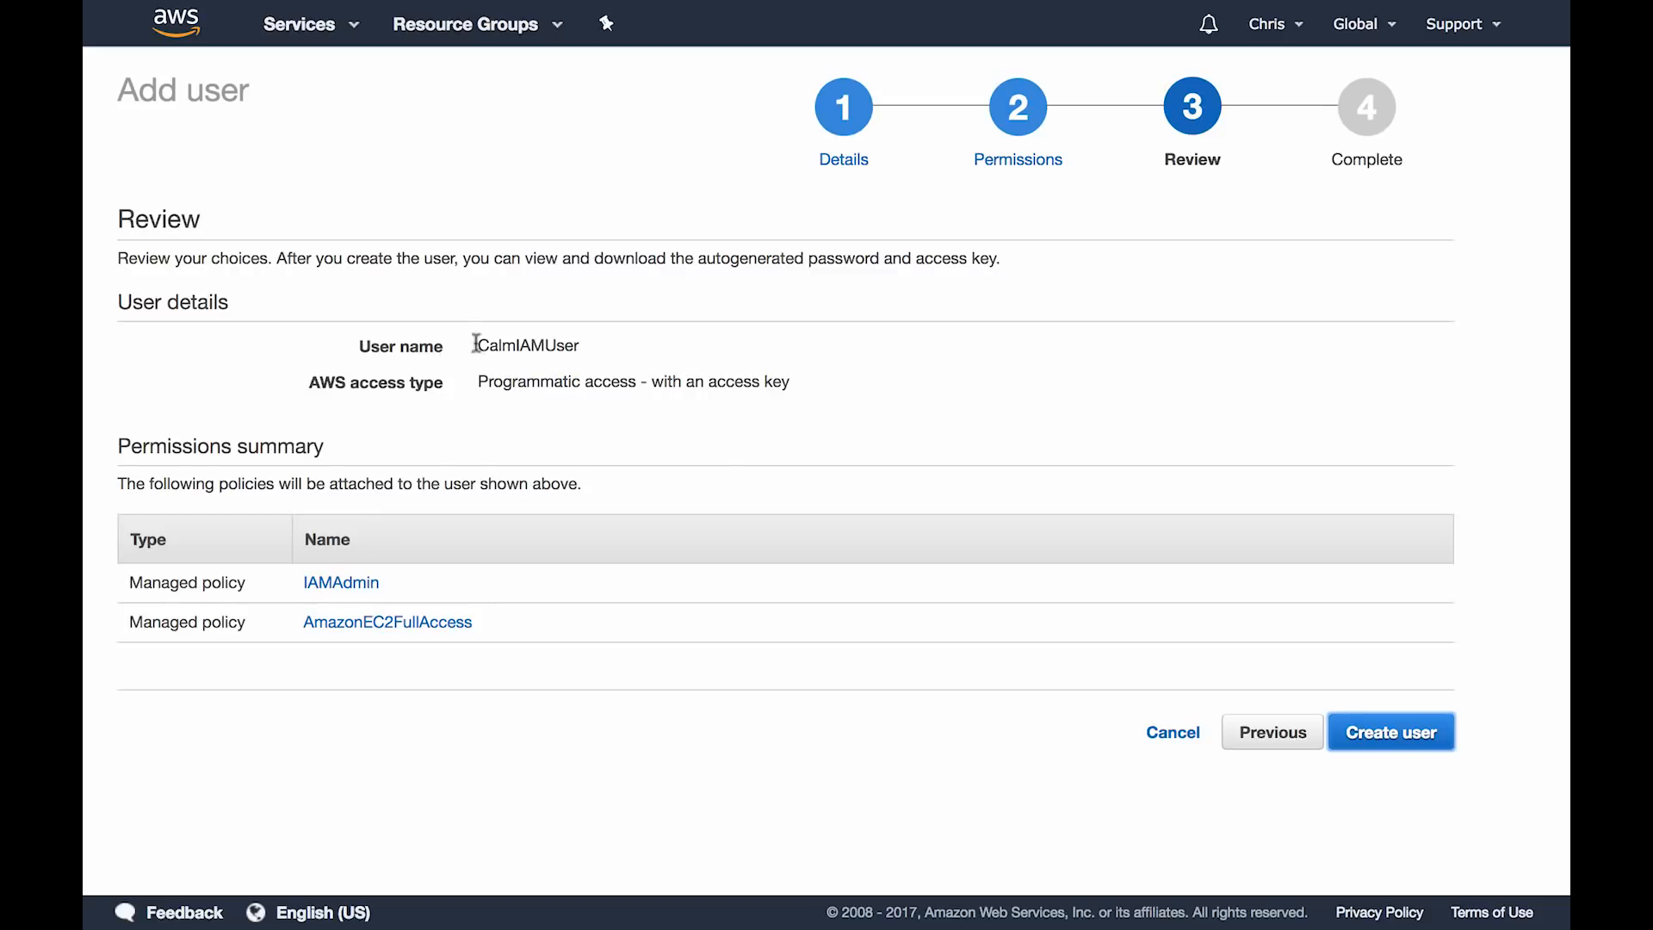
{"action": "mouse_move", "coordinate": [318, 334]}
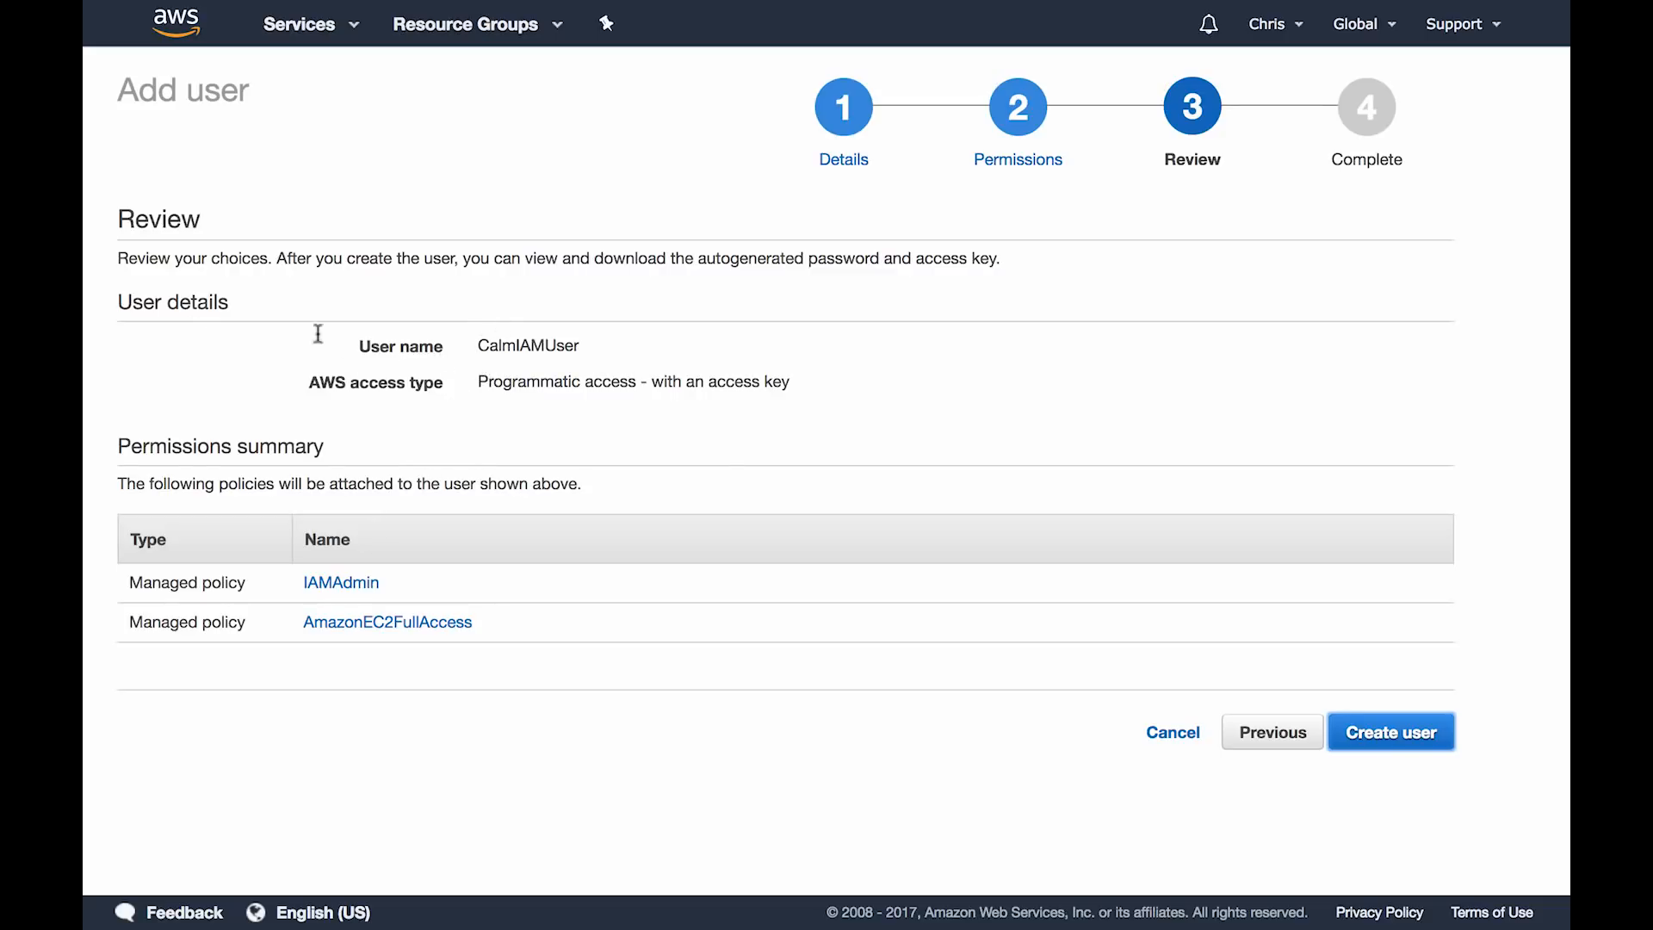
{"action": "mouse_move", "coordinate": [342, 583]}
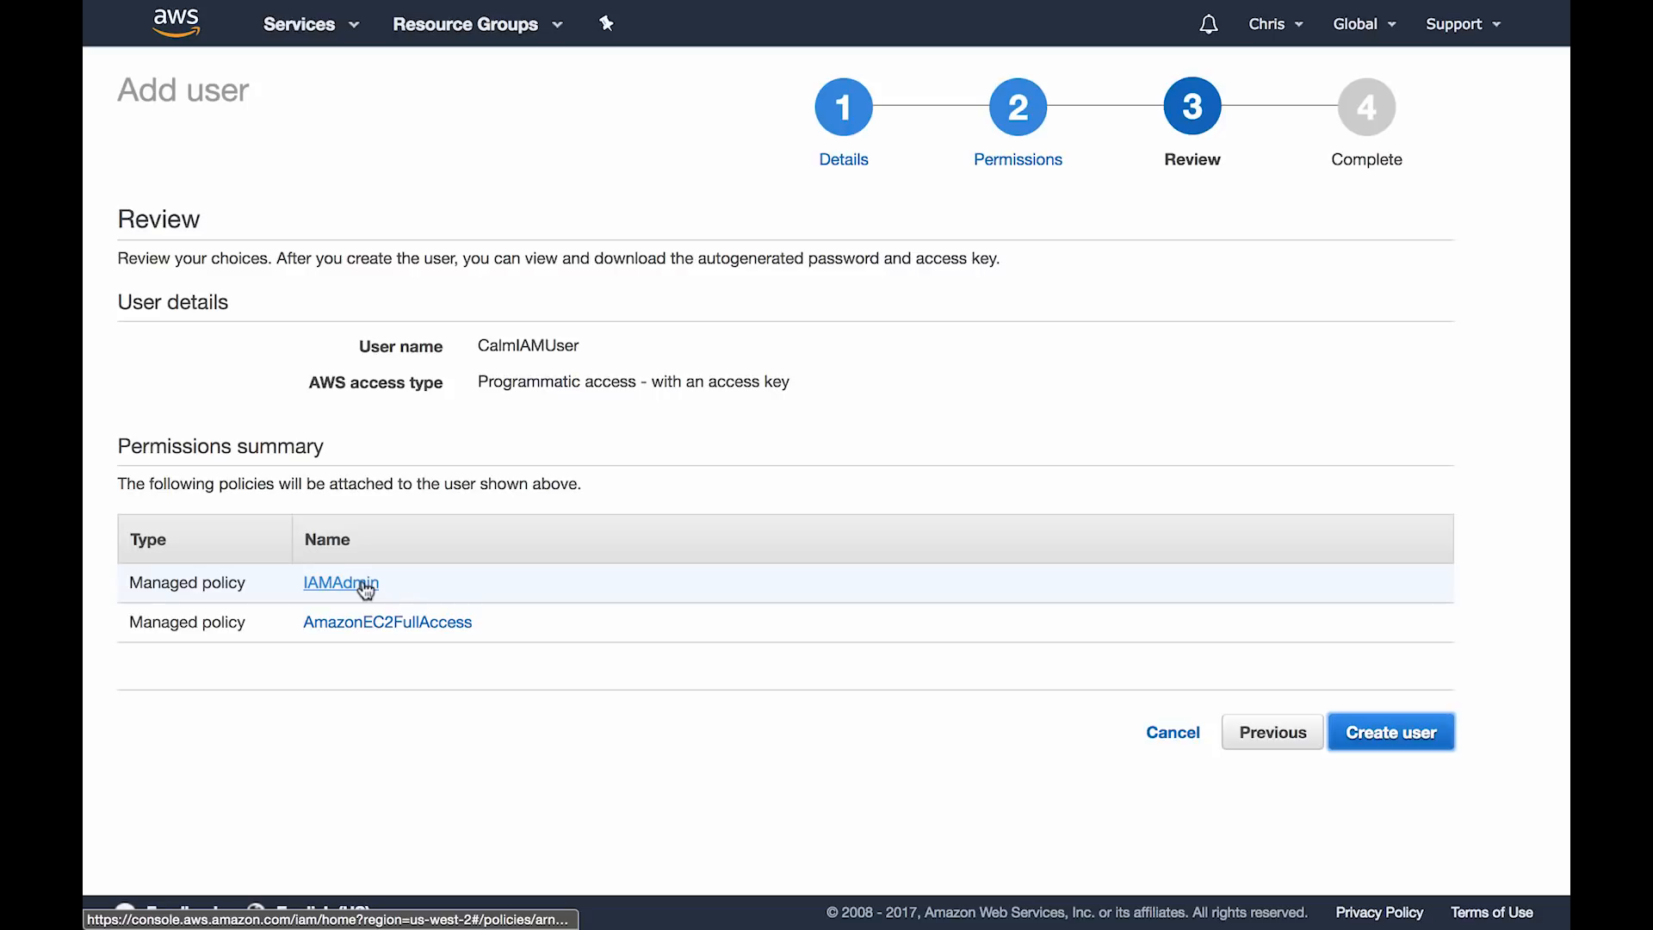
{"action": "mouse_move", "coordinate": [732, 661]}
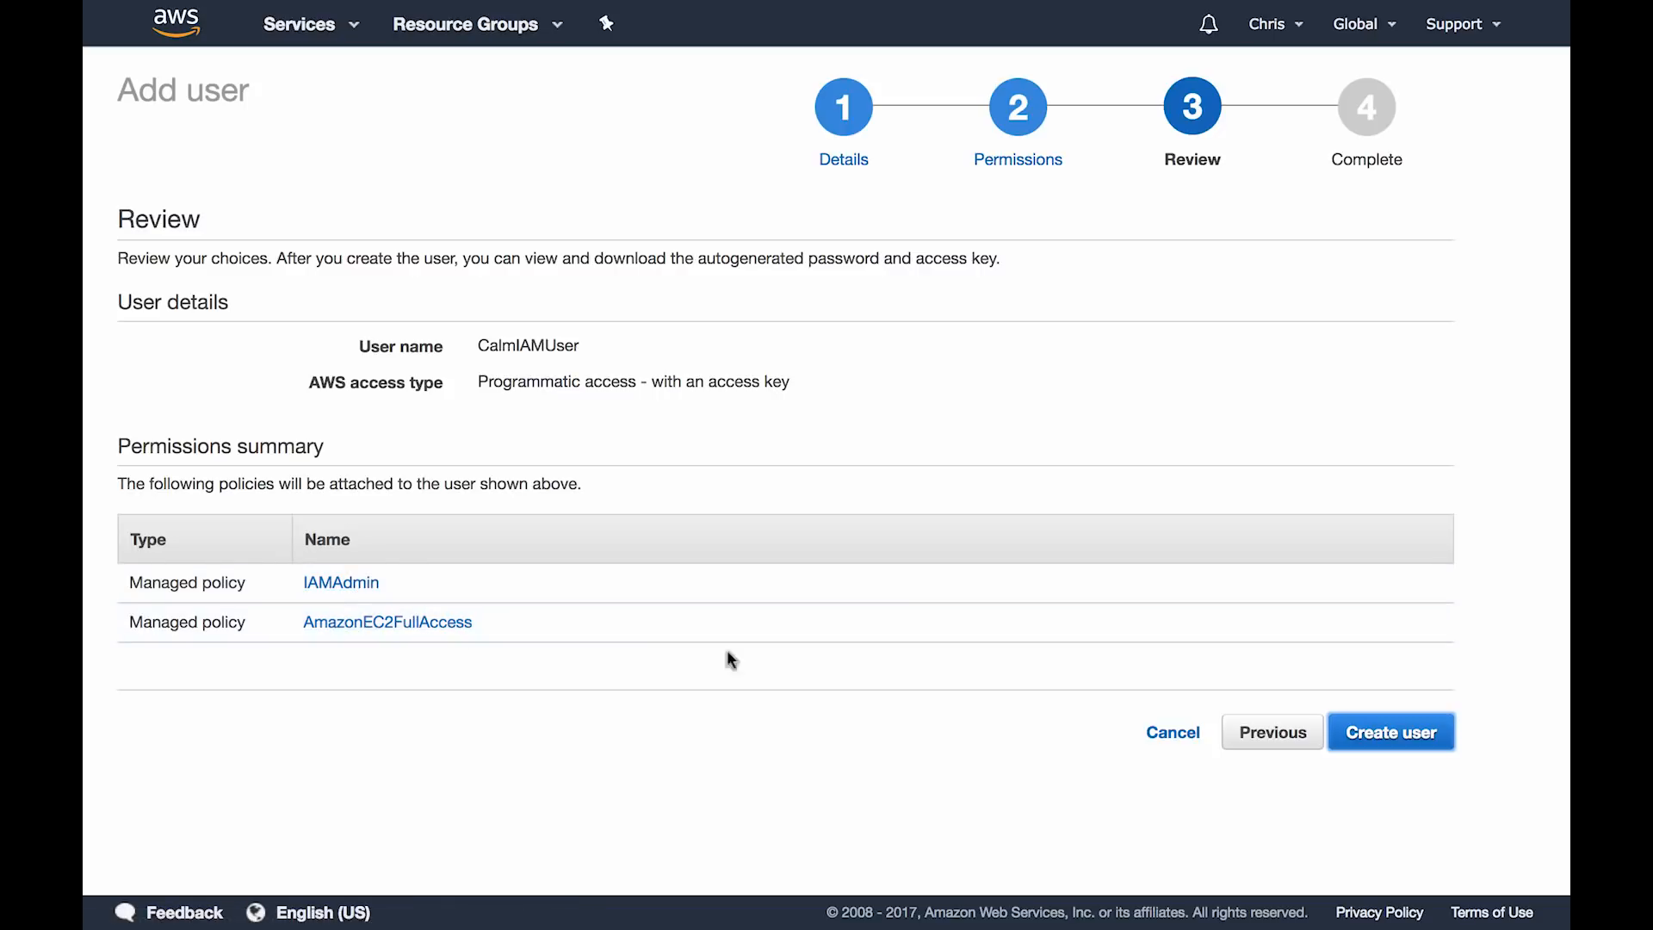
- Create the CalmIAMUser user from the review summary
{"action": "left_click", "coordinate": [1390, 731]}
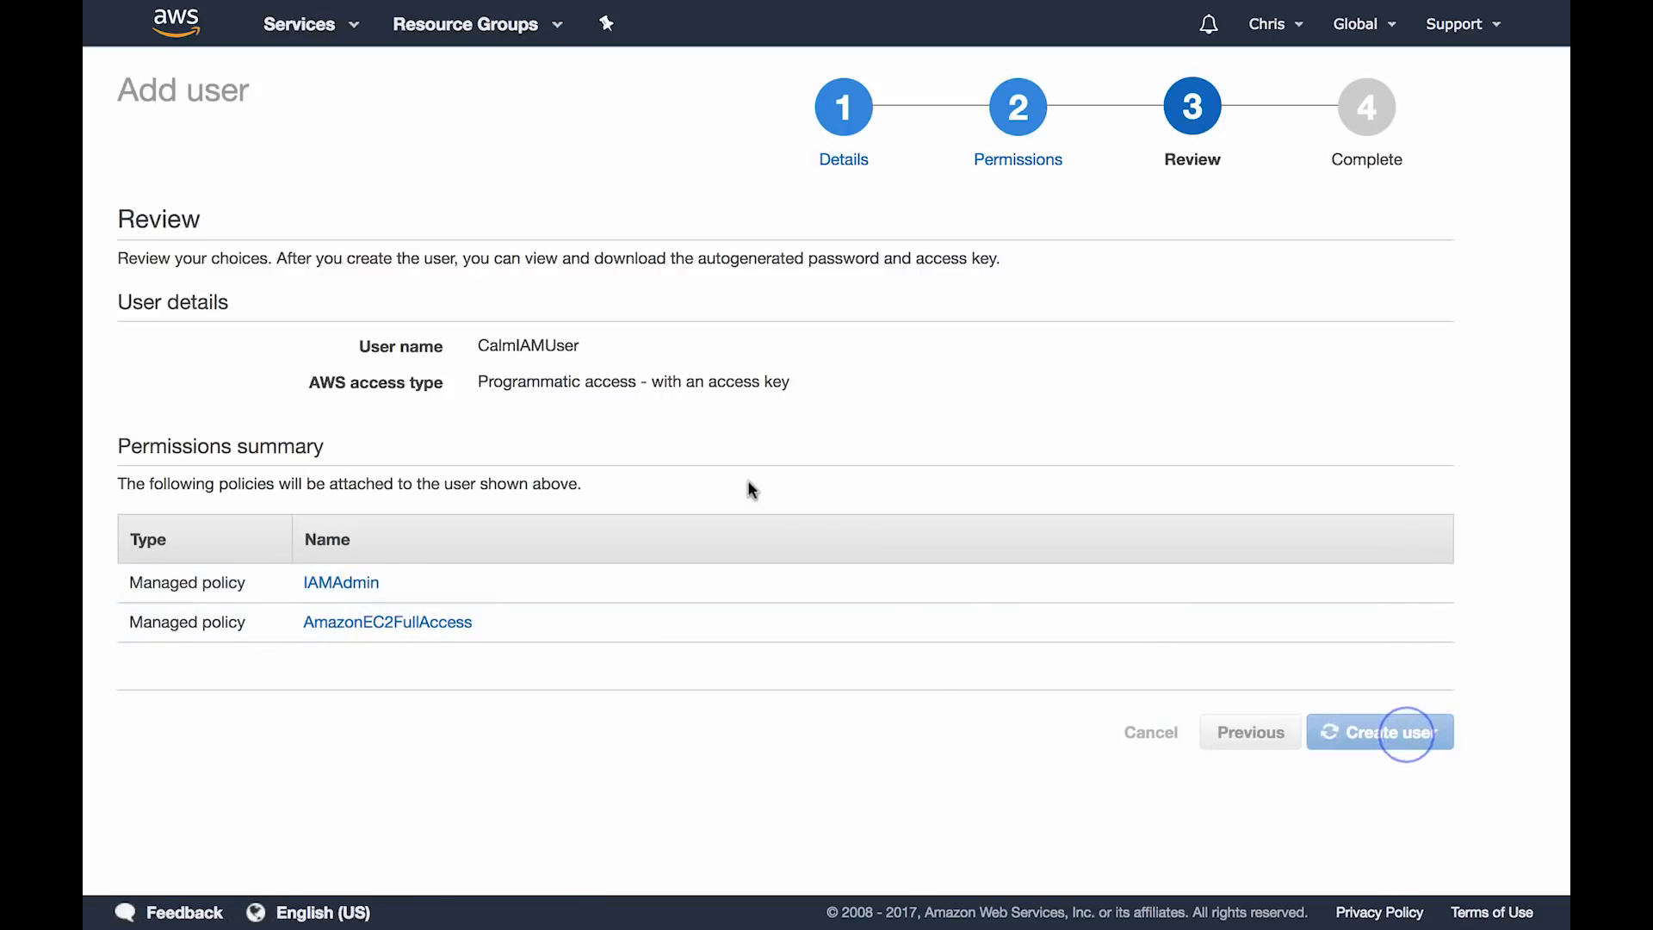
{"action": "left_click", "coordinate": [1379, 731]}
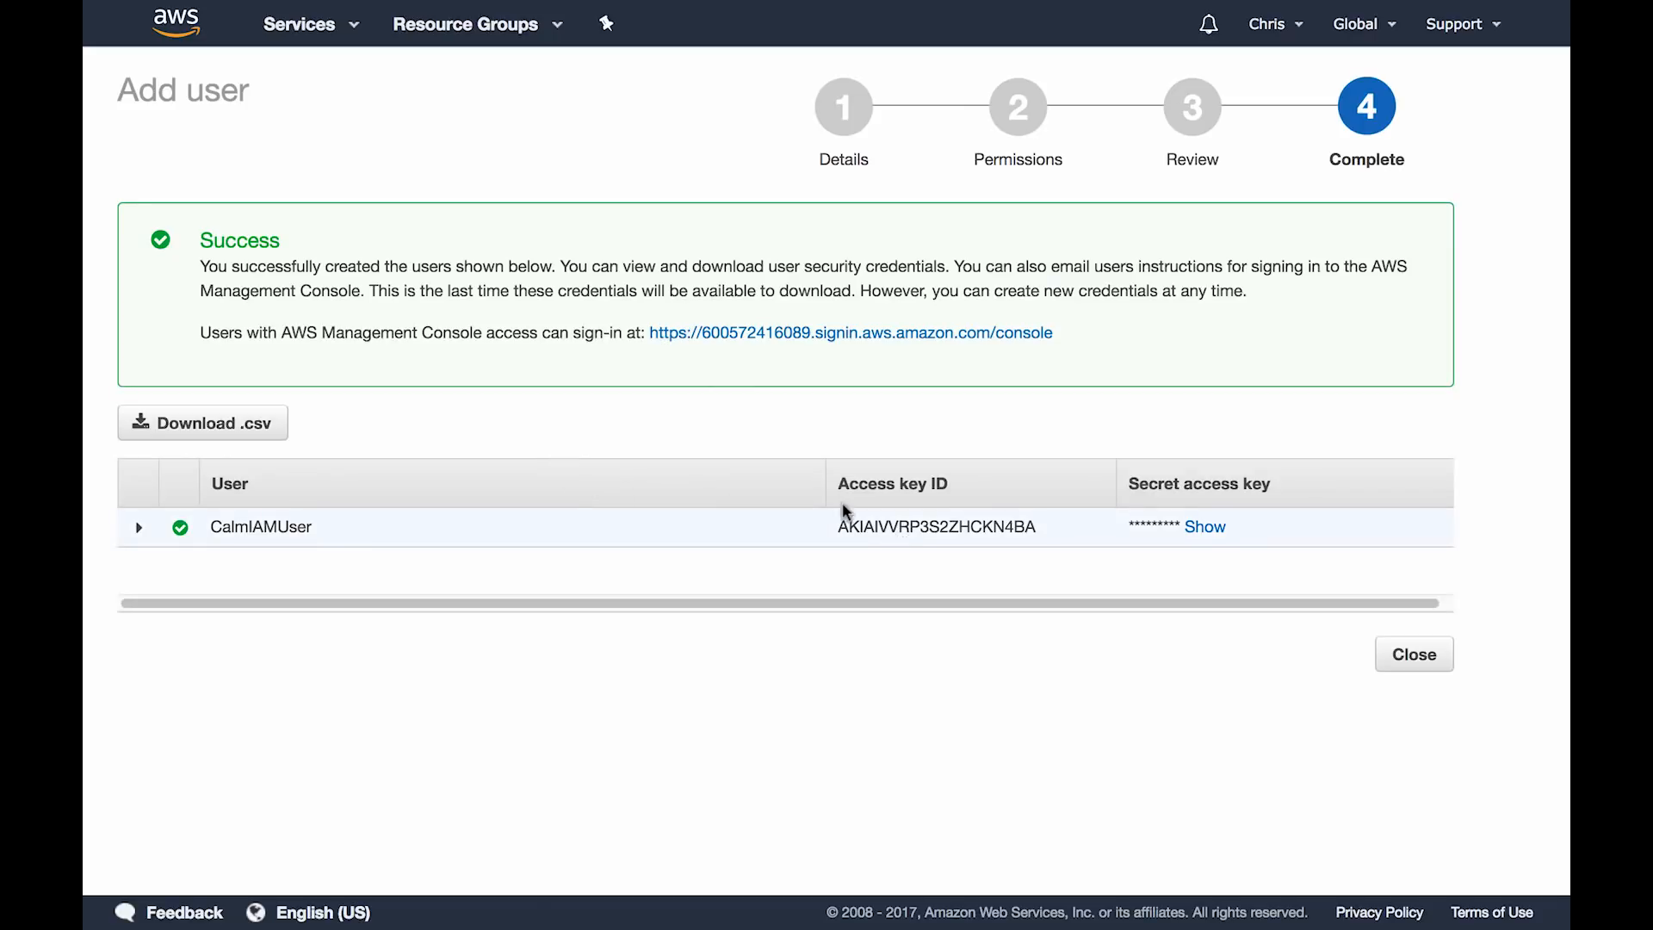
{"action": "mouse_move", "coordinate": [1170, 520]}
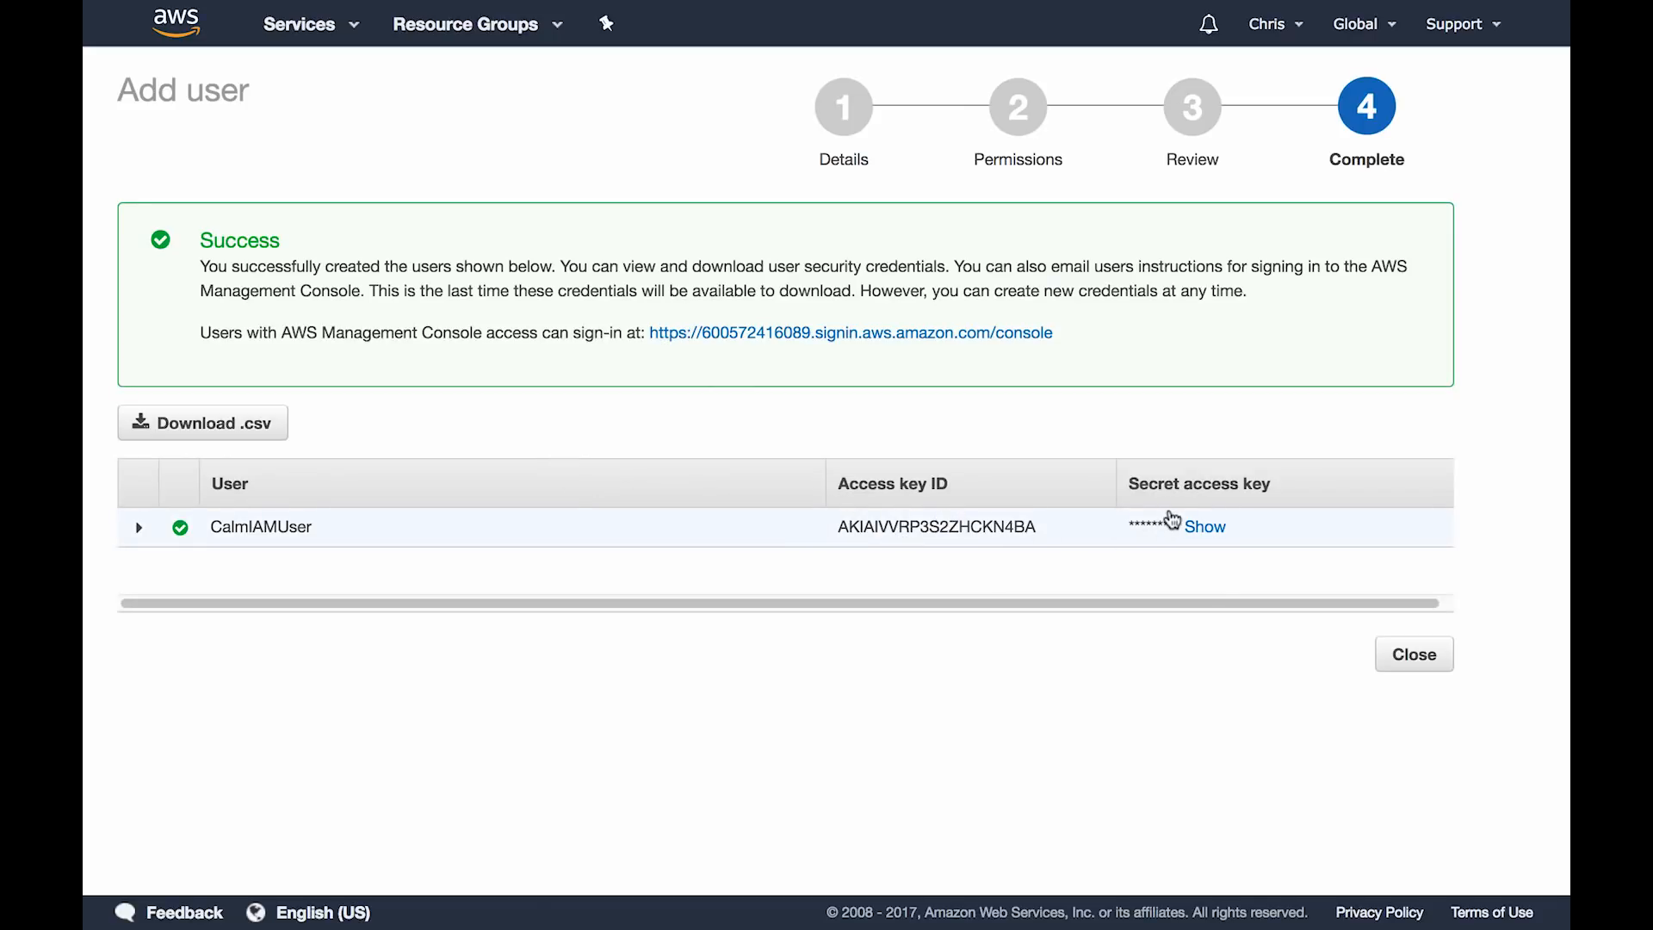
- Copy CalmIAMUser's access key ID and reveal its secret access key
{"action": "double_click", "coordinate": [934, 526]}
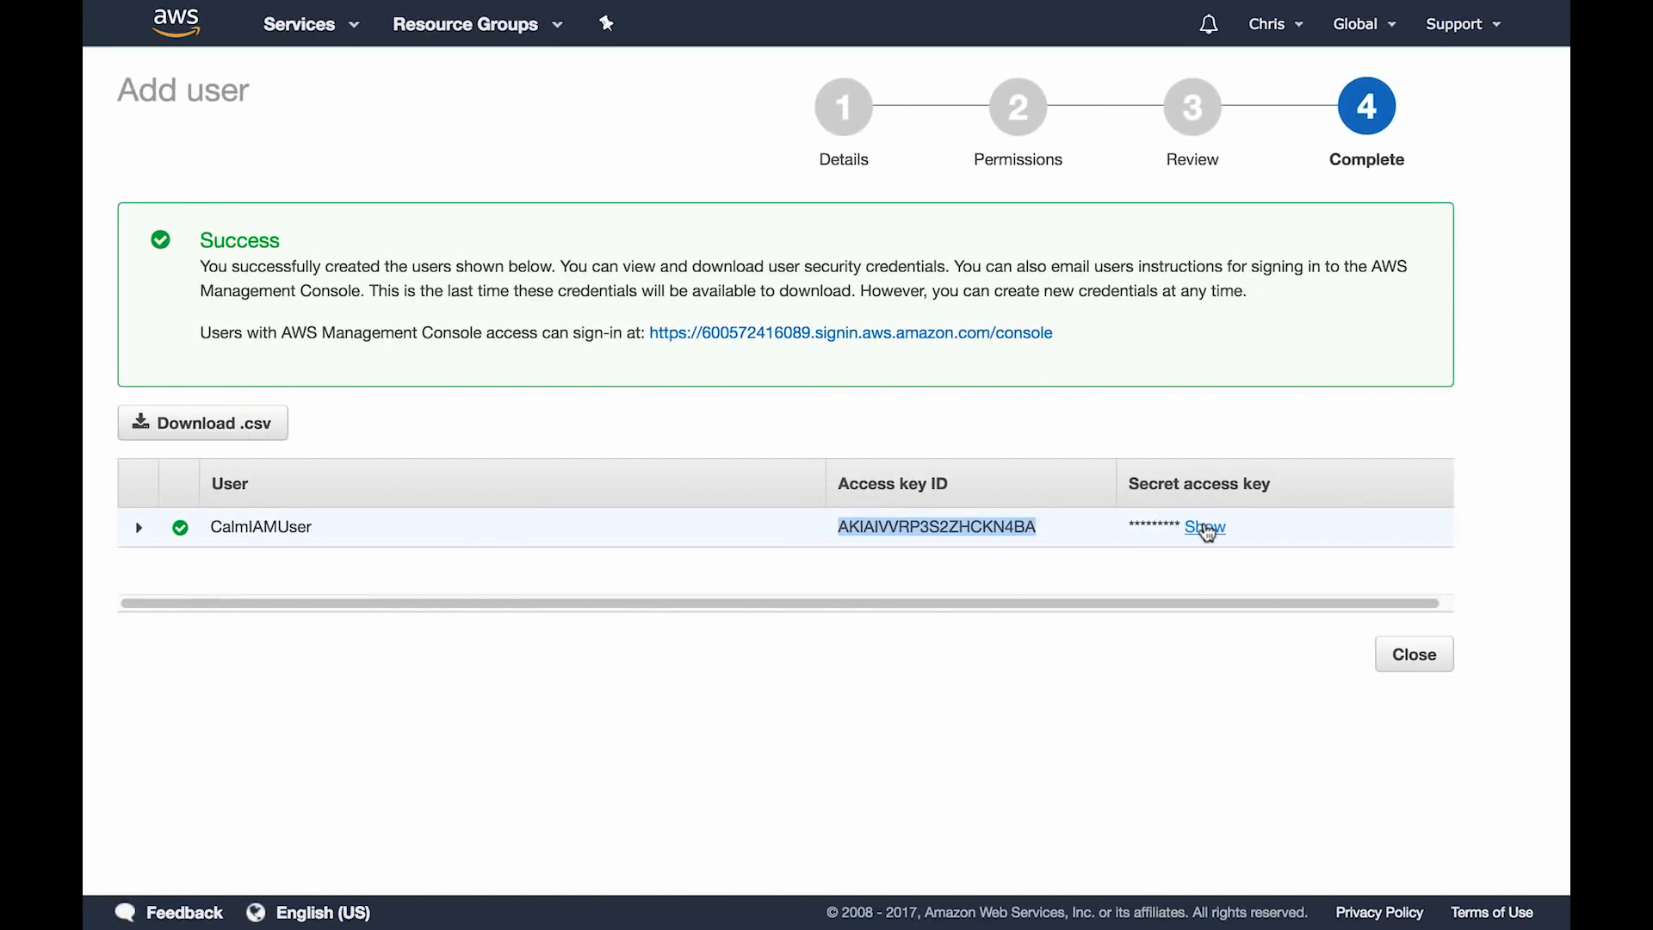
{"action": "left_click", "coordinate": [1205, 527]}
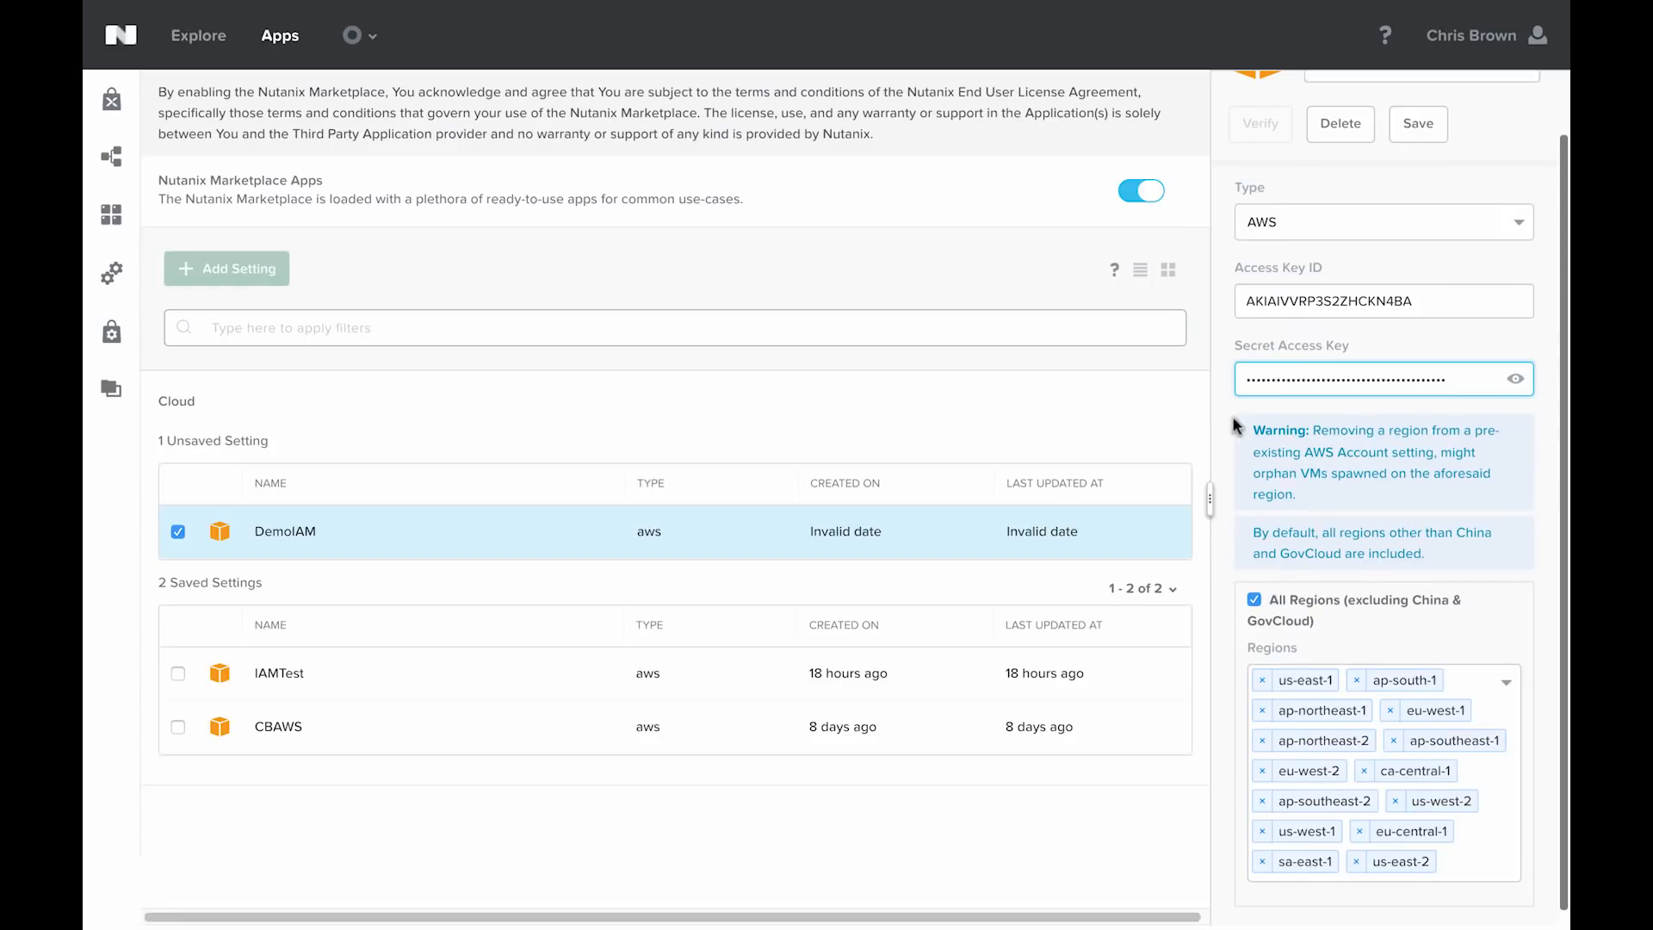
{"action": "mouse_move", "coordinate": [1299, 654]}
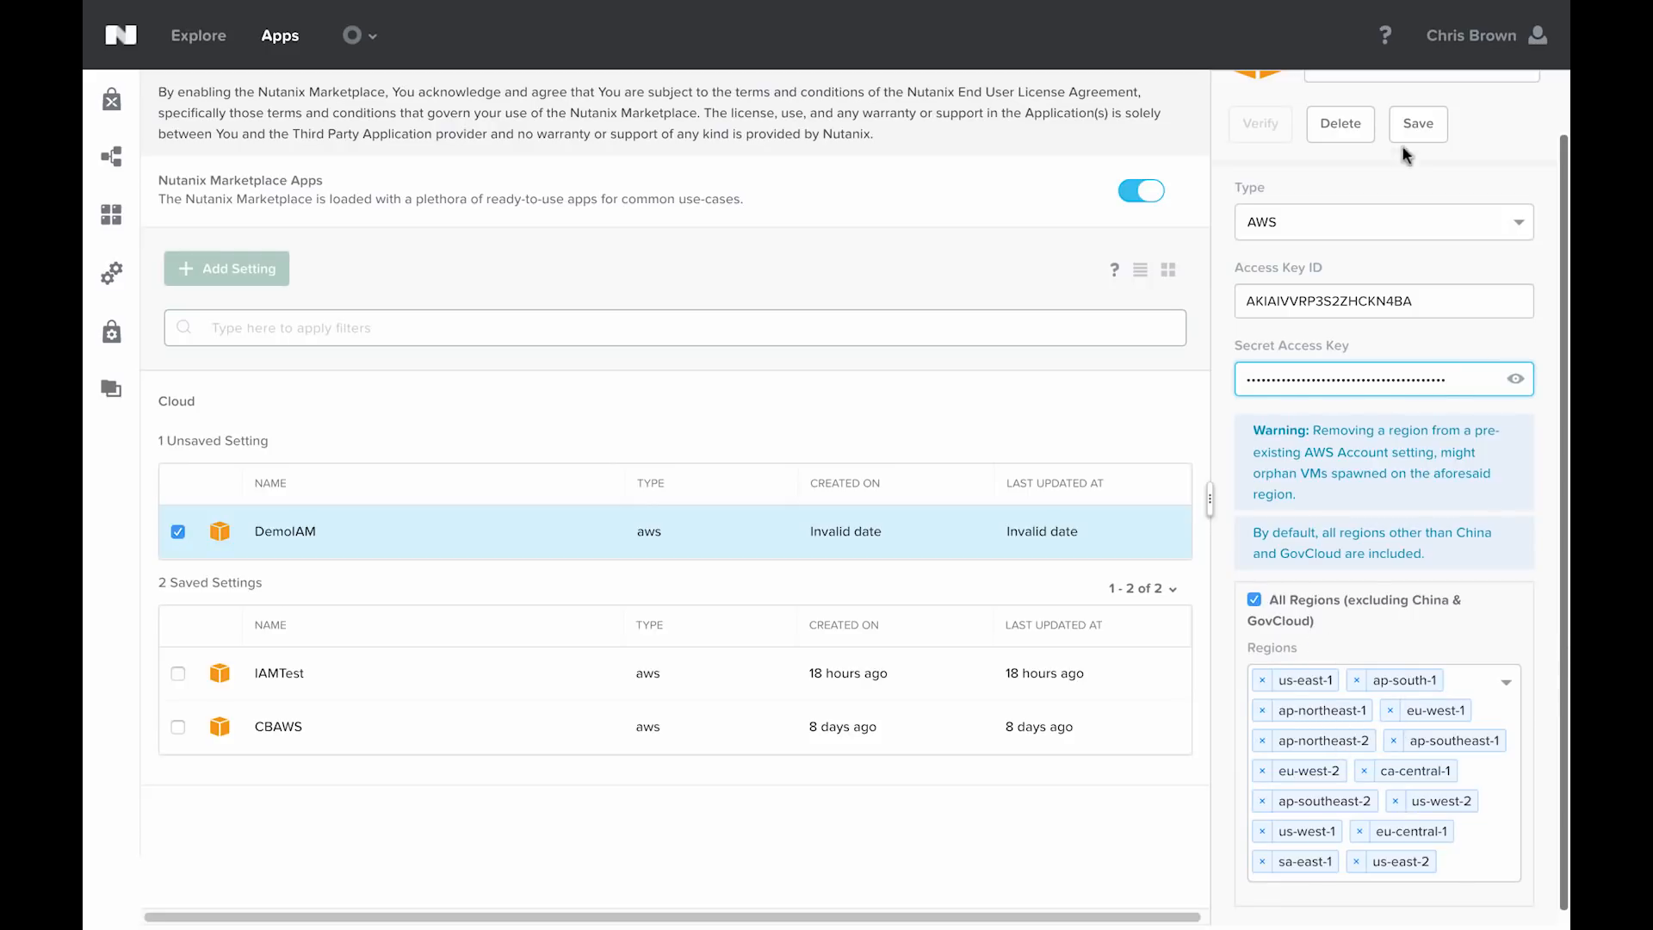
- Save the DemoIAM AWS account and verify its credentials work
{"action": "left_click", "coordinate": [1417, 123]}
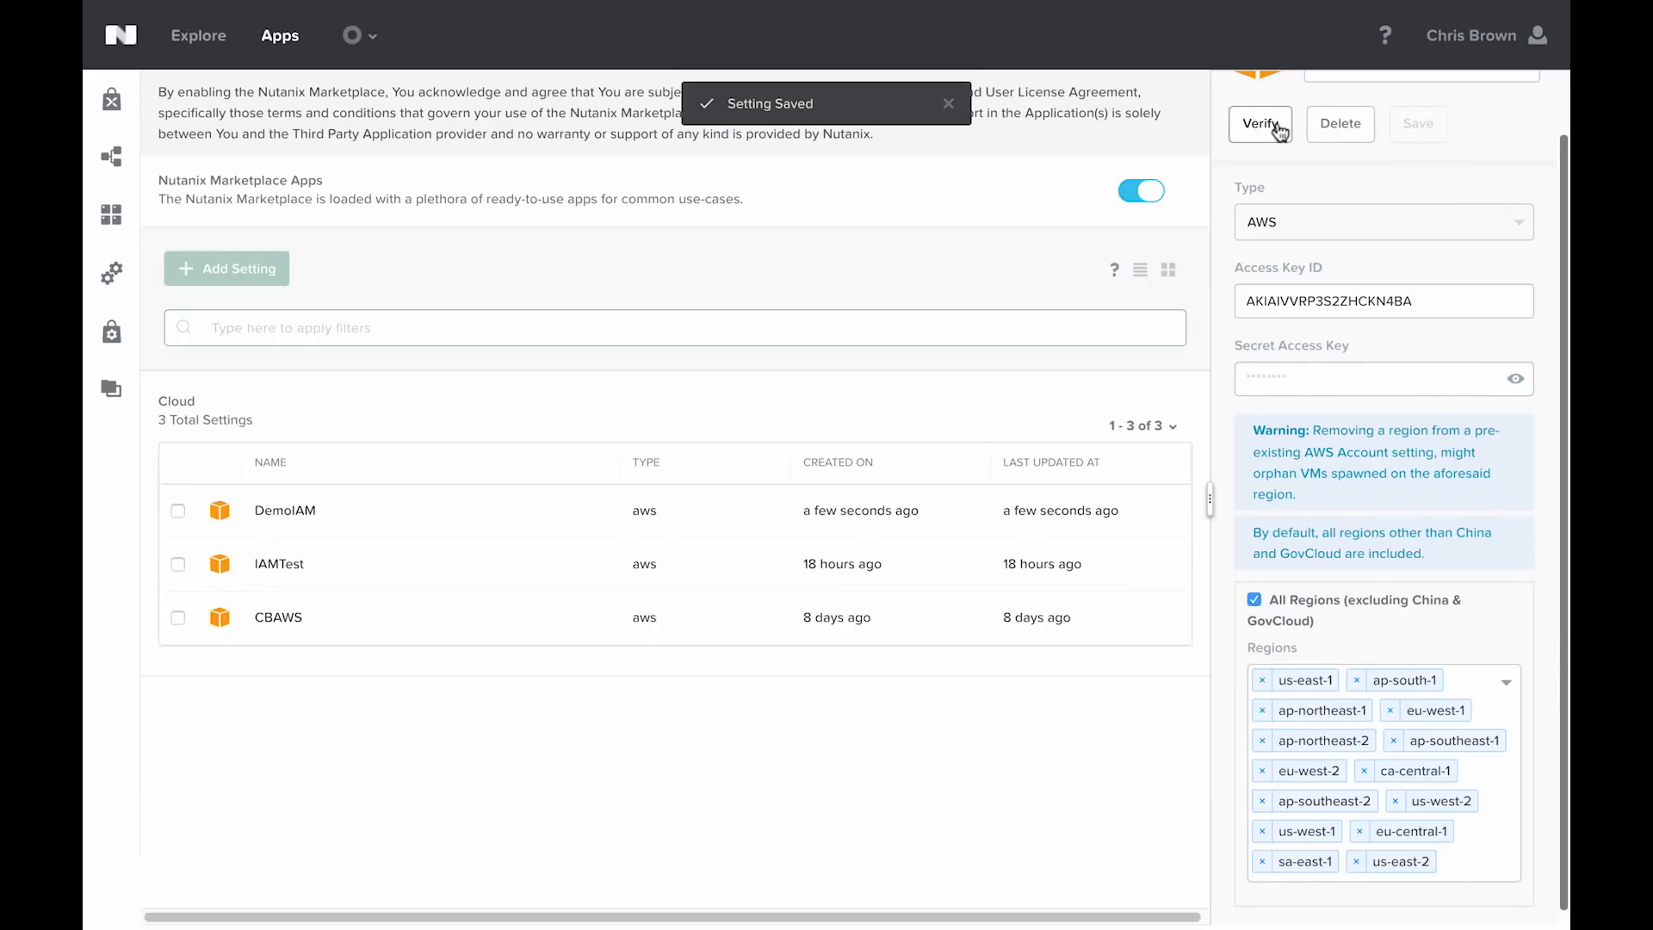
{"action": "left_click", "coordinate": [1259, 123]}
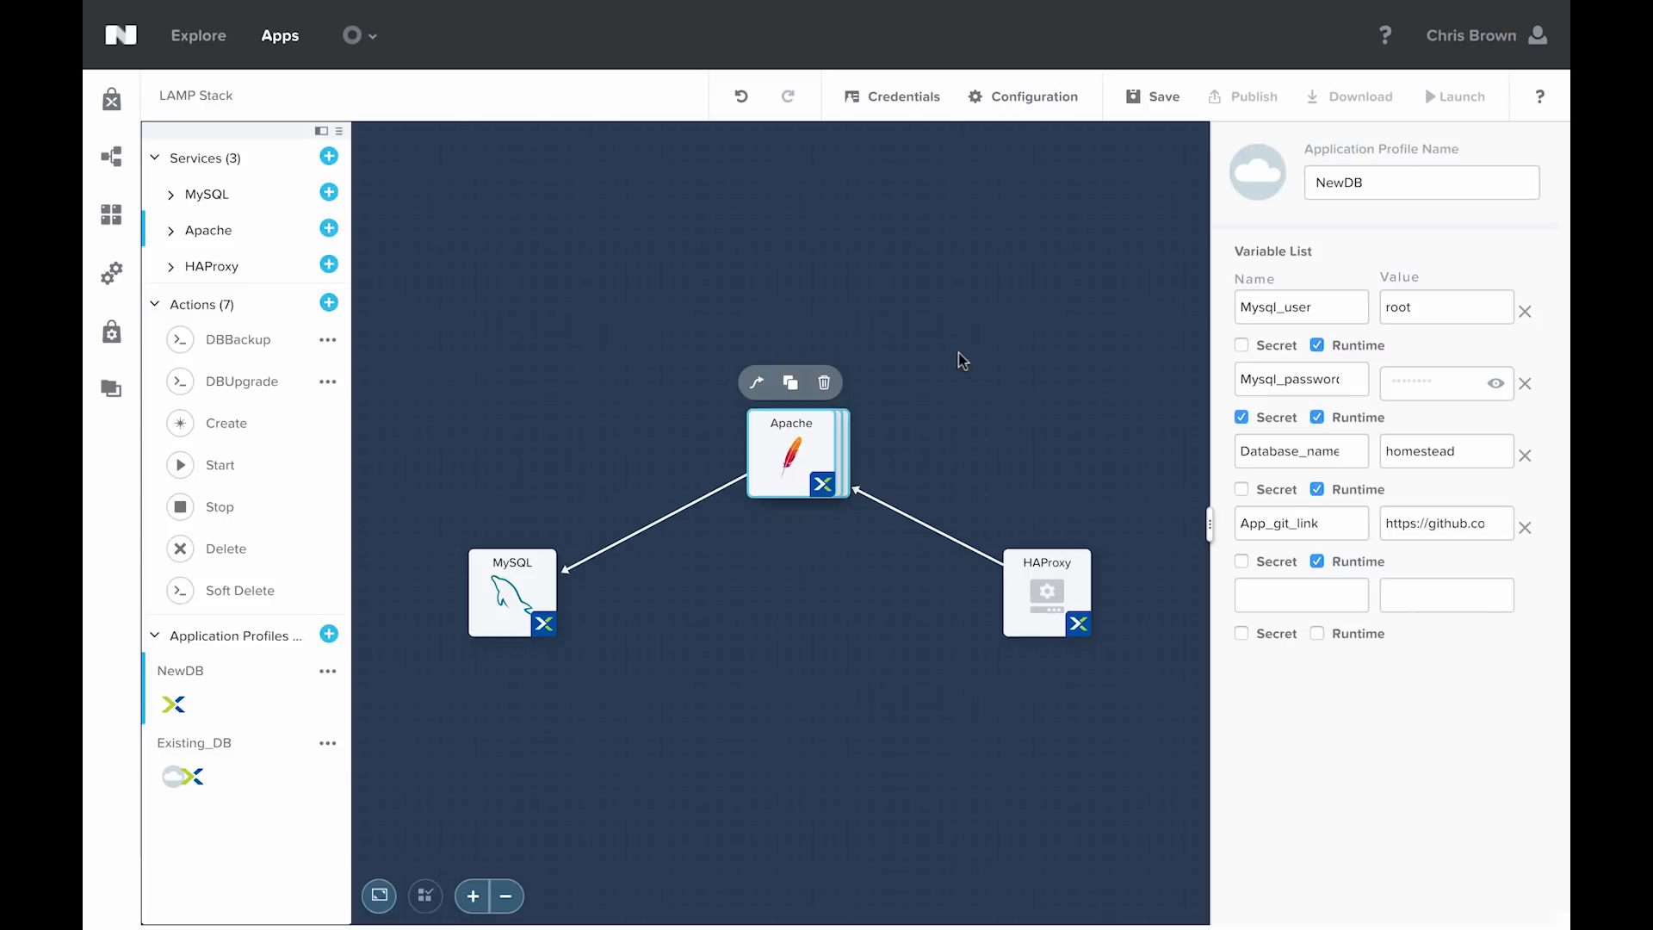
{"action": "mouse_move", "coordinate": [287, 809]}
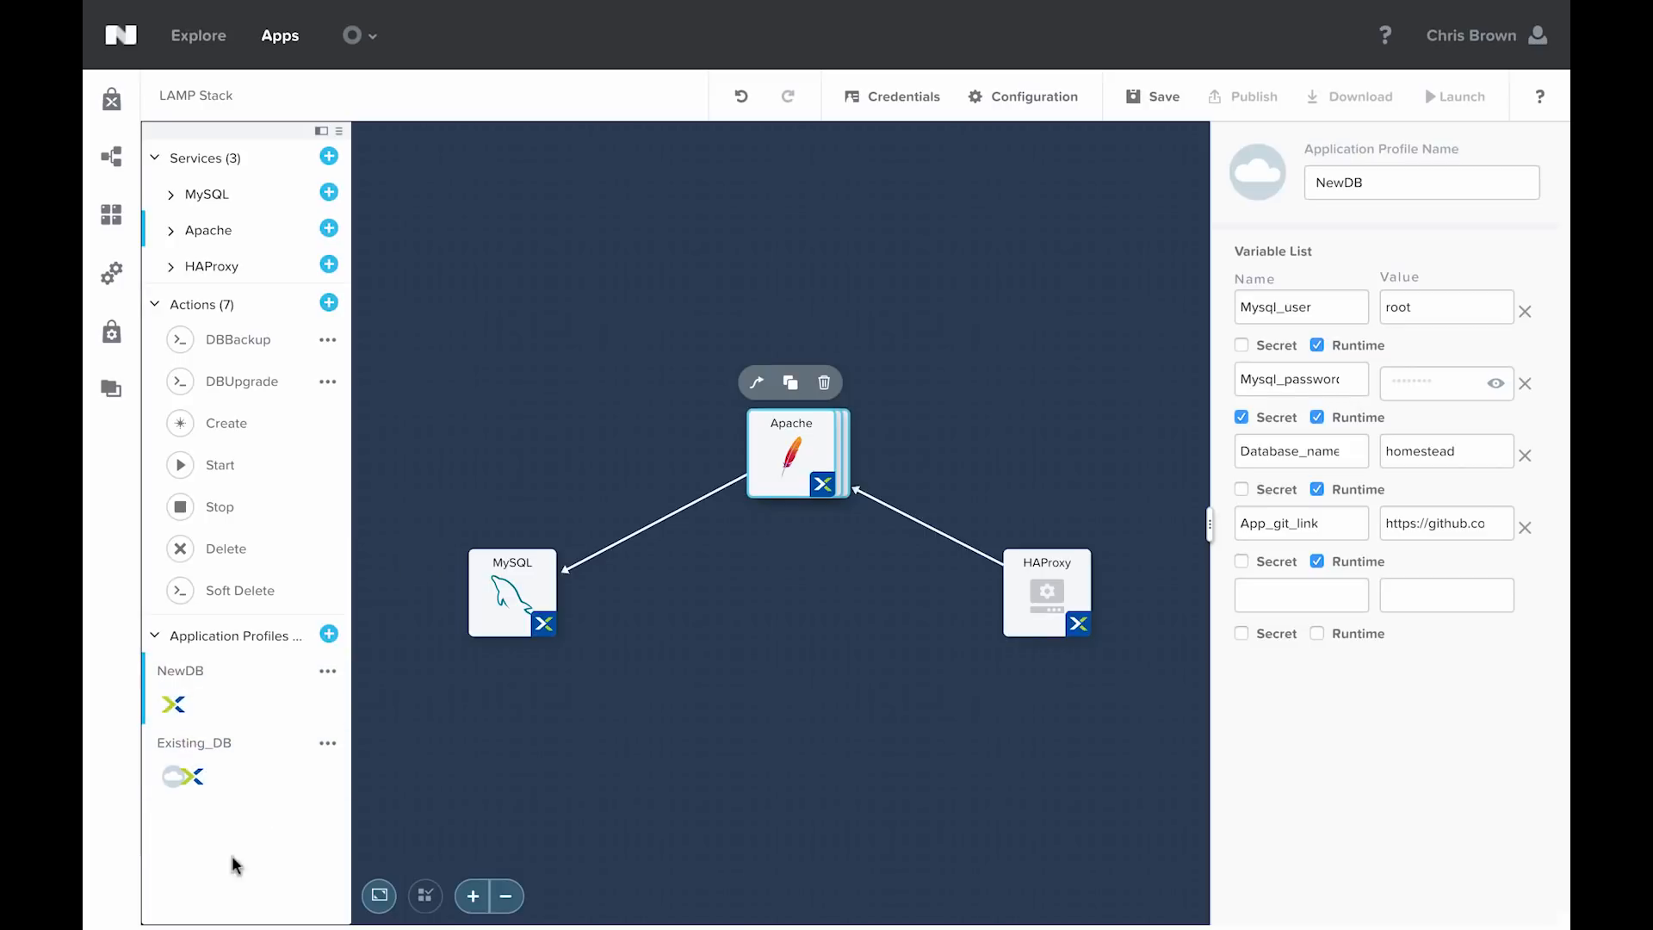
- Clone the NewDB profile into NewDB_cloned_1 and select its MySQL service
{"action": "left_click", "coordinate": [193, 742]}
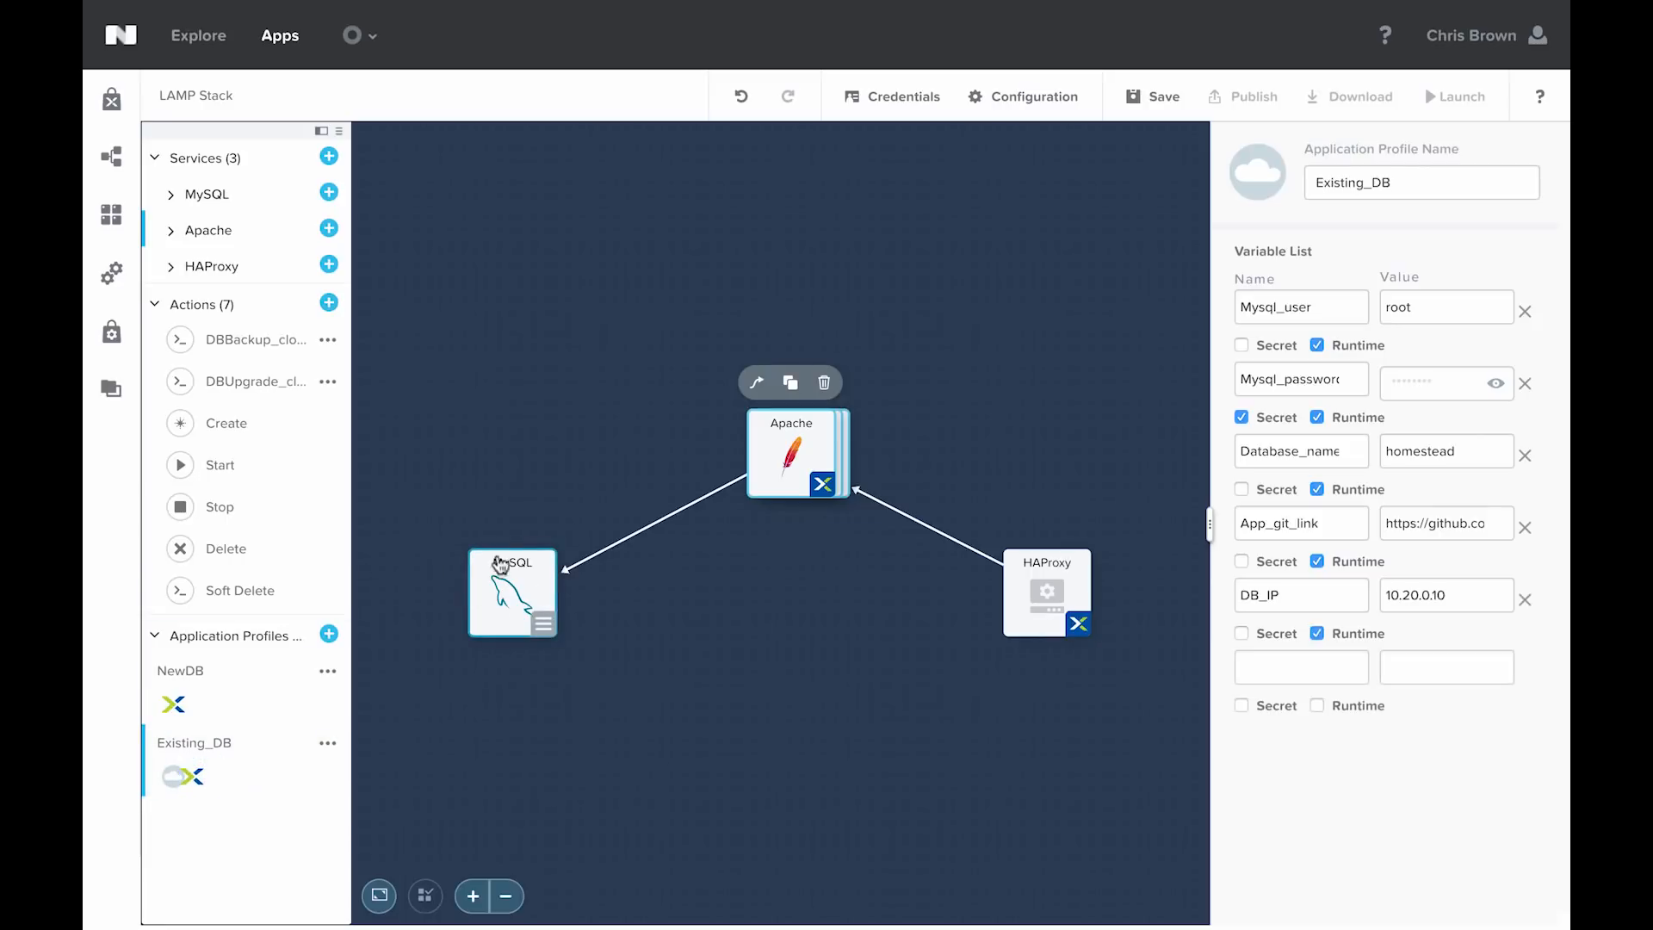
{"action": "mouse_move", "coordinate": [530, 593]}
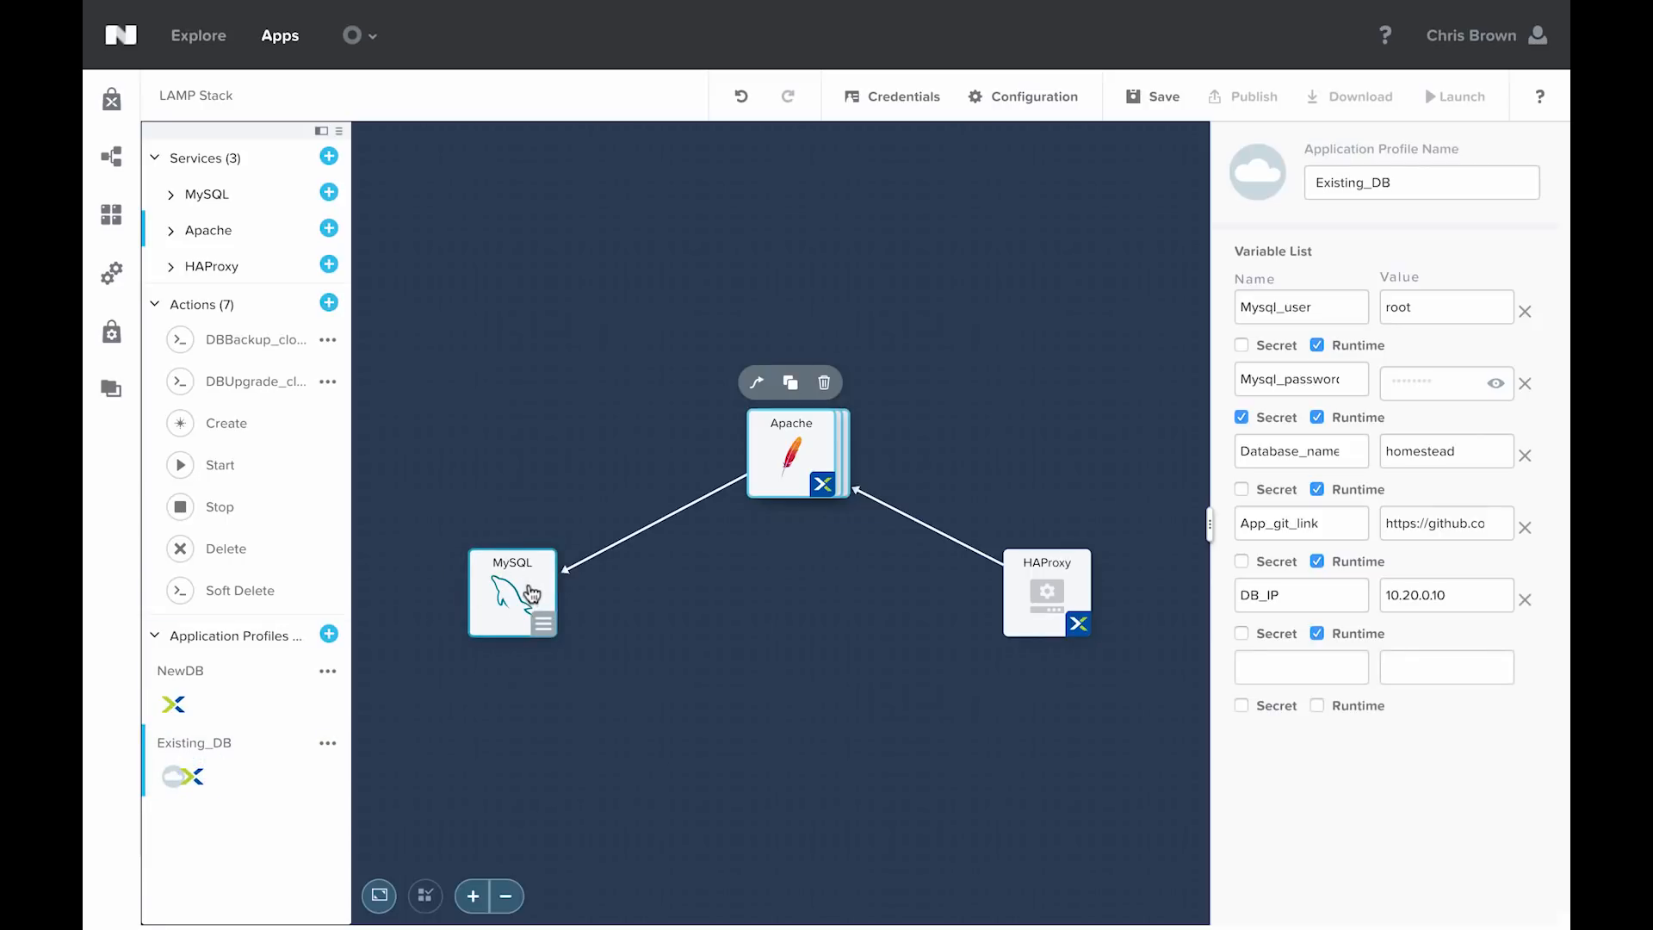
{"action": "left_click", "coordinate": [328, 673]}
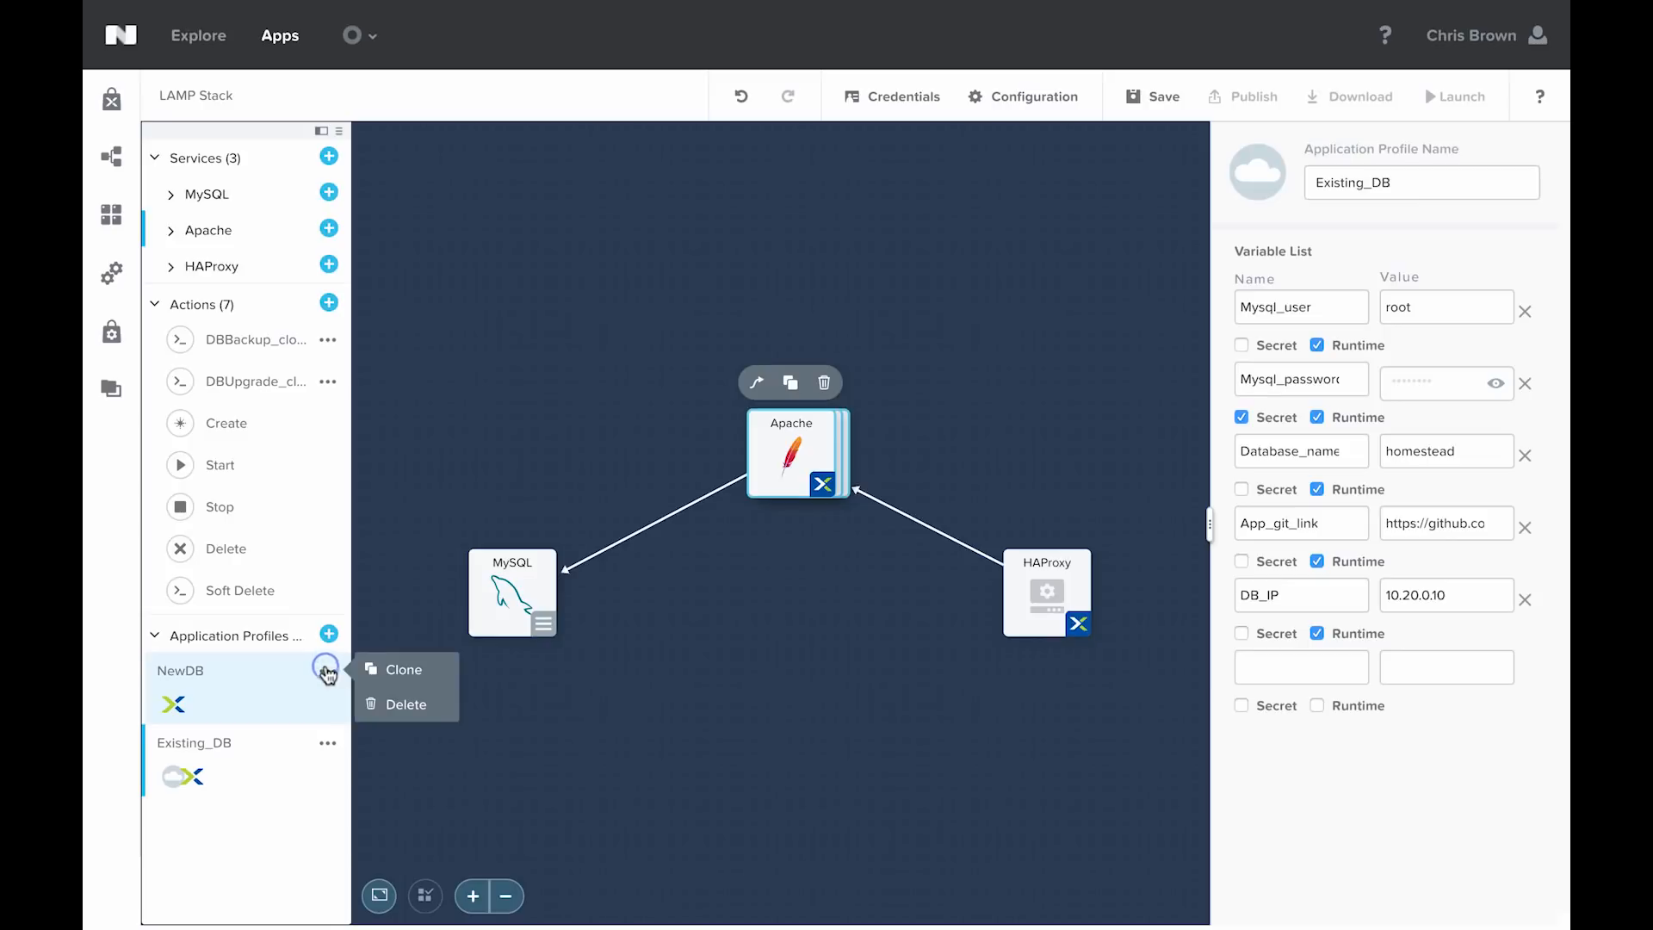
{"action": "left_click", "coordinate": [403, 669]}
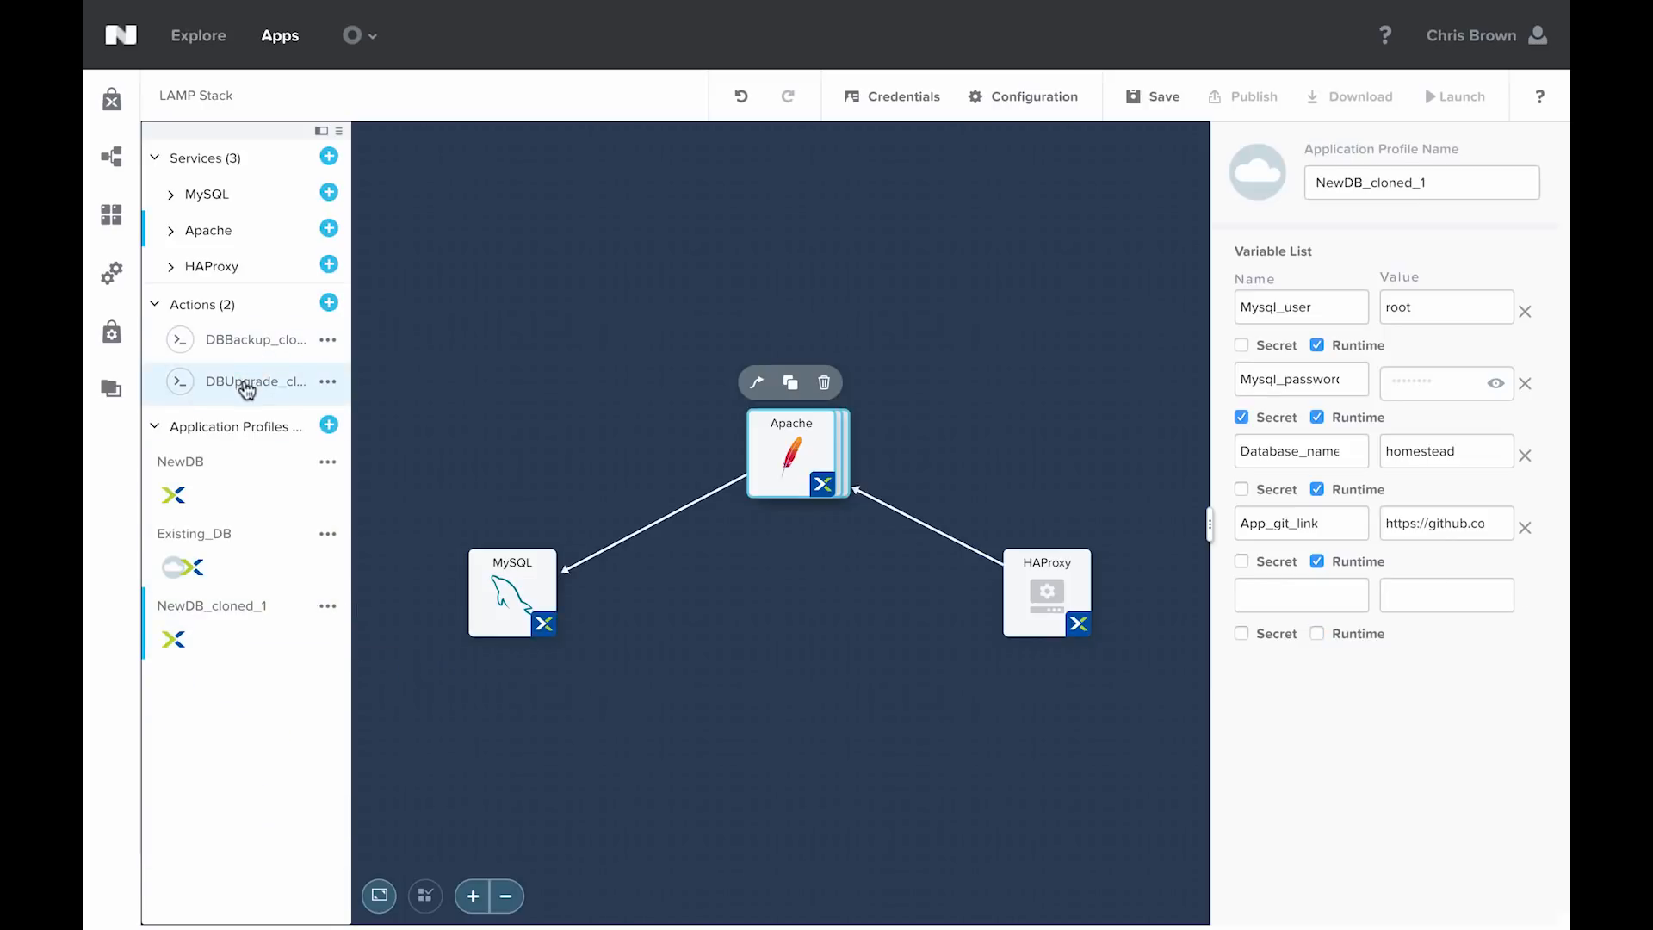
{"action": "mouse_move", "coordinate": [865, 543]}
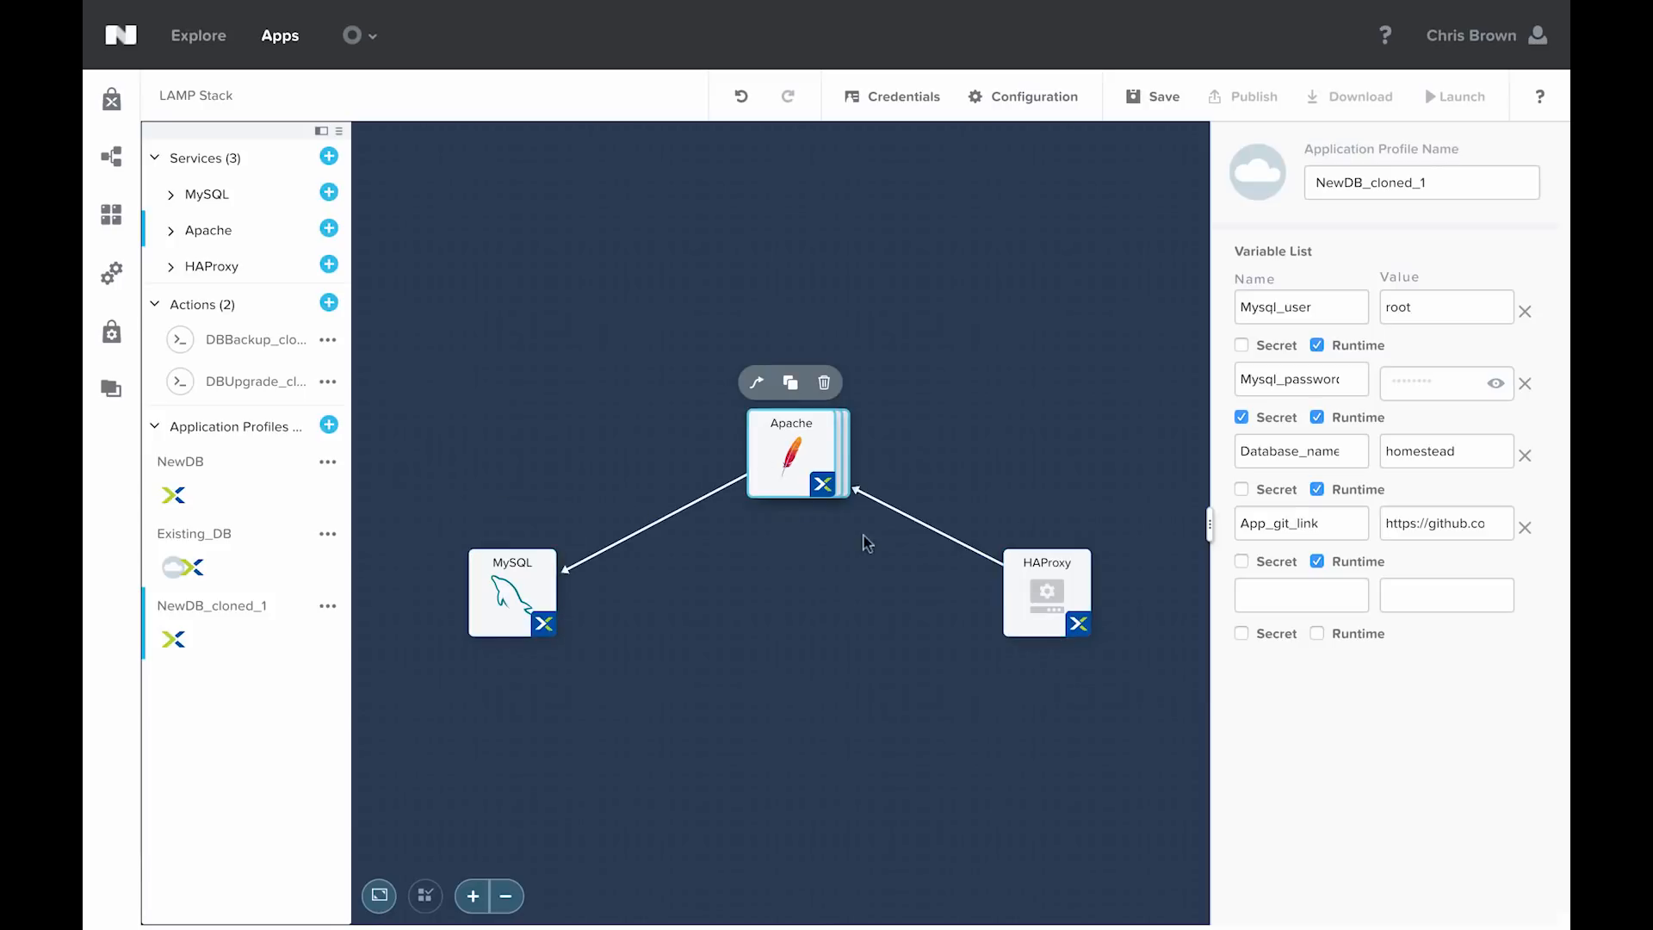
{"action": "left_click", "coordinate": [511, 593]}
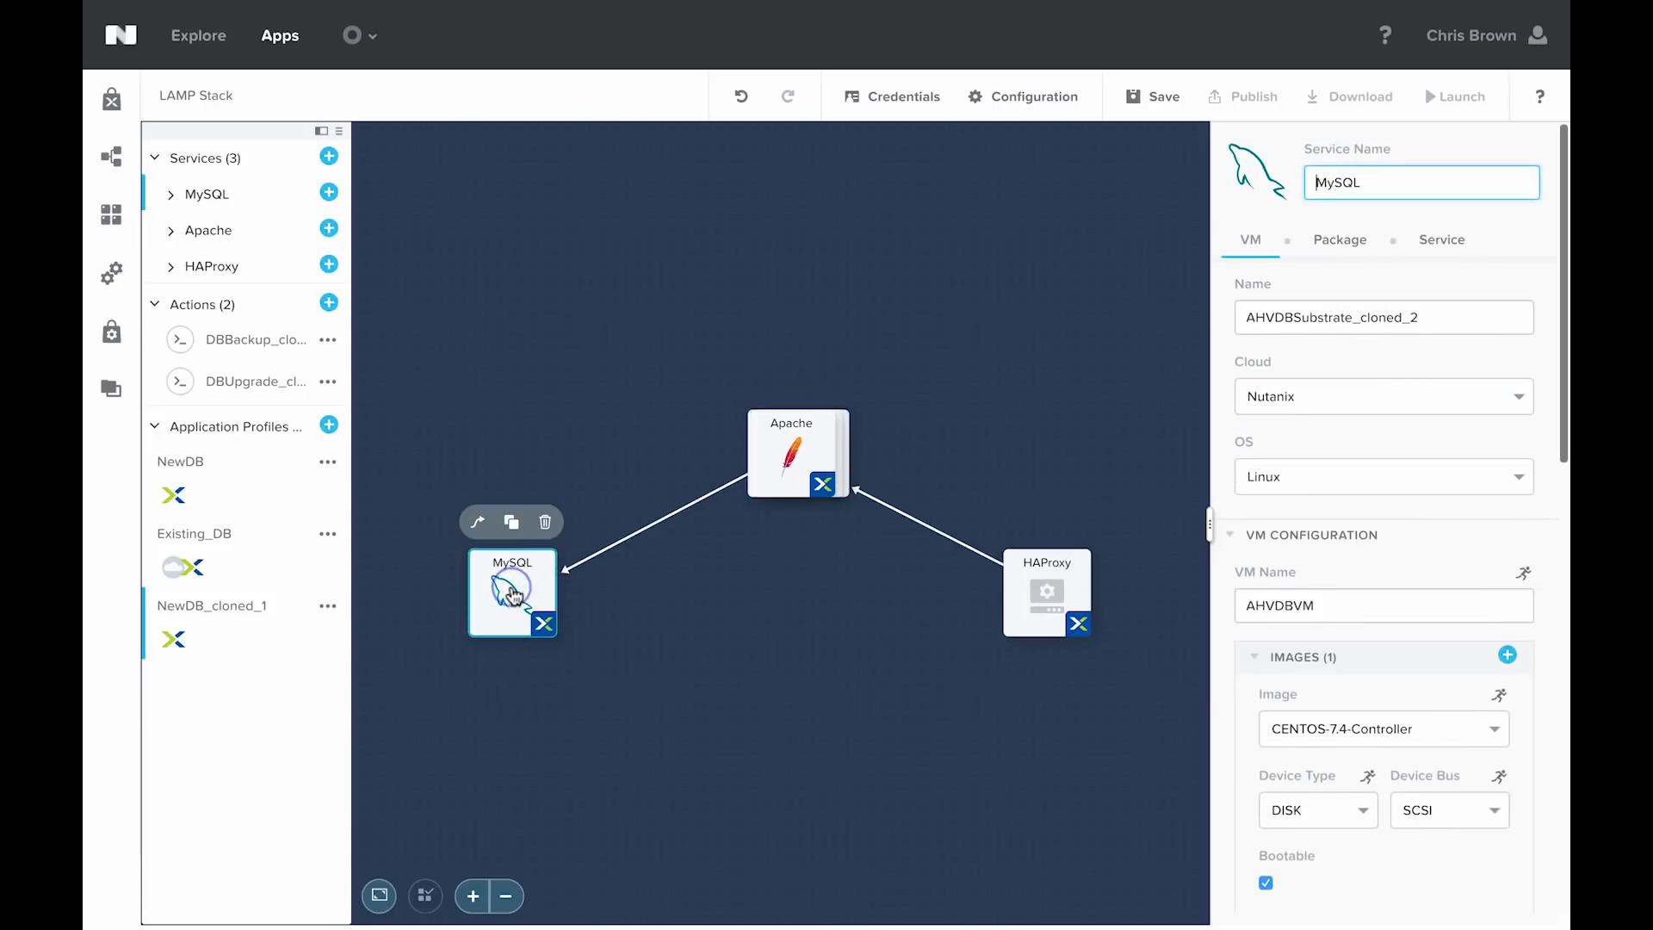
- Target MySQL at AWS in availability zone us-west-2b
{"action": "scroll", "scroll_direction": "down", "scroll_amount": 3}
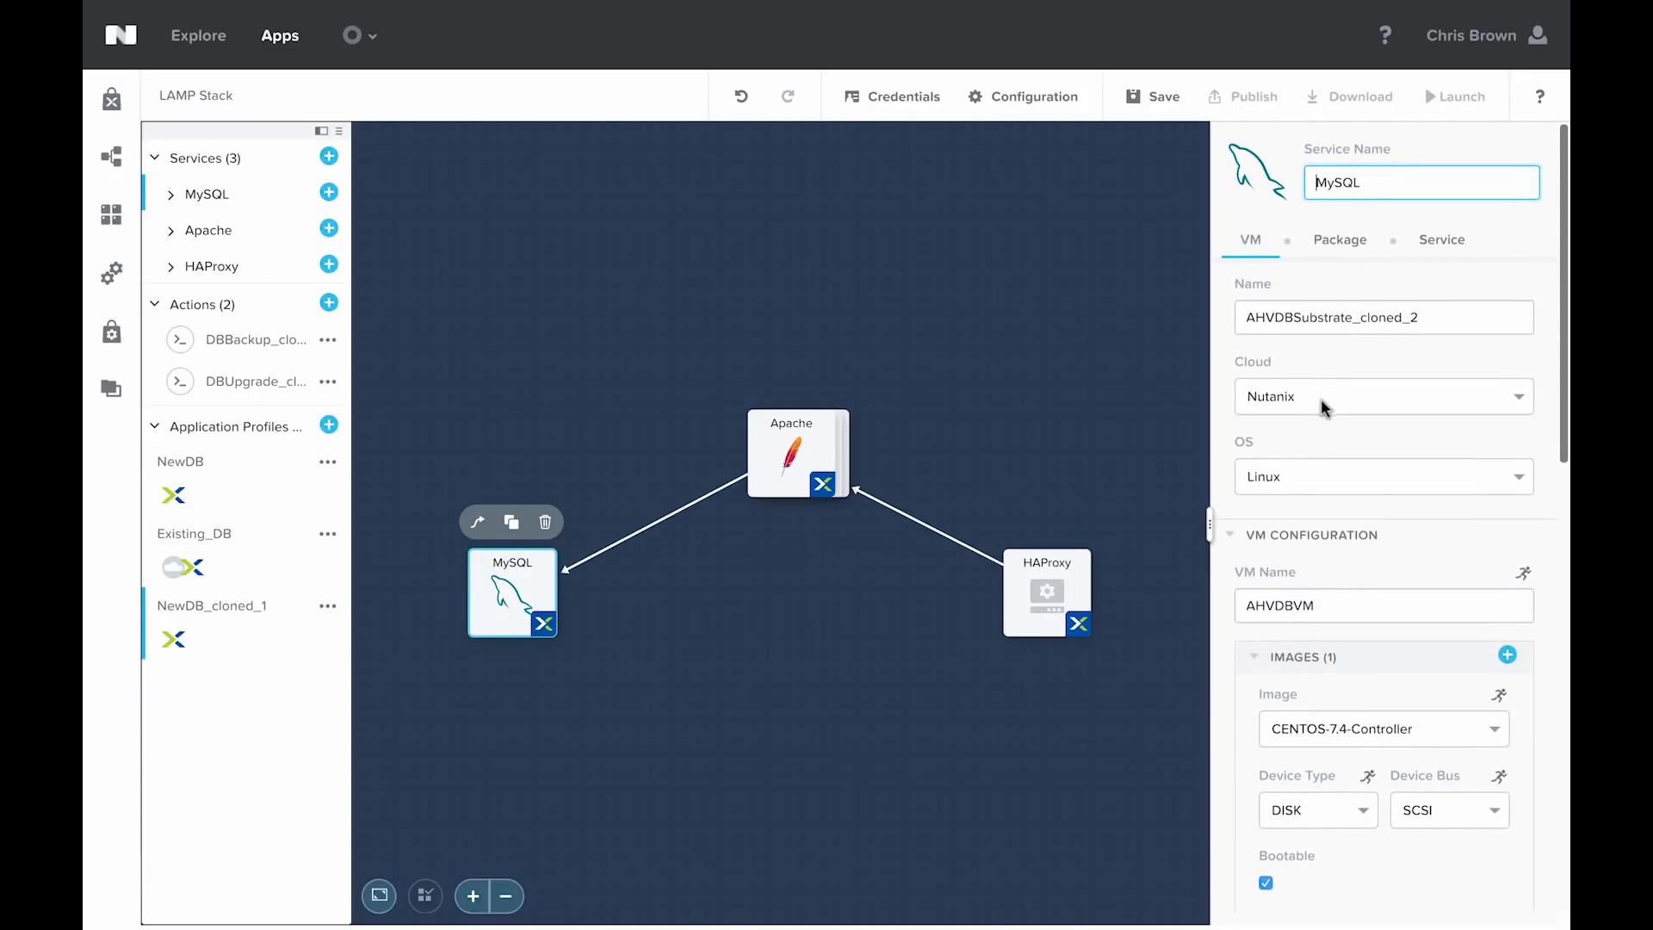
{"action": "left_click", "coordinate": [1381, 395]}
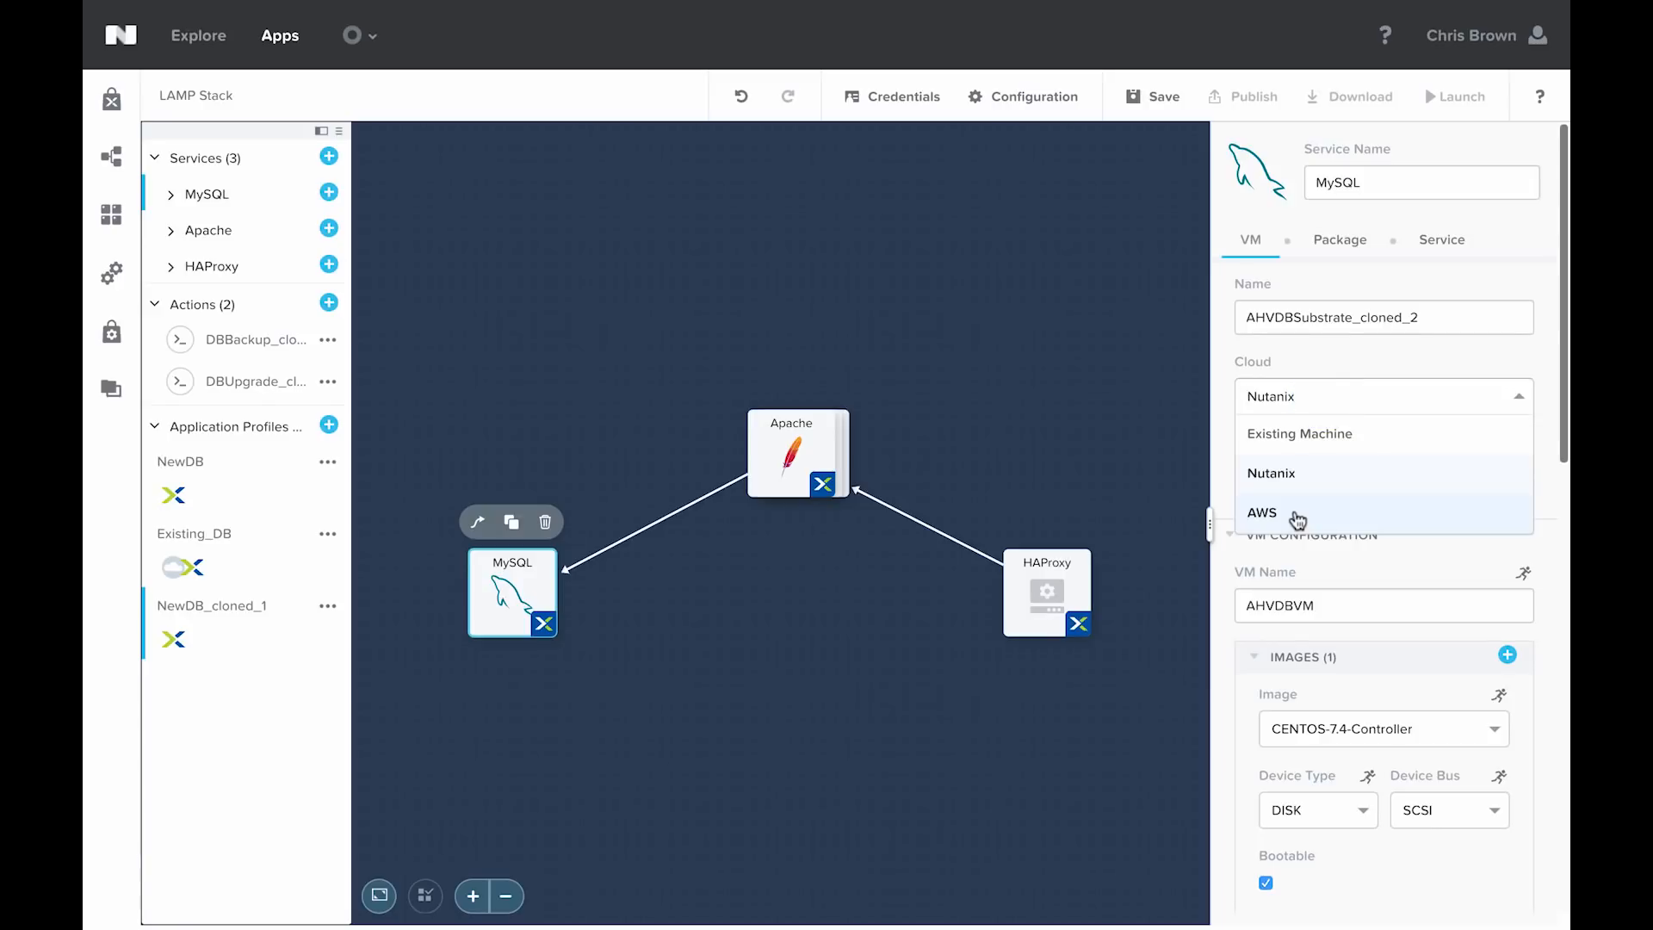
{"action": "left_click", "coordinate": [1262, 513]}
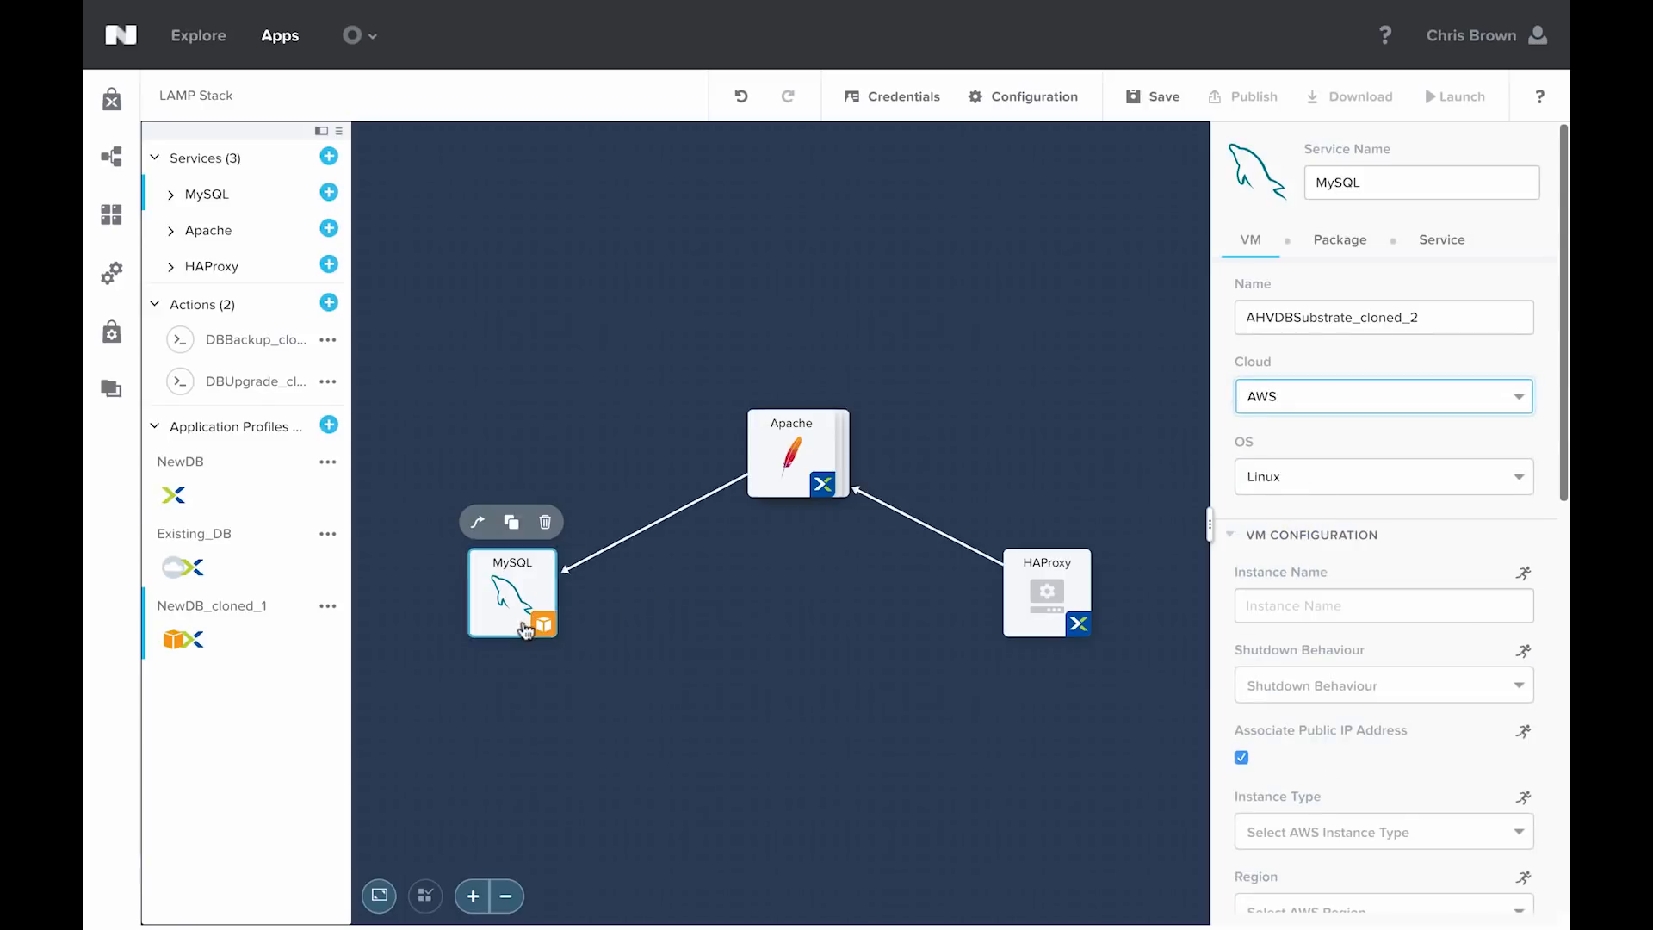
{"action": "mouse_move", "coordinate": [643, 623]}
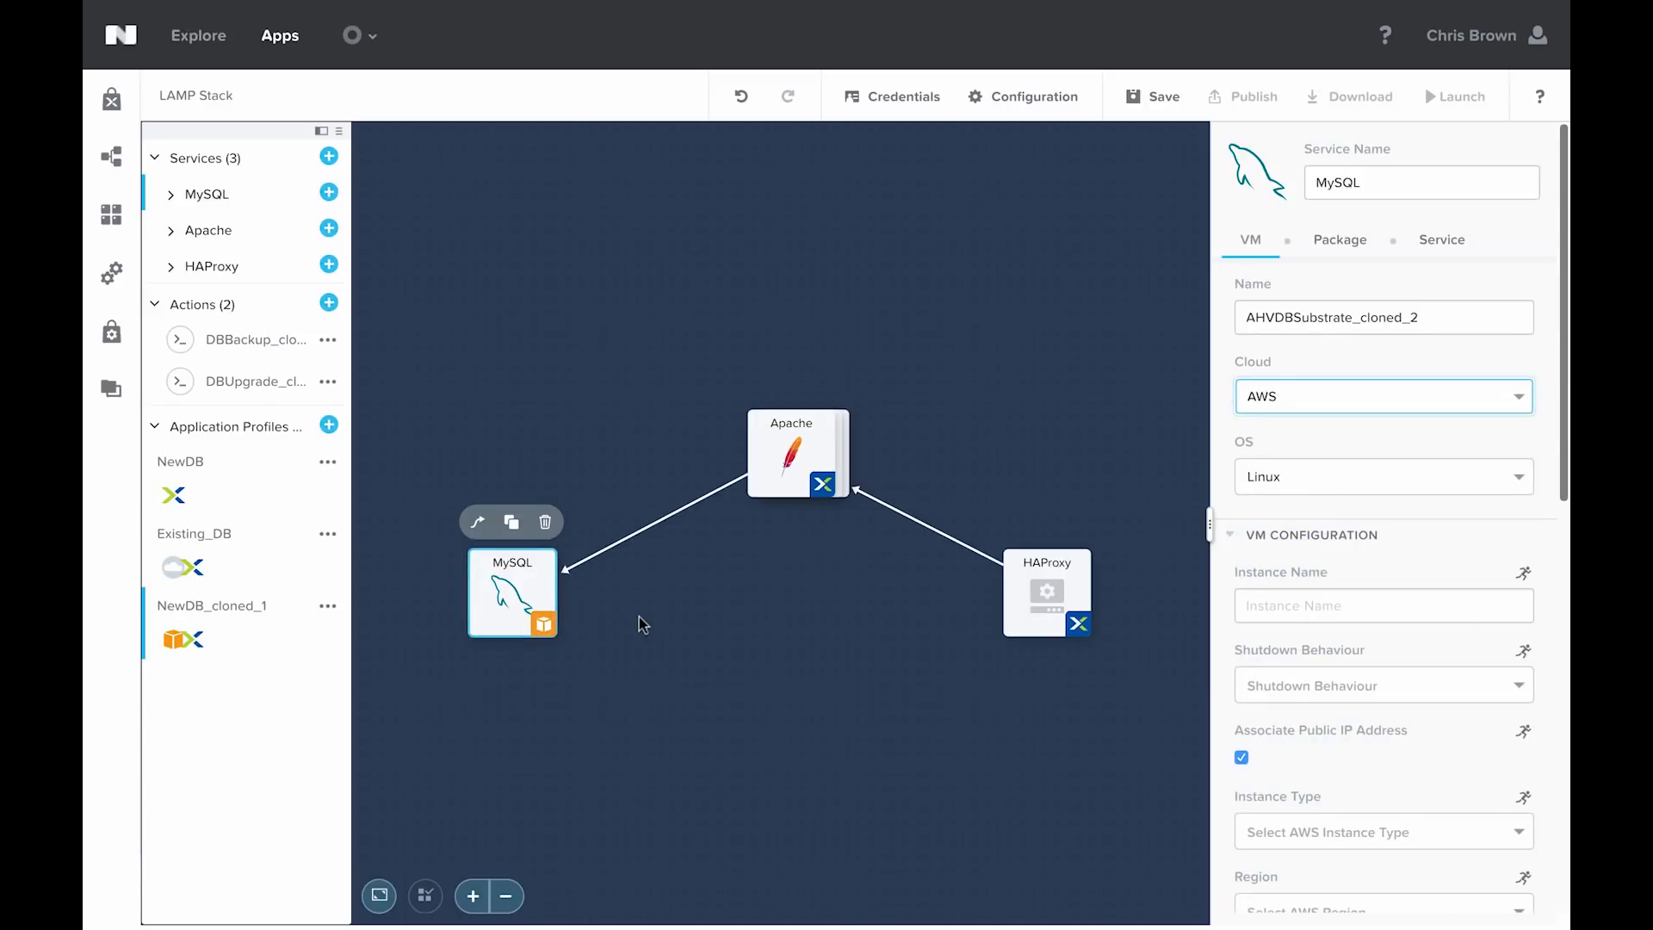
{"action": "mouse_move", "coordinate": [1250, 475]}
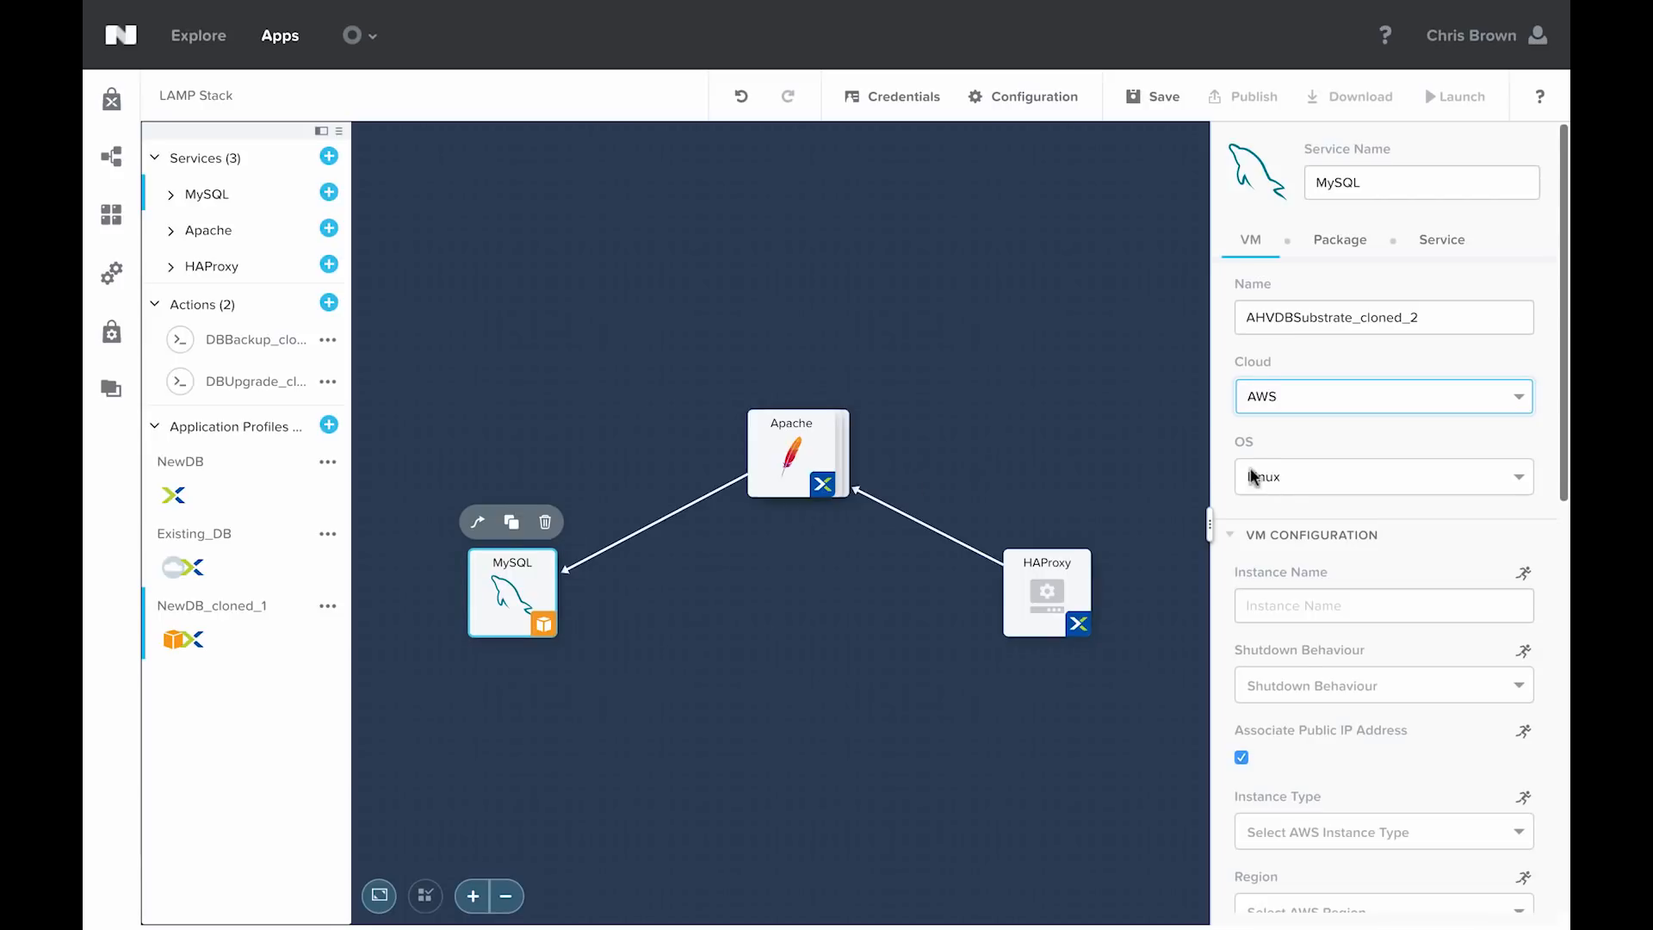
{"action": "left_click", "coordinate": [1381, 685]}
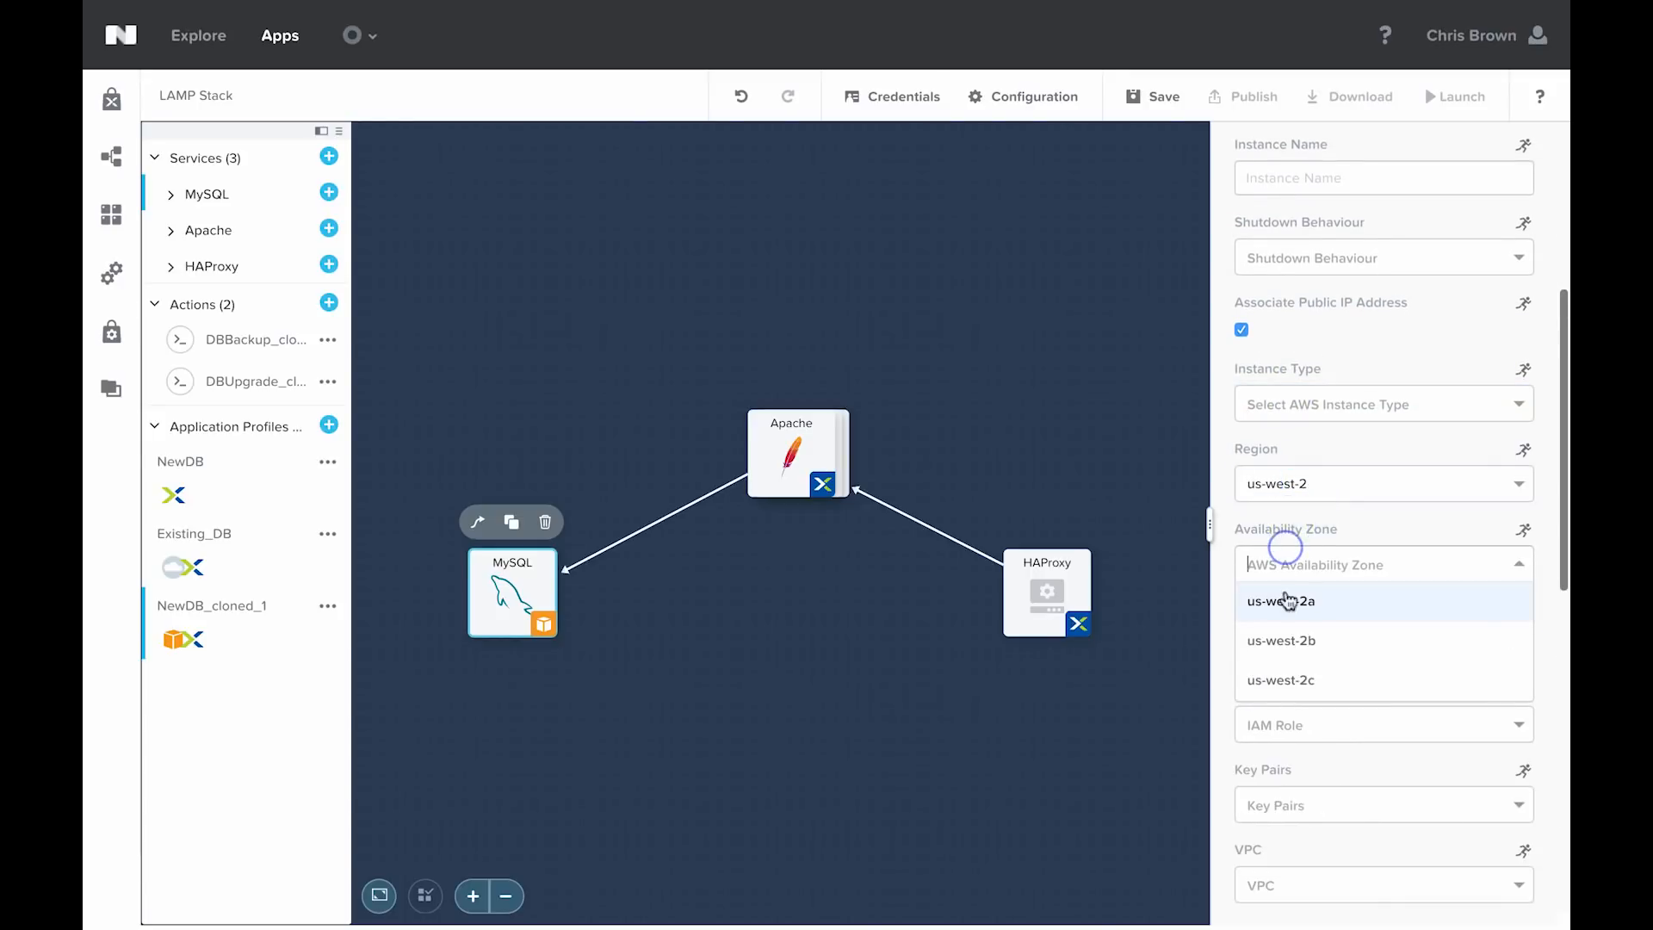
{"action": "left_click", "coordinate": [1280, 639]}
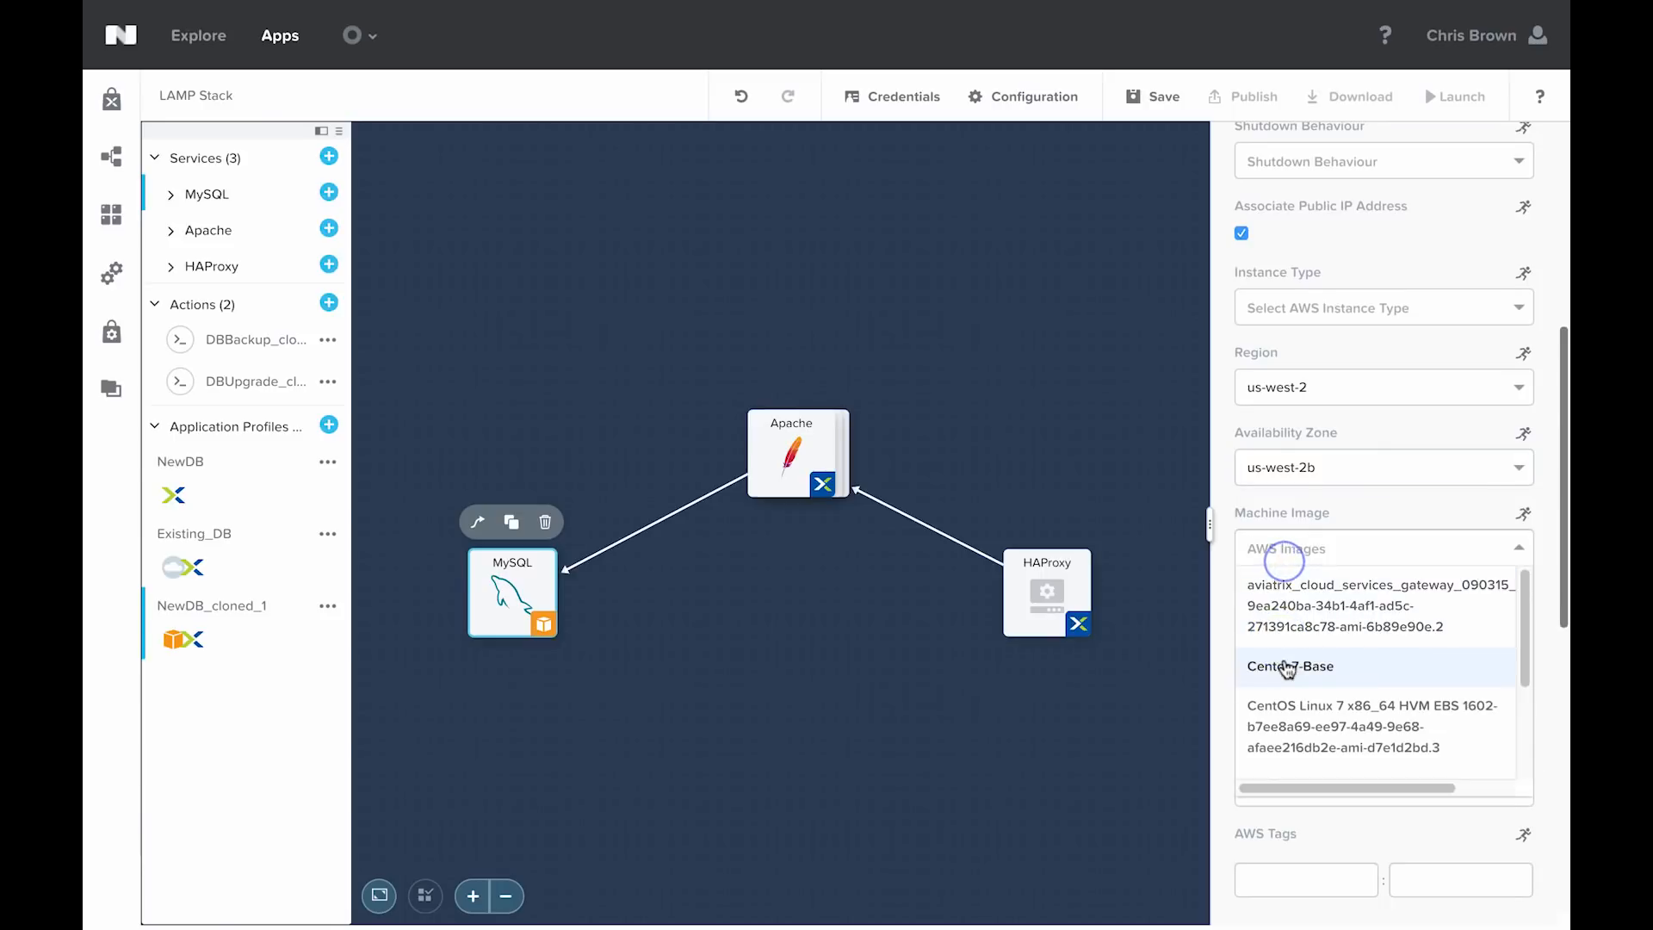
- Use Centos7-Base image, VPC 172.31.0.0/16 and default security group sg-5cfd2327 for MySQL
{"action": "left_click", "coordinate": [1288, 665]}
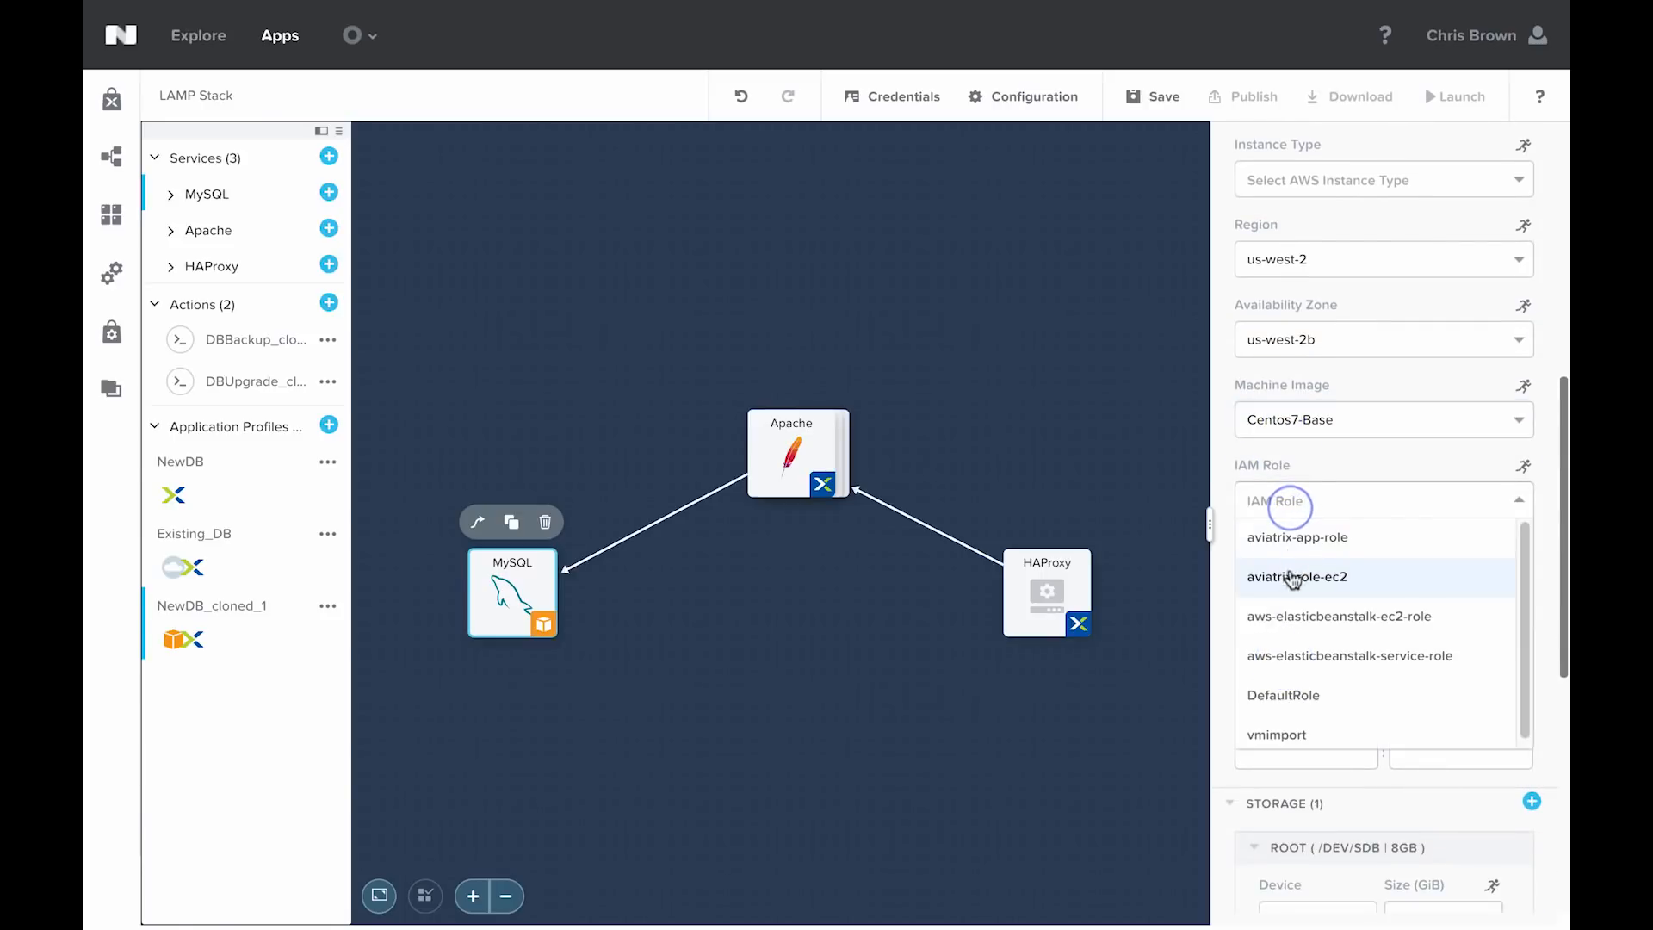
{"action": "left_click", "coordinate": [1382, 500]}
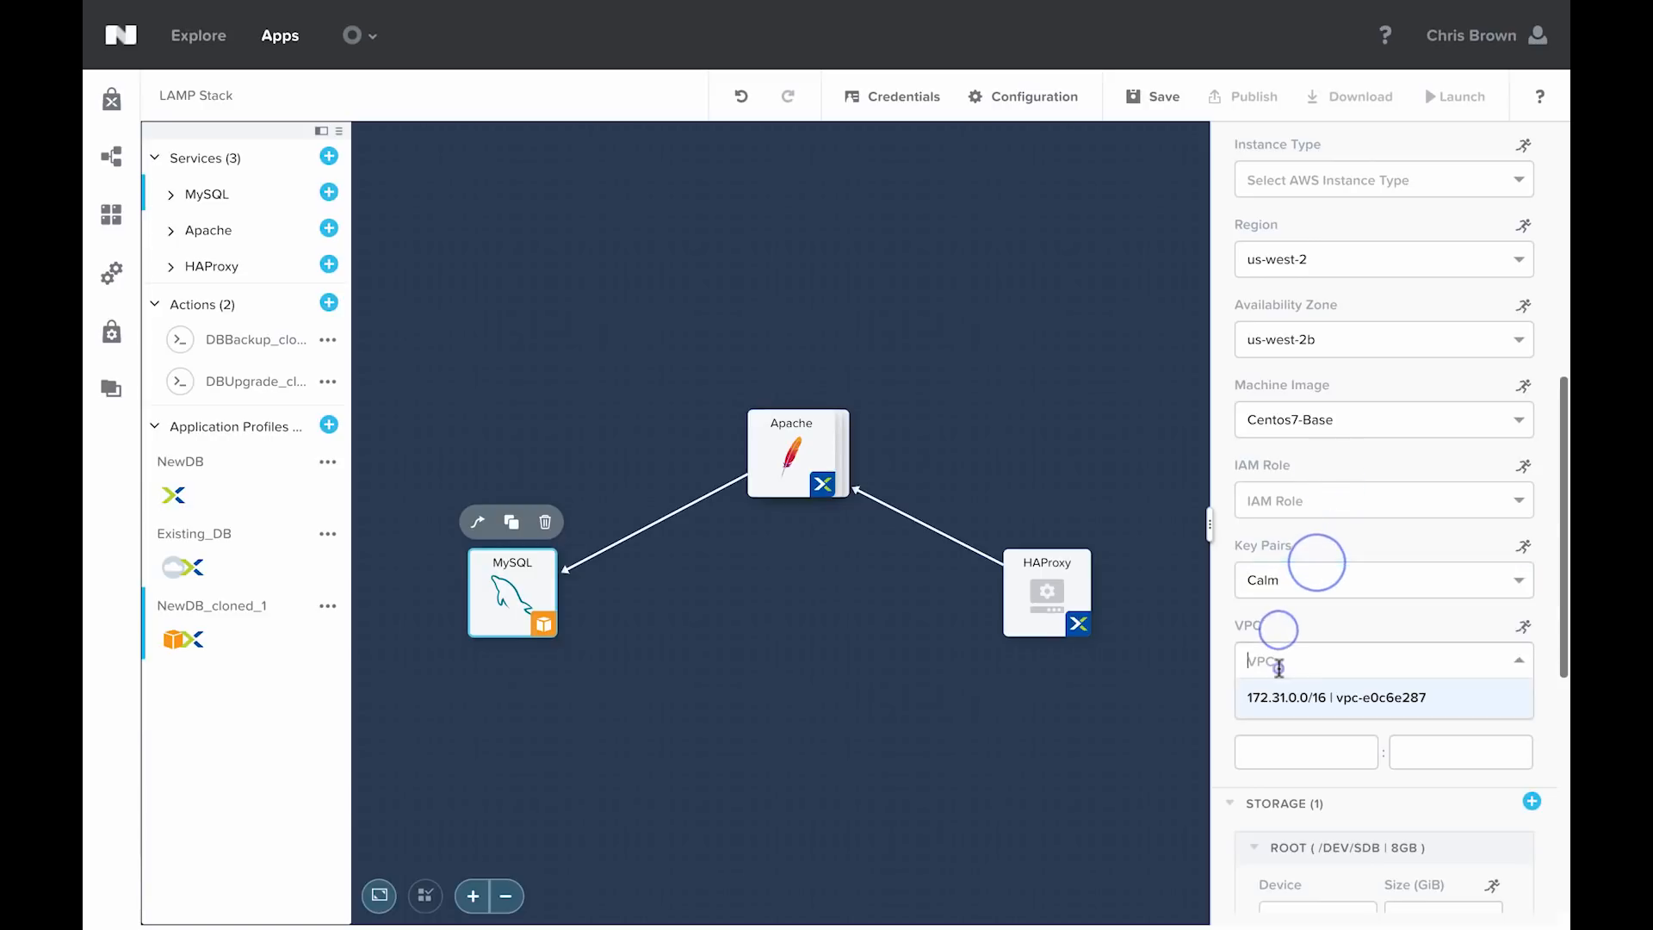
{"action": "left_click", "coordinate": [1335, 696]}
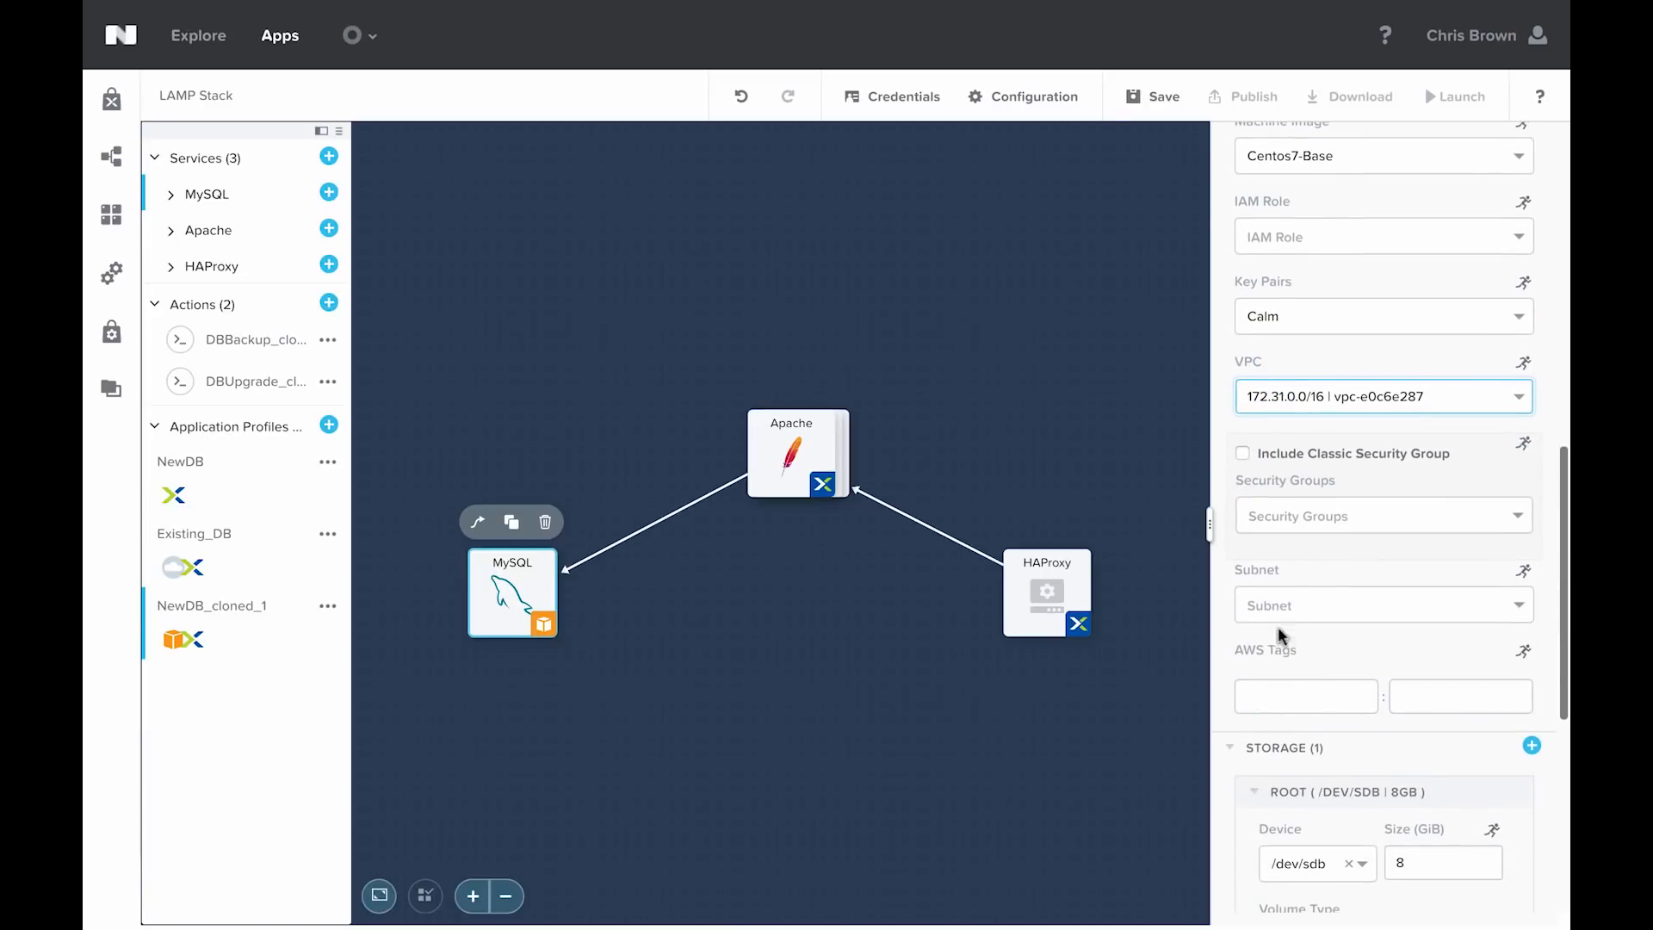
{"action": "left_click", "coordinate": [1381, 516]}
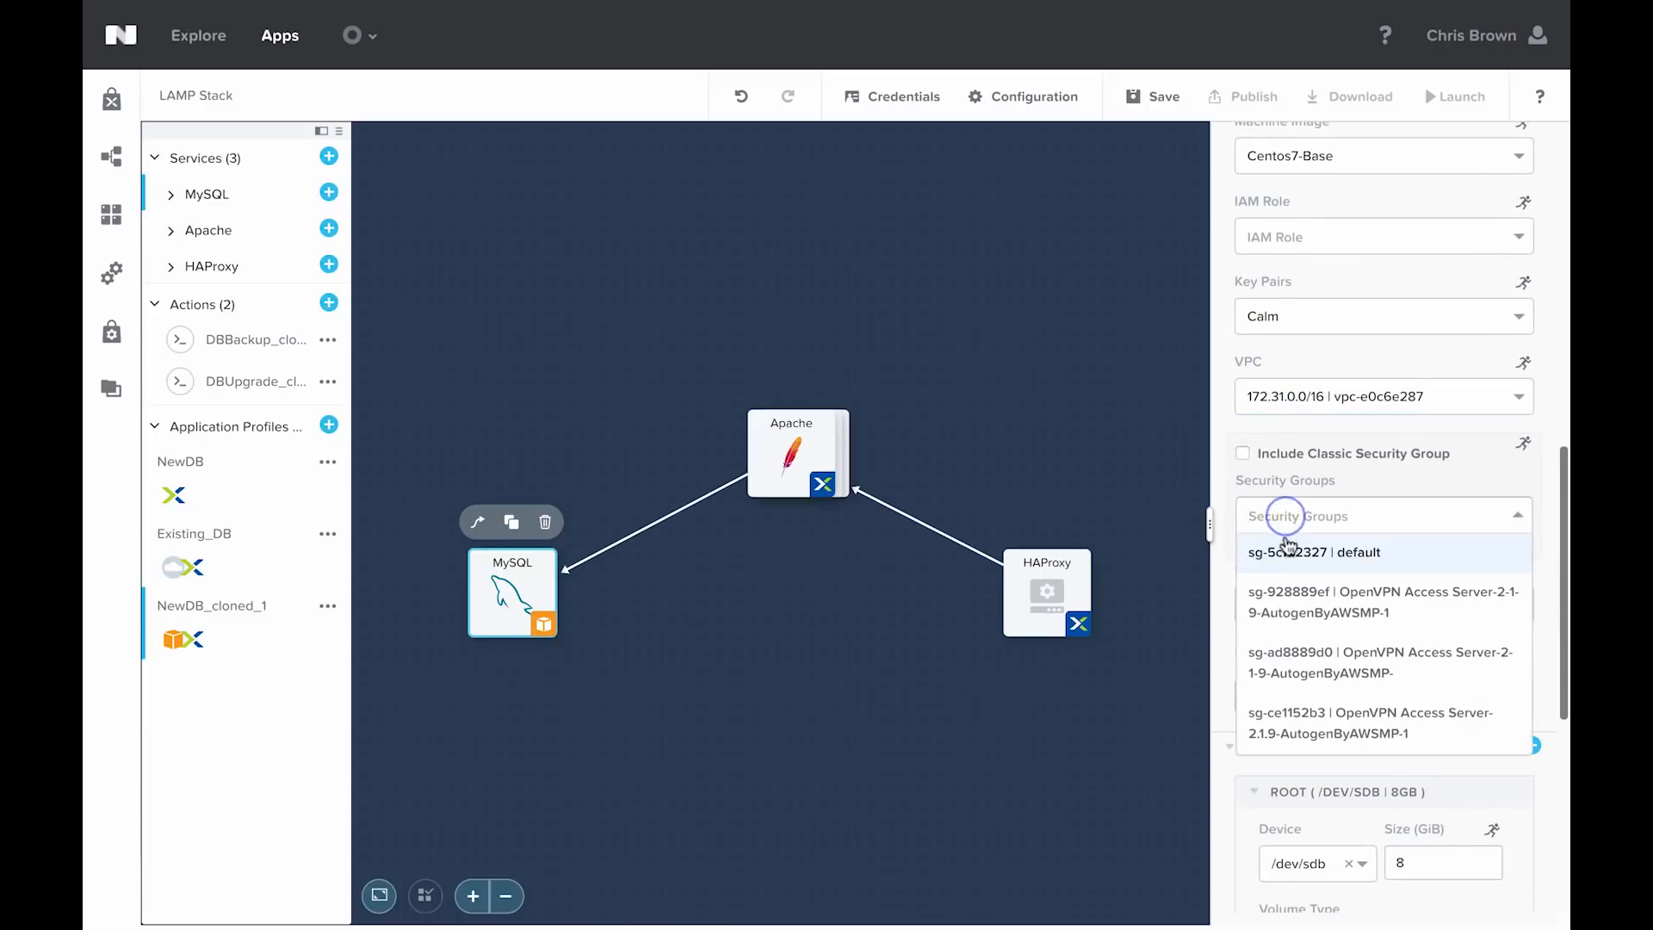
{"action": "left_click", "coordinate": [1325, 551]}
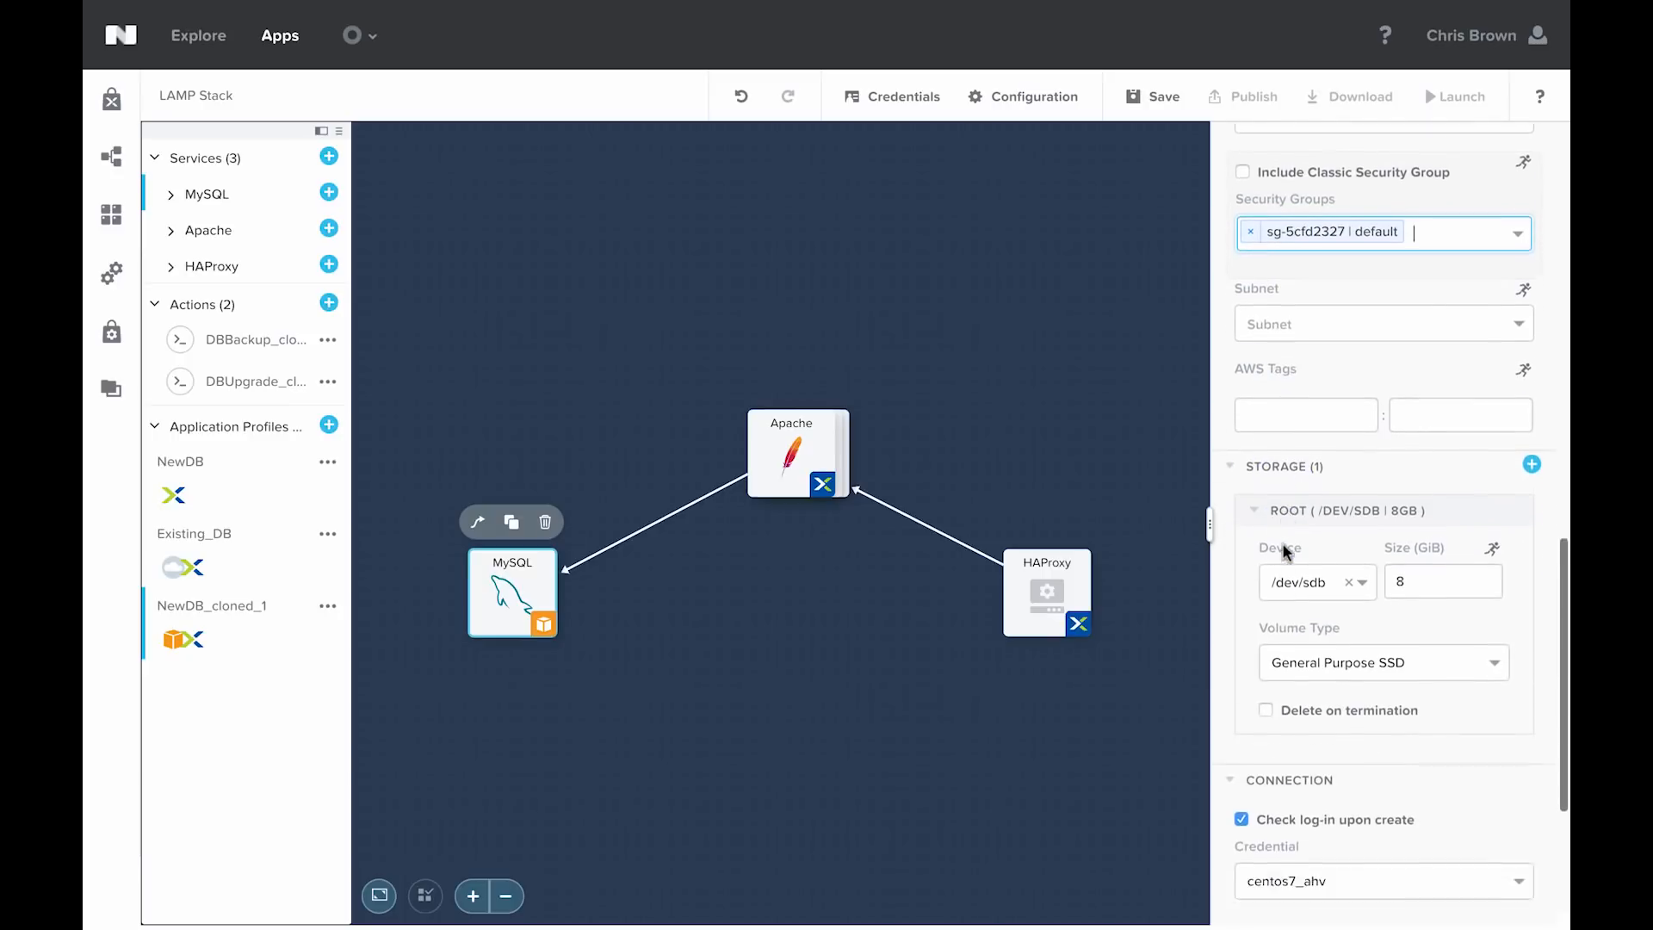
{"action": "scroll", "scroll_direction": "down", "scroll_amount": 3}
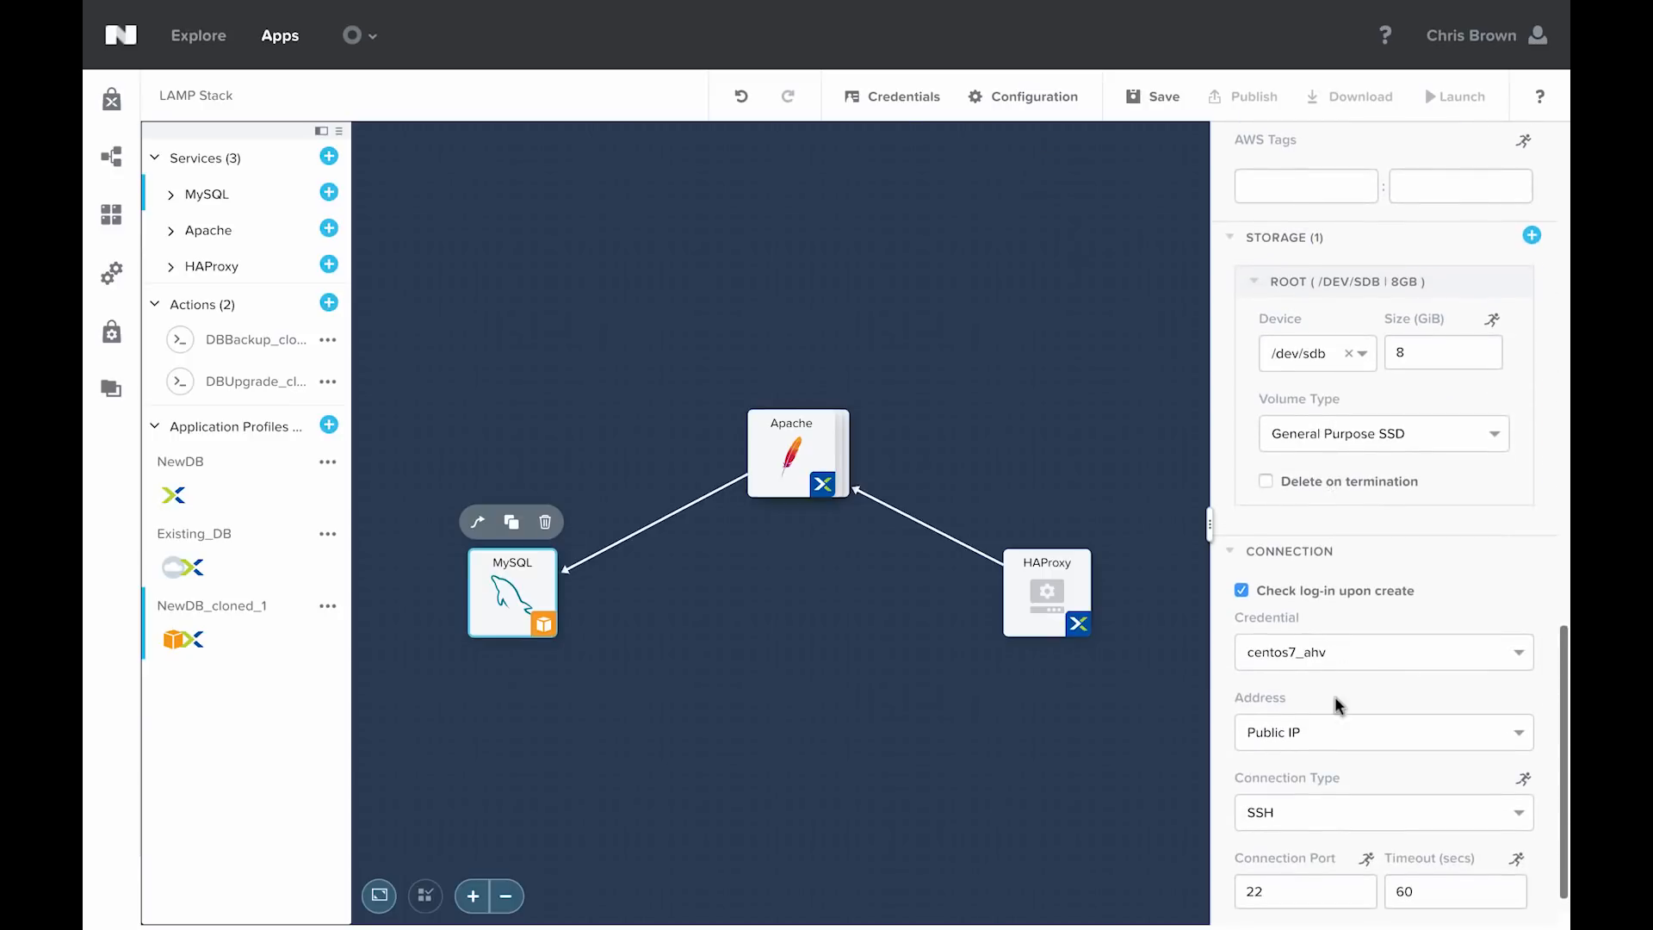
{"action": "mouse_move", "coordinate": [1305, 636]}
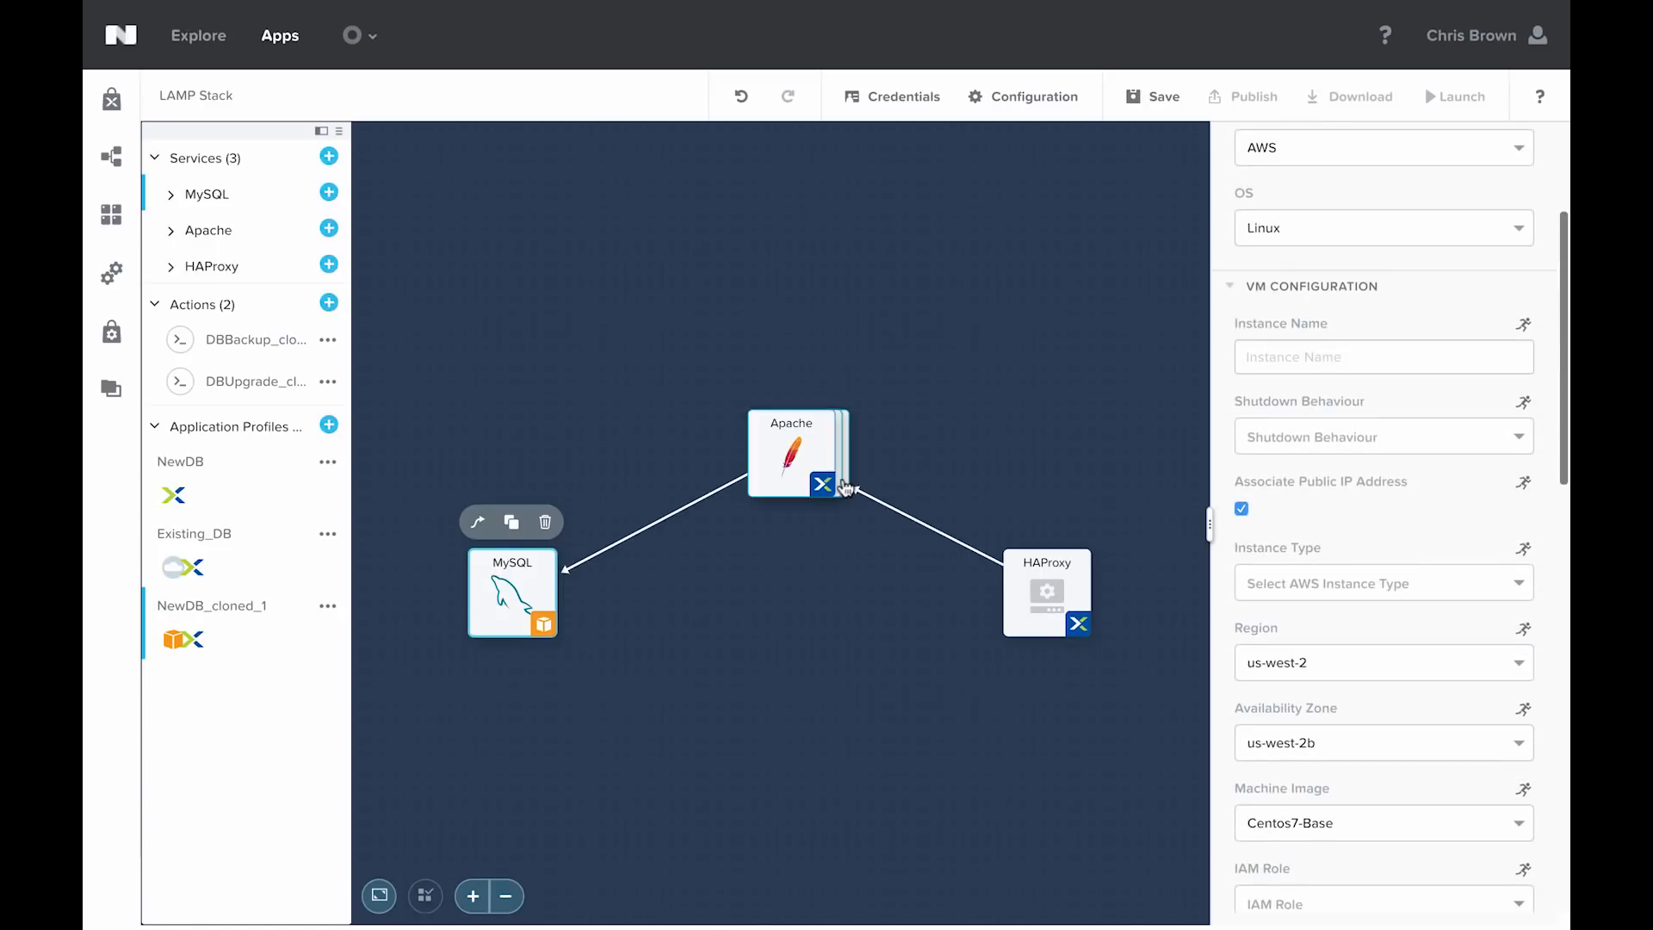
- Confirm Apache and HAProxy services also target AWS
{"action": "left_click", "coordinate": [798, 454]}
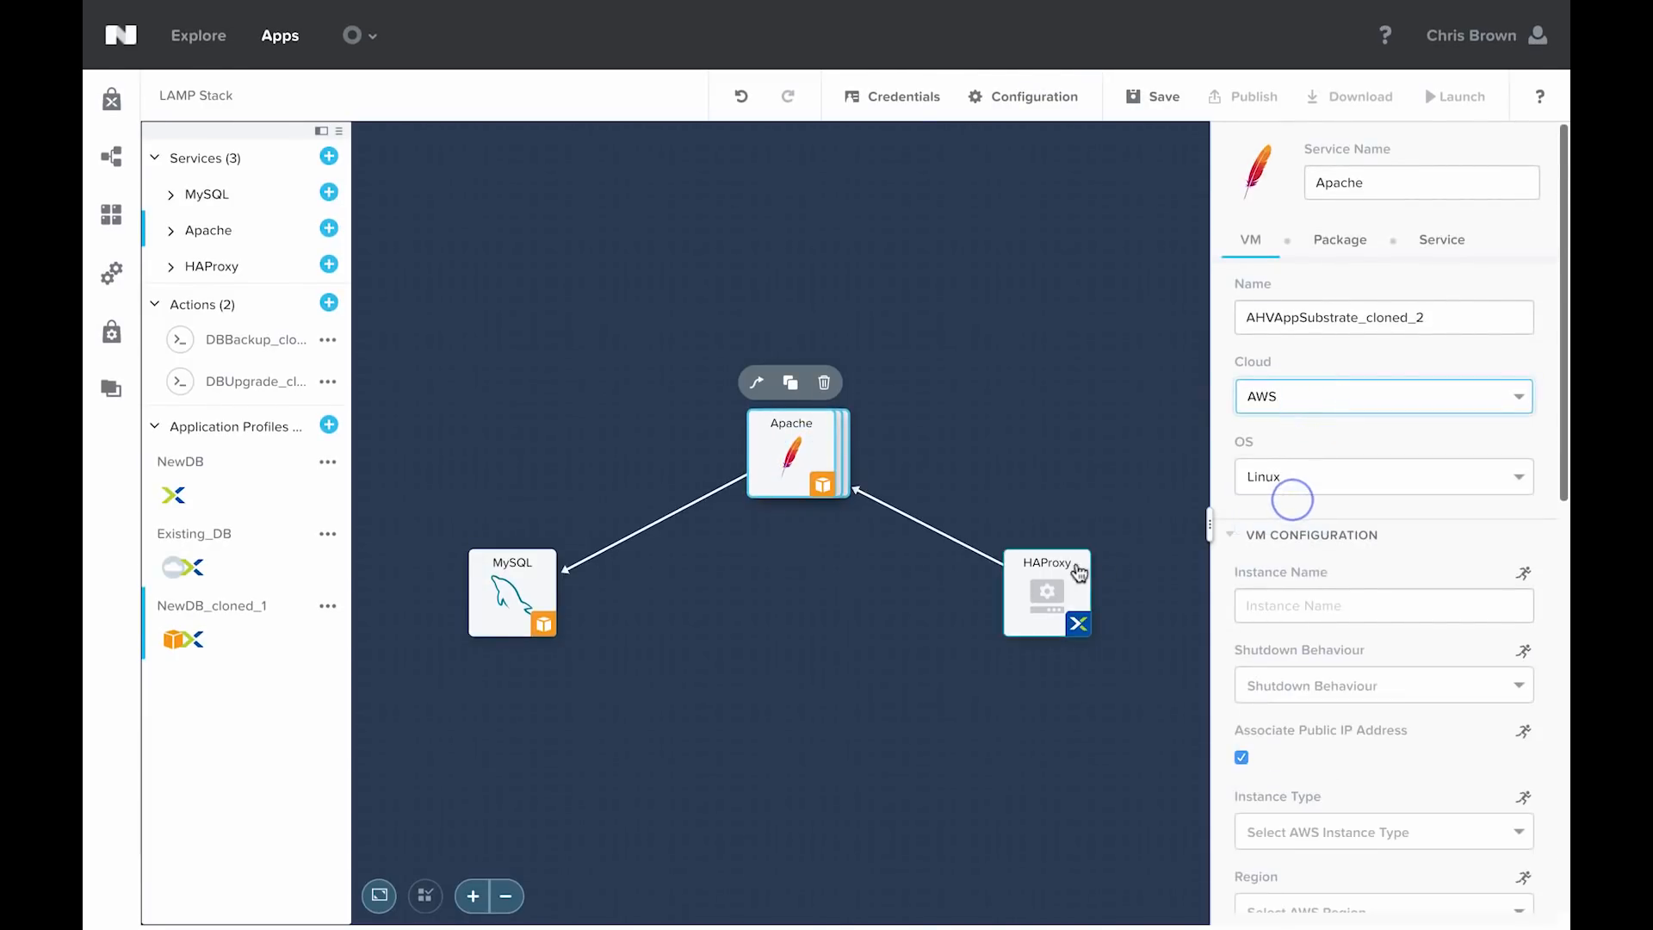
{"action": "left_click", "coordinate": [1046, 591]}
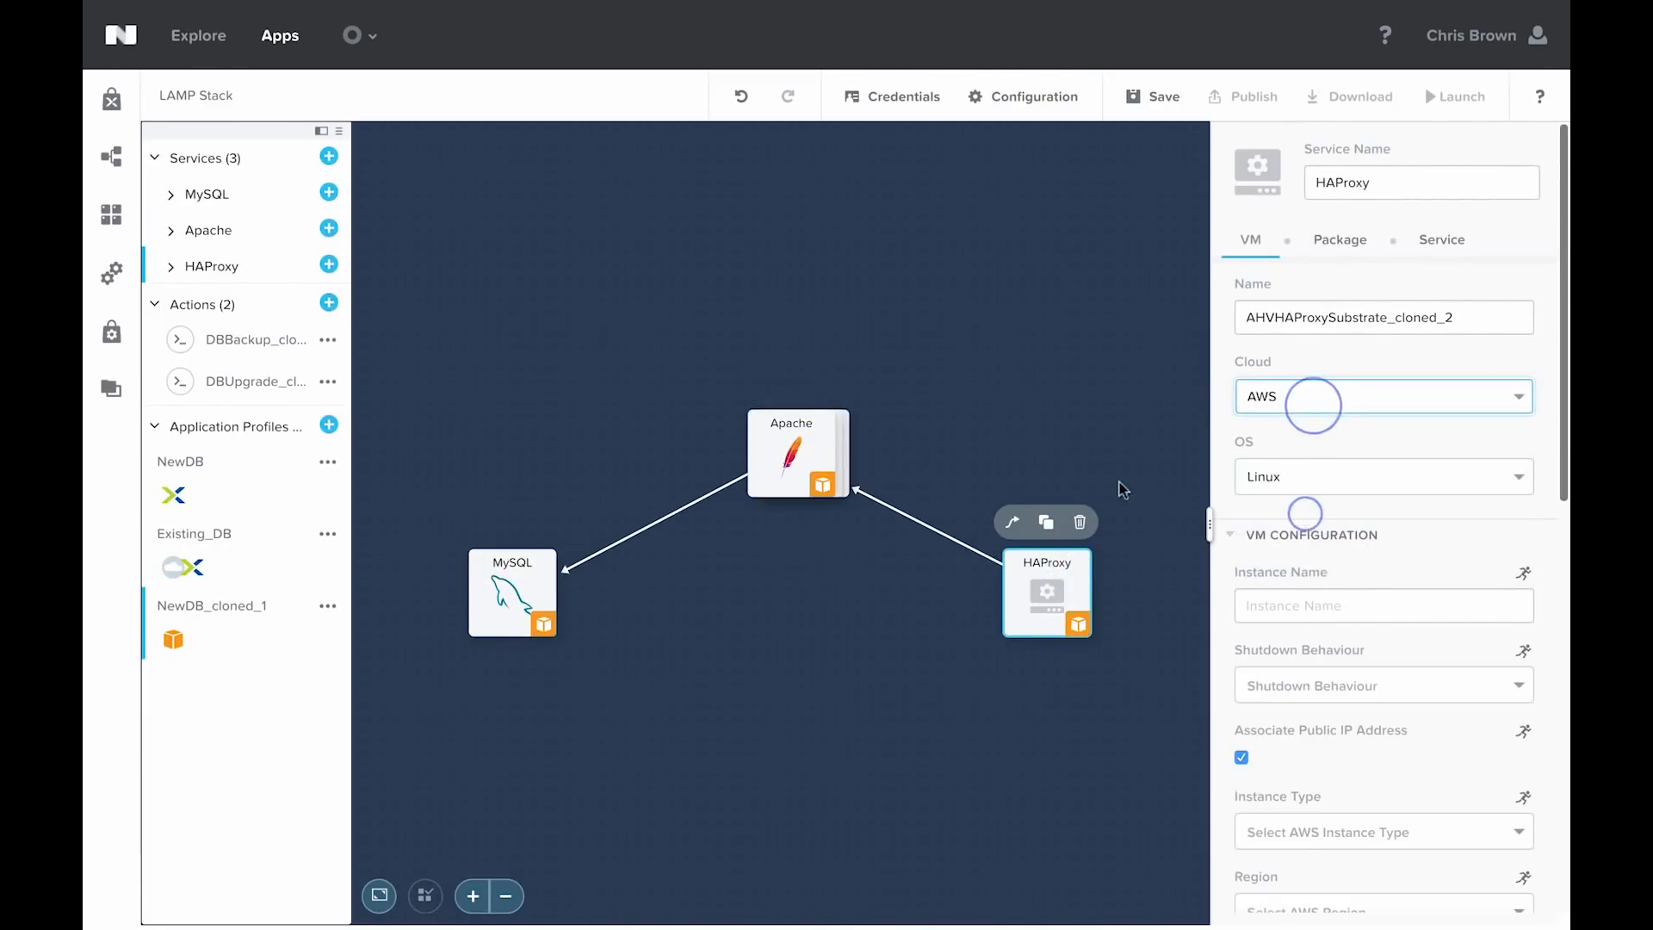
{"action": "mouse_move", "coordinate": [1043, 352]}
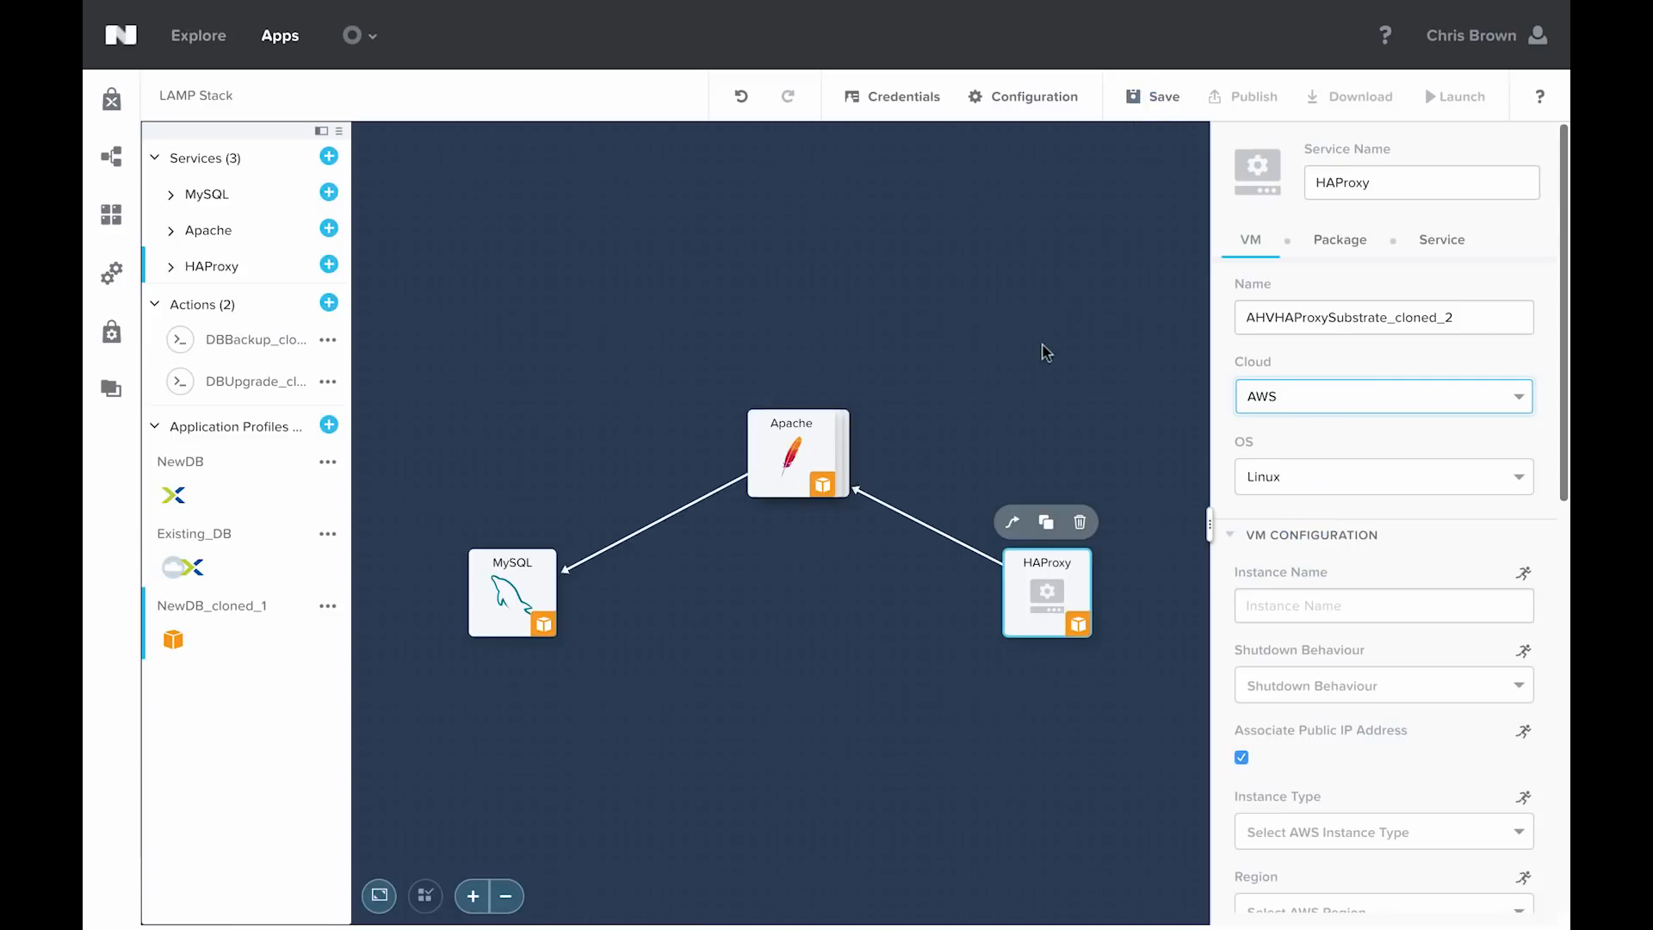